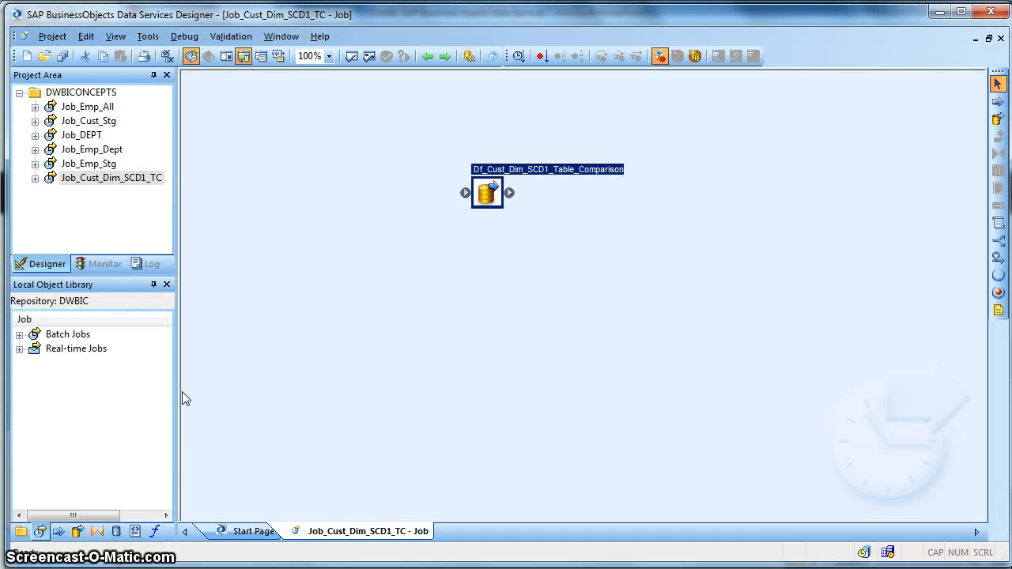
mouse_move(124, 186)
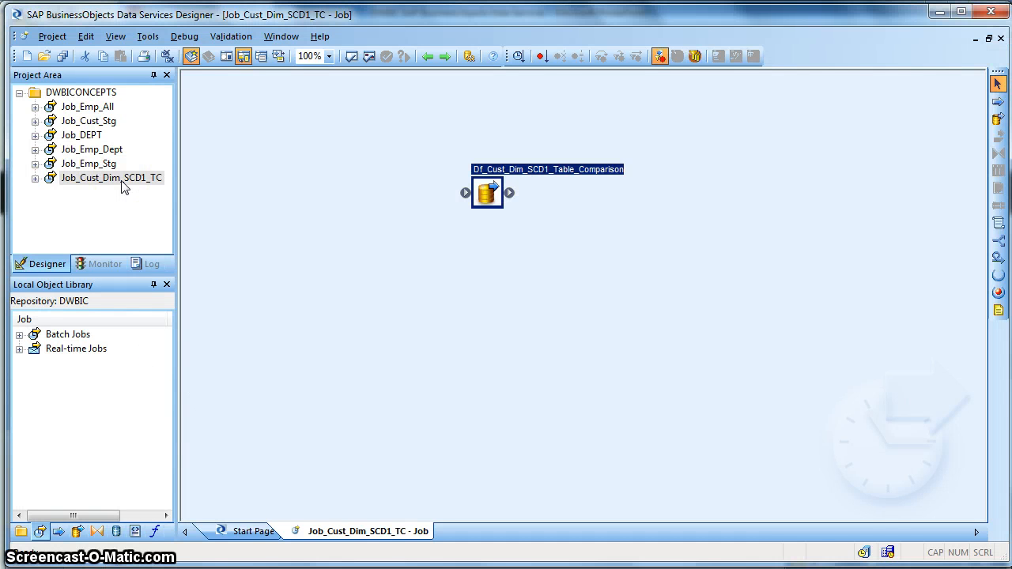
- Open the Df_Cust_Dim_SCD1_Table_Comparison data flow from the Job_Cust_Dim_SCD1_TC job
left_click(111, 177)
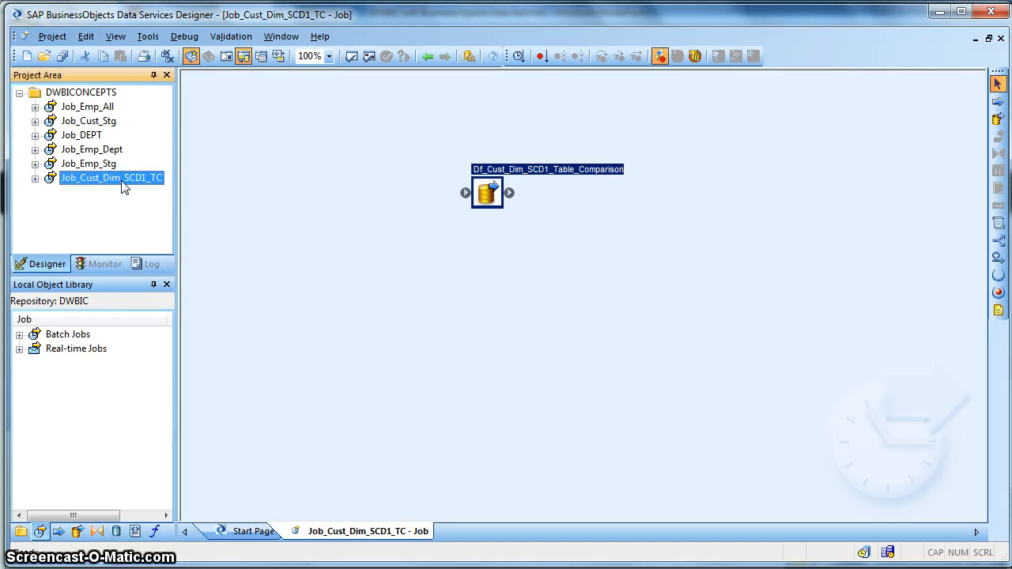
left_click(487, 193)
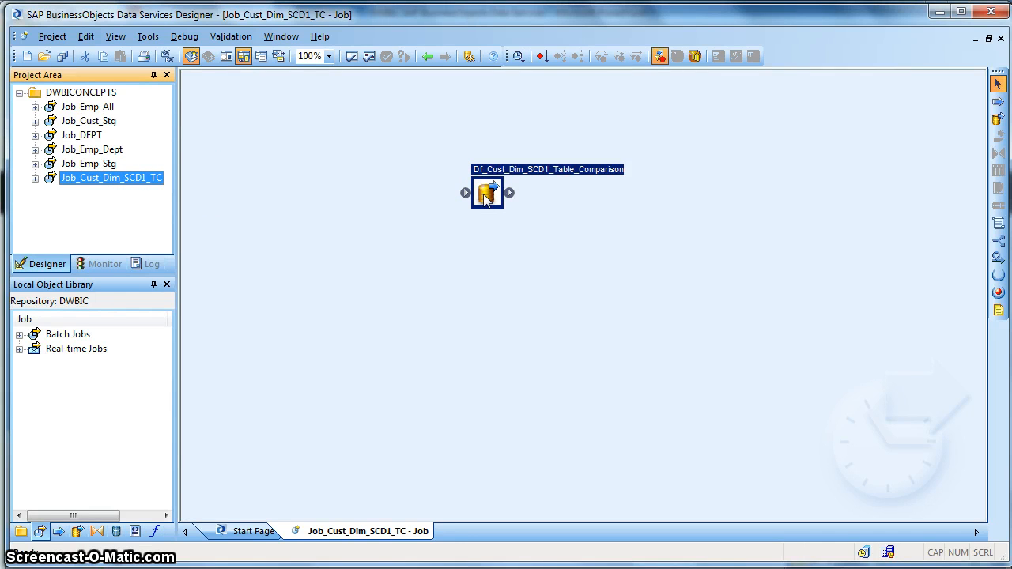
double_click(487, 193)
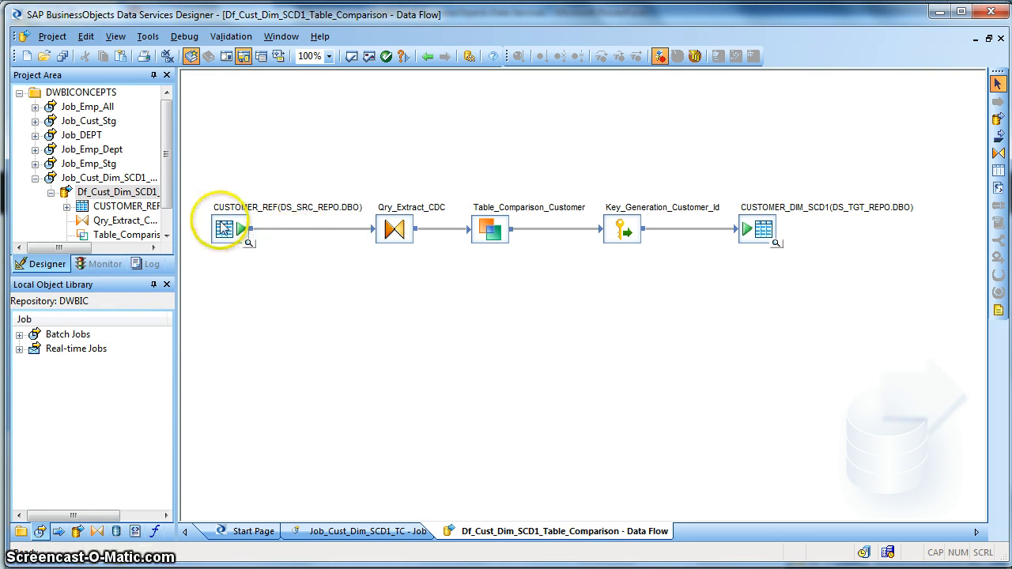
- Preview the four CUSTOMER_REF source records (C111–C444) and select Qry_Extract_CDC
left_click(229, 229)
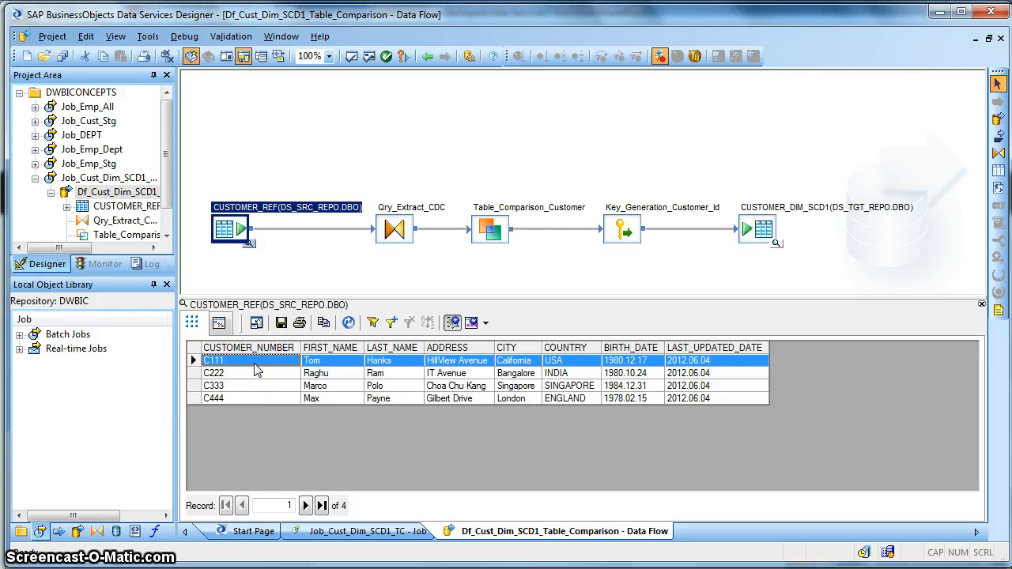
mouse_move(269, 367)
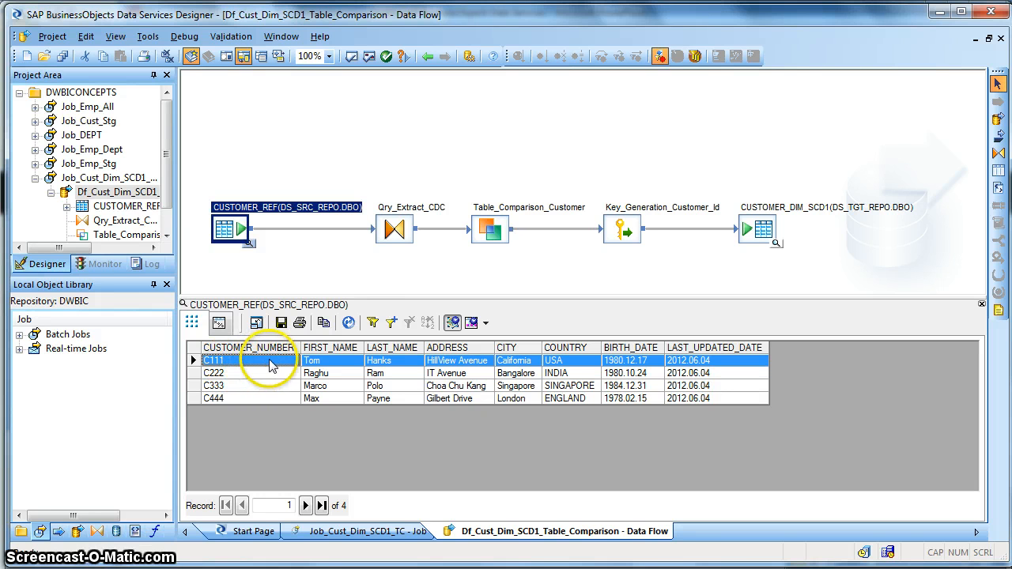
mouse_move(346, 367)
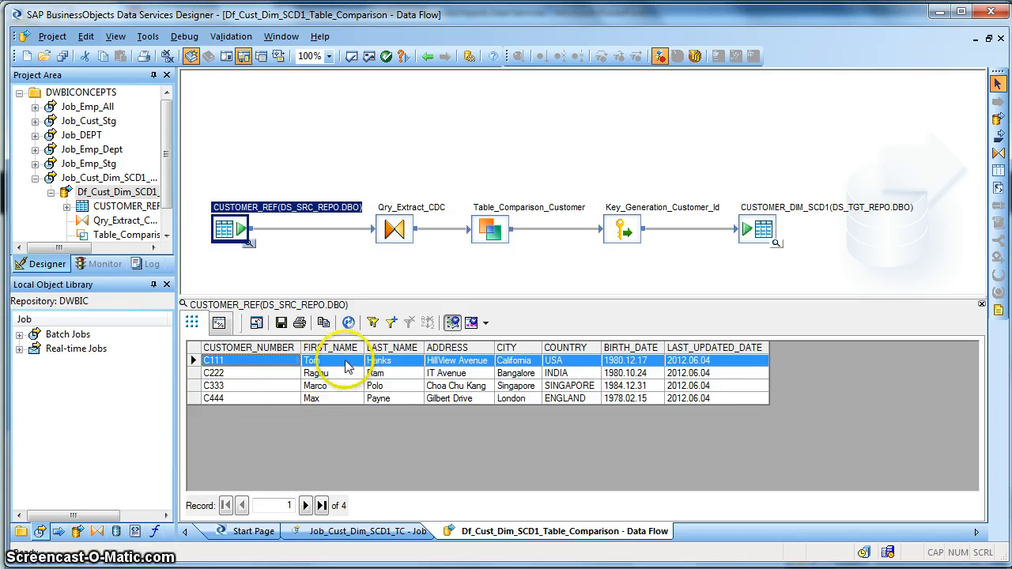
mouse_move(471, 367)
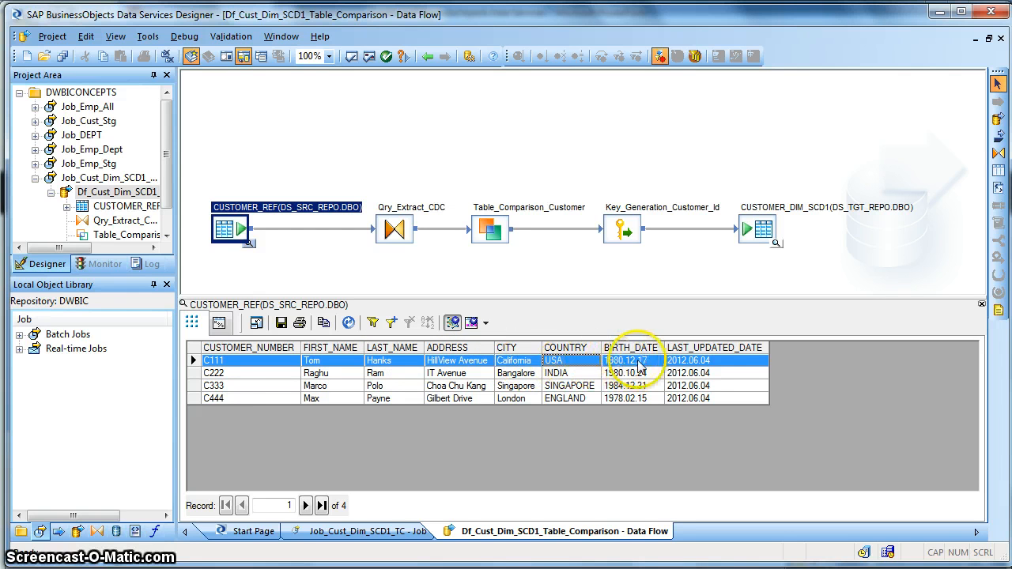
mouse_move(726, 366)
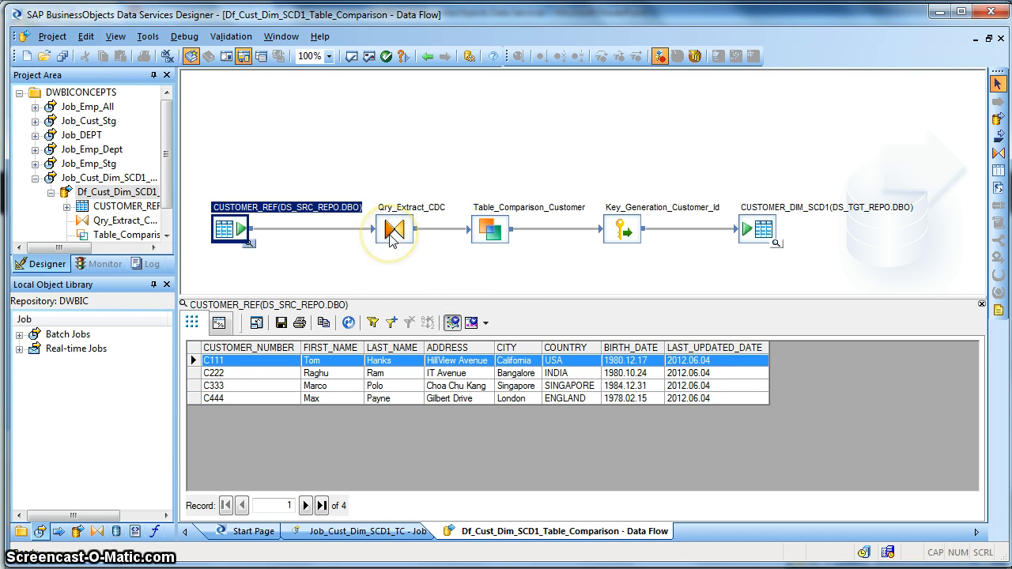
left_click(392, 231)
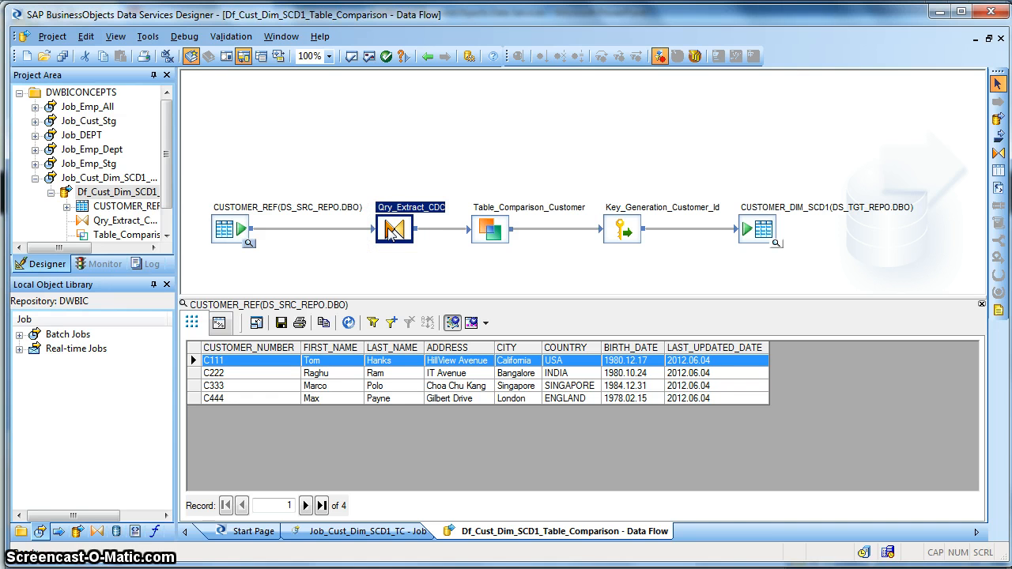
mouse_move(708, 372)
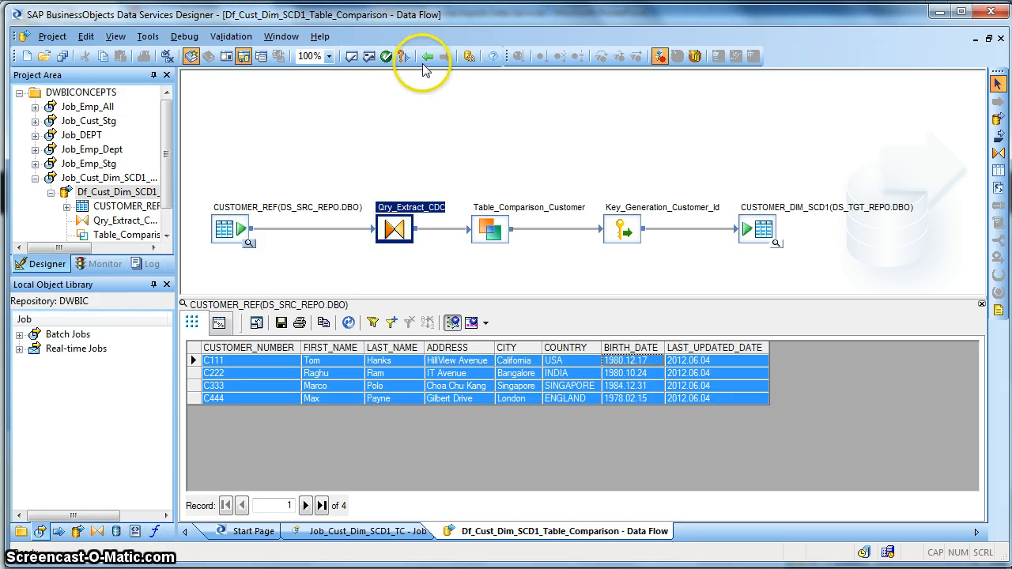
mouse_move(427, 57)
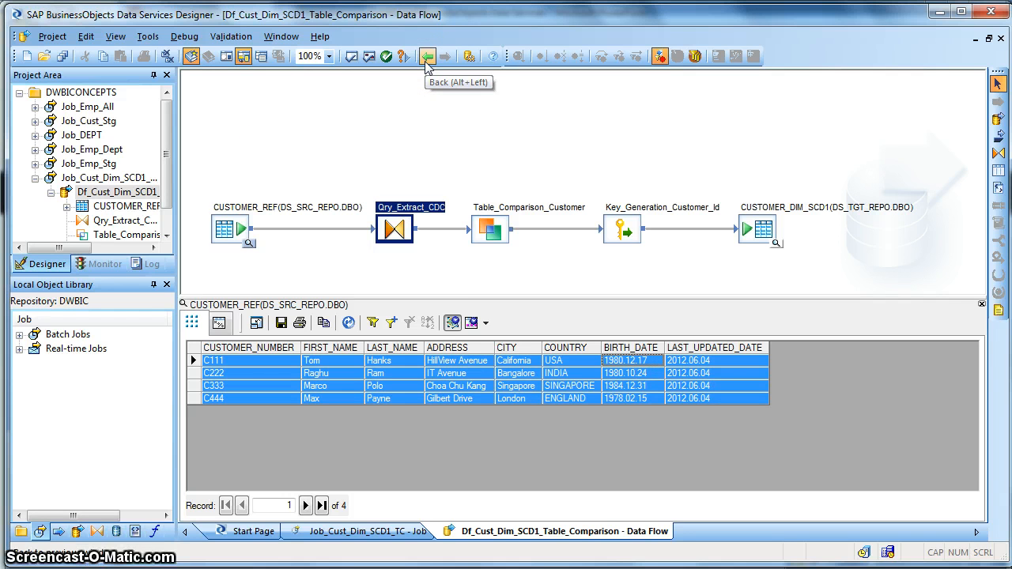
- Return to the job and show its global variables list
left_click(427, 57)
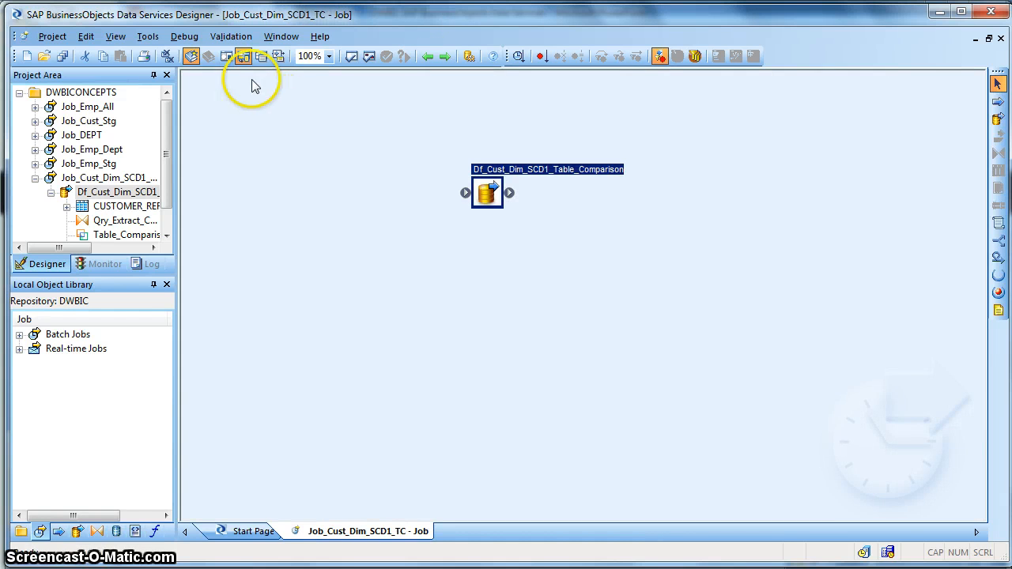
mouse_move(228, 57)
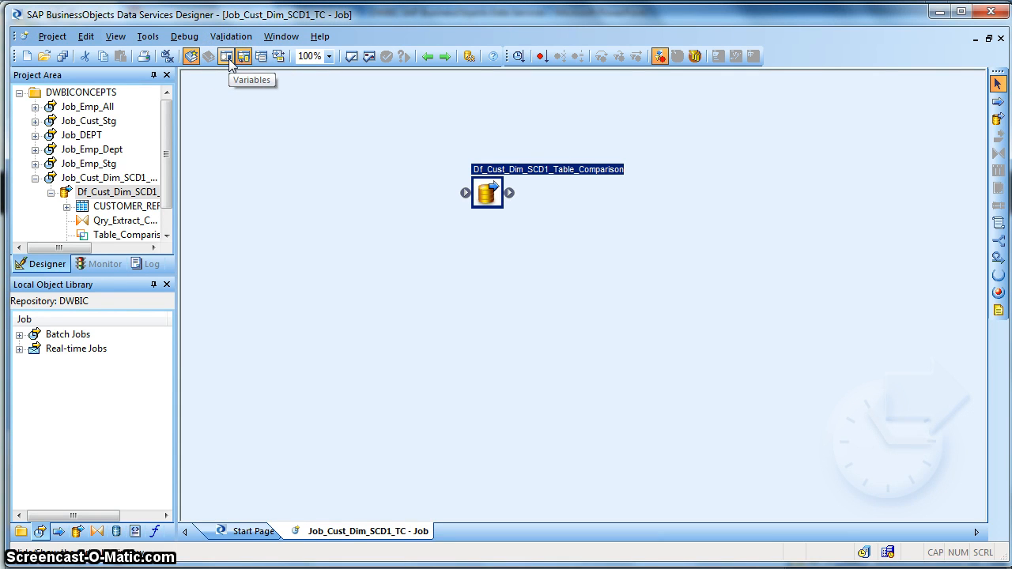
left_click(228, 57)
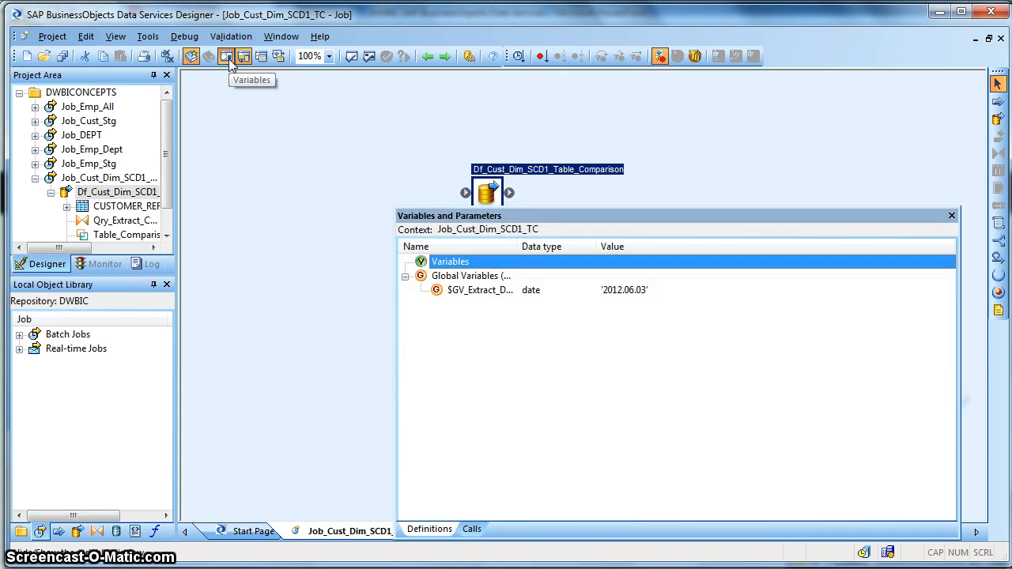
left_click(471, 275)
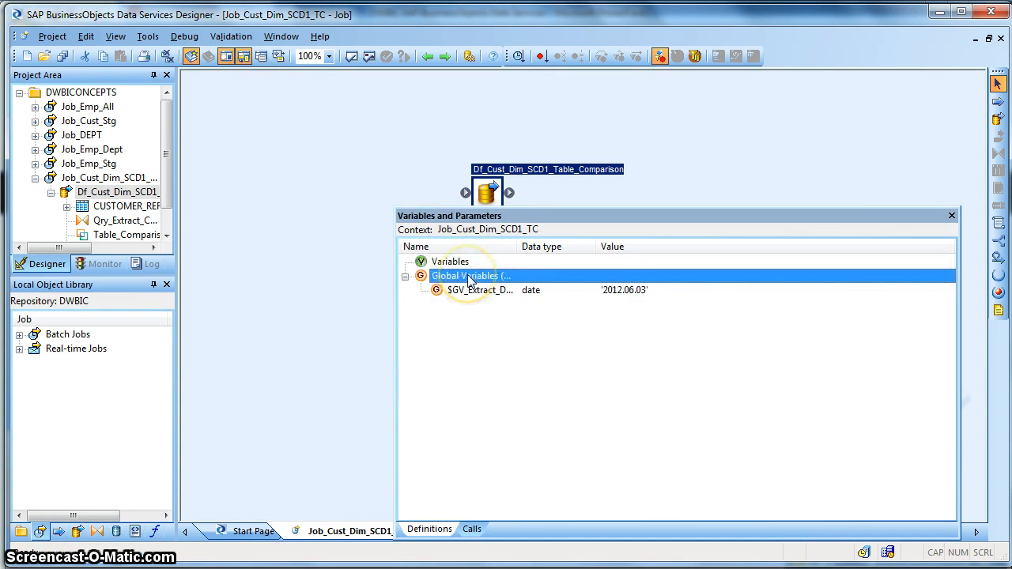
right_click(471, 275)
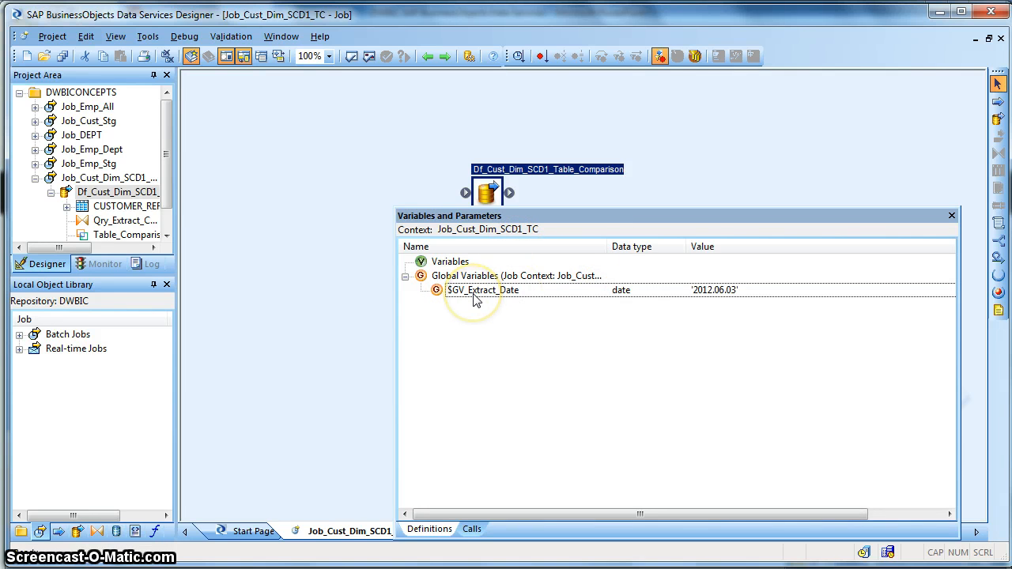
- Inspect $GV_Extract_Date, a date variable valued 2012.06.03, selecting its value
double_click(484, 291)
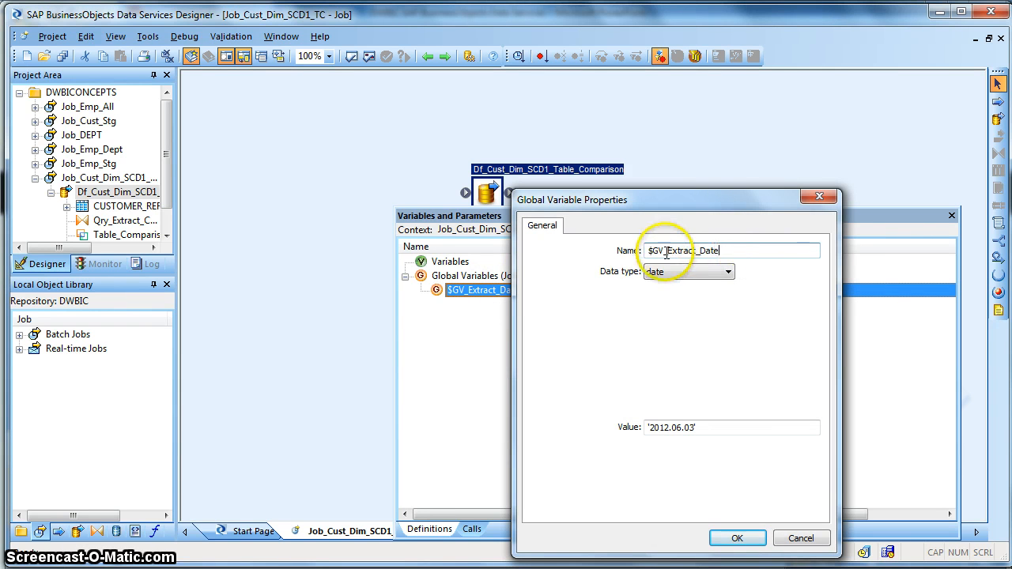
double_click(655, 250)
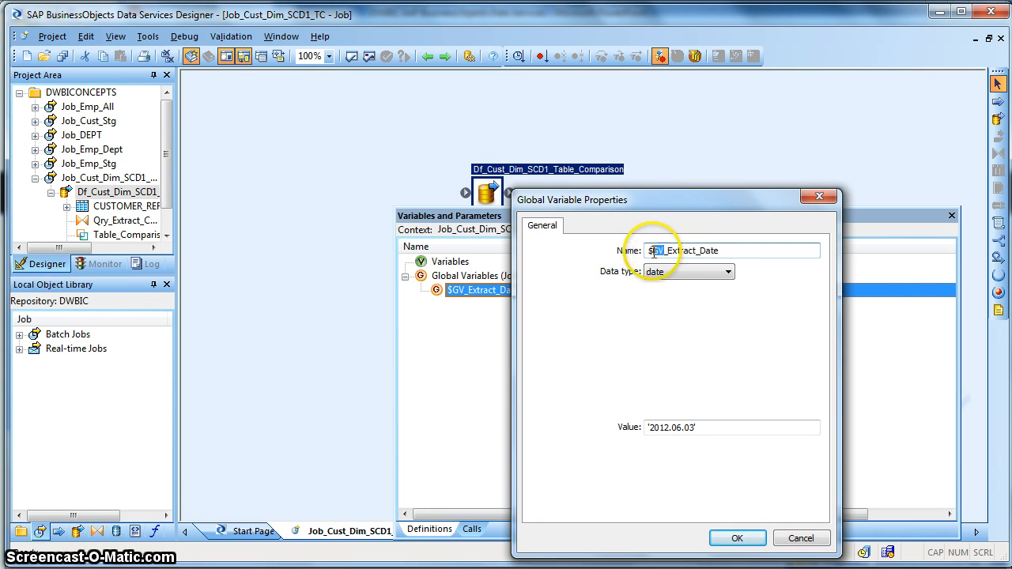
mouse_move(692, 250)
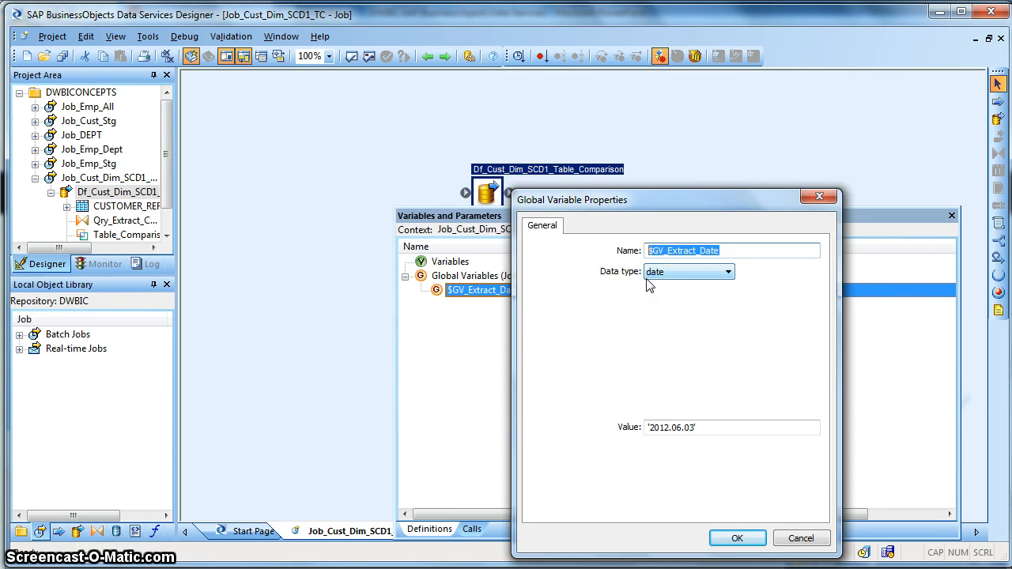
left_click(708, 427)
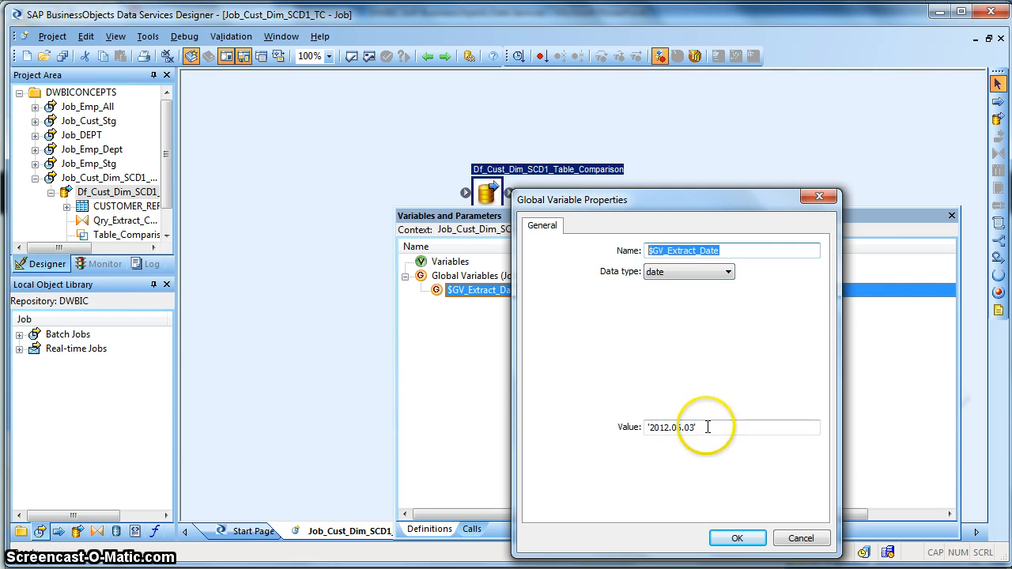
triple_click(702, 427)
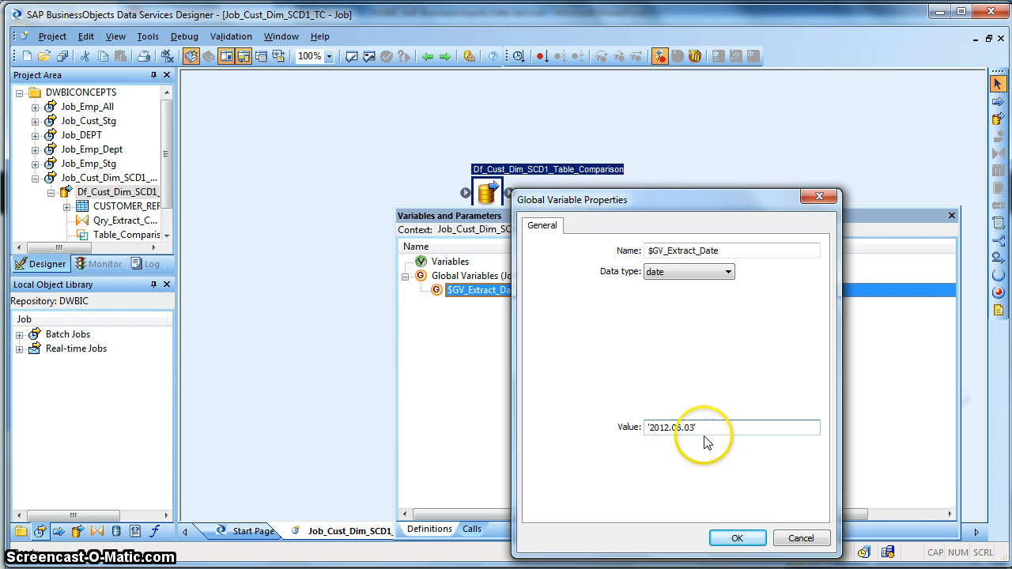
mouse_move(737, 537)
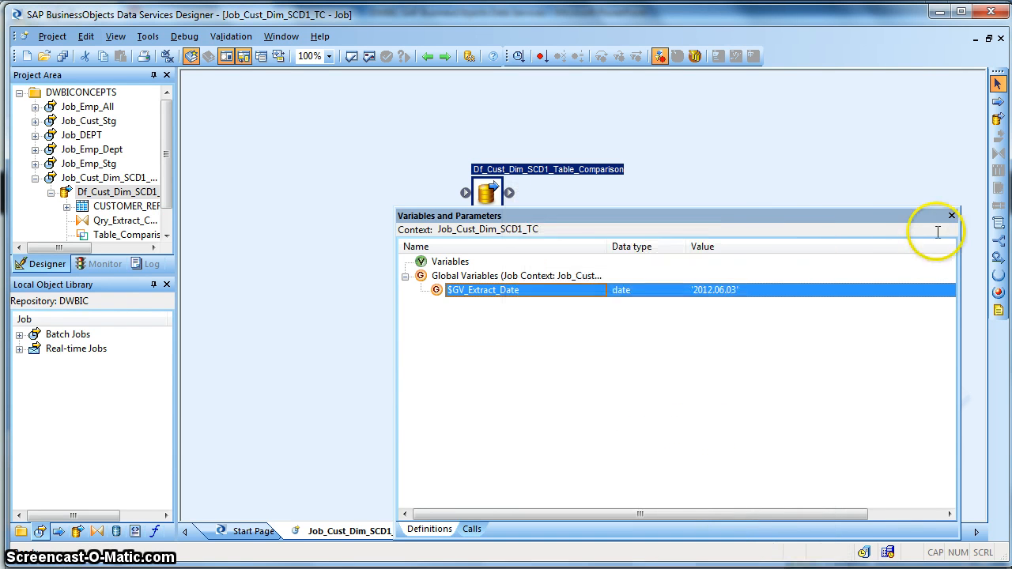
- Reopen the data flow and show Qry_Extract_CDC's filter LAST_UPDATED_DATE > $GV_Extract_Date
left_click(951, 215)
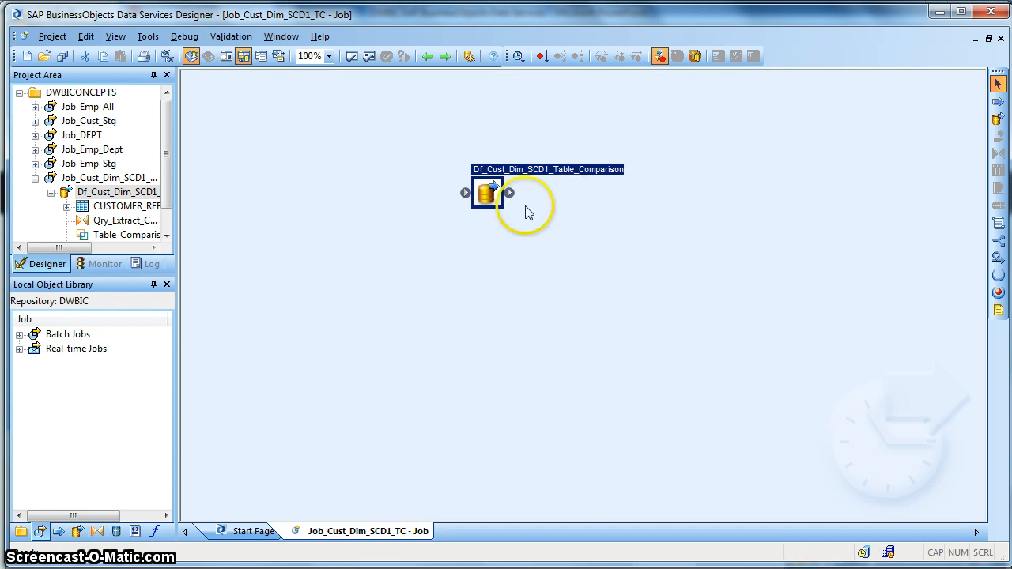
double_click(487, 193)
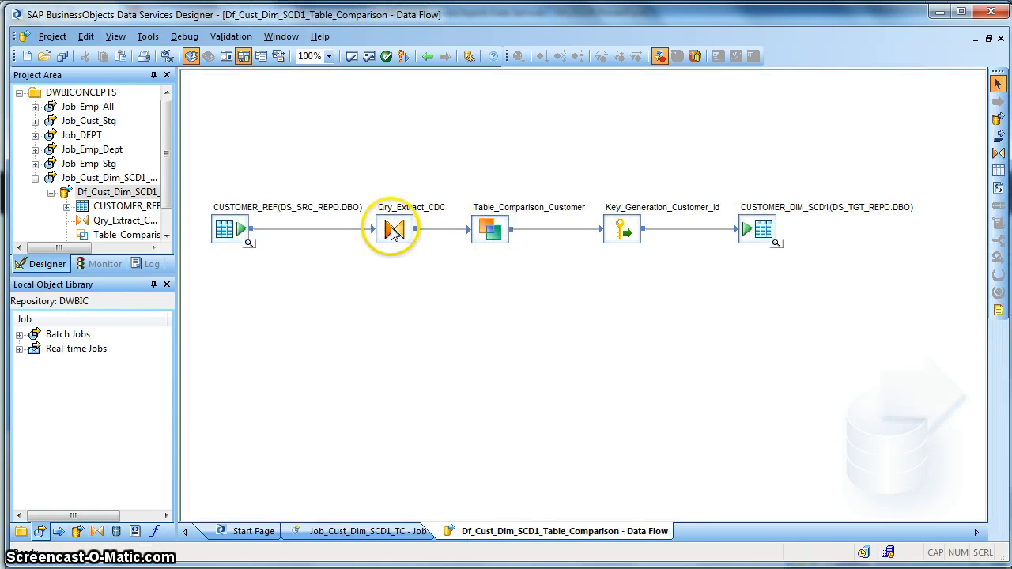
double_click(392, 230)
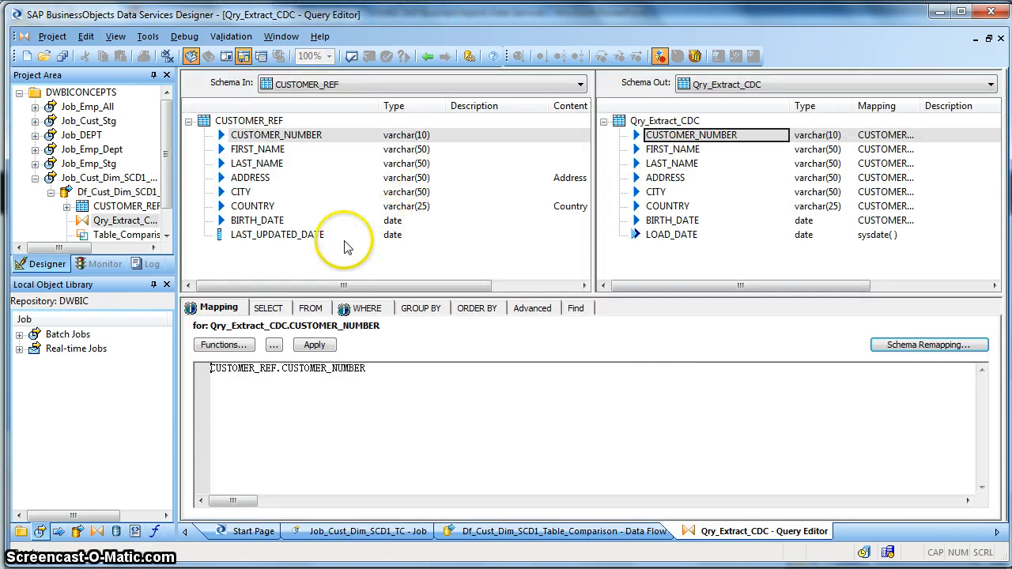
left_click(365, 307)
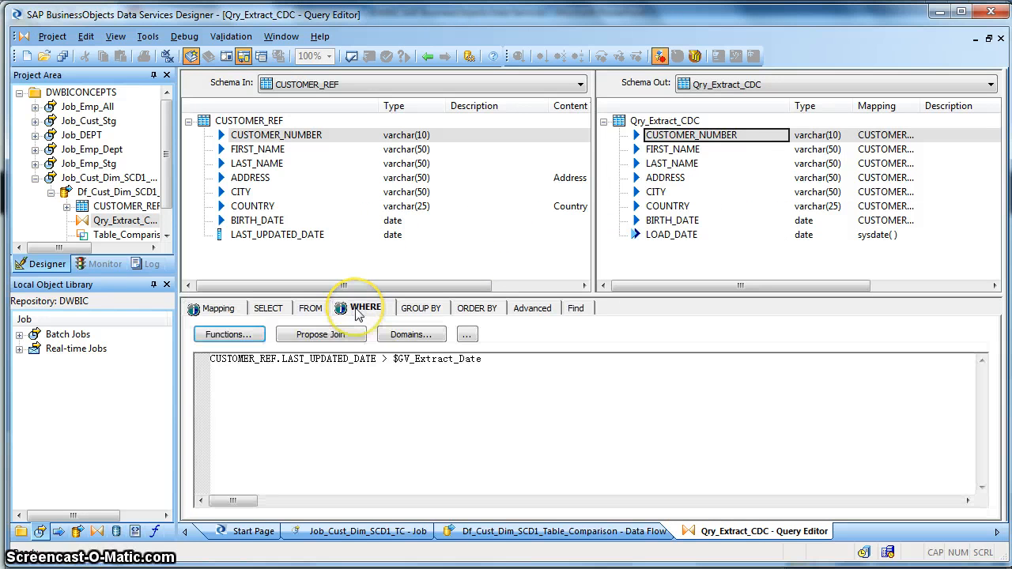
mouse_move(372, 359)
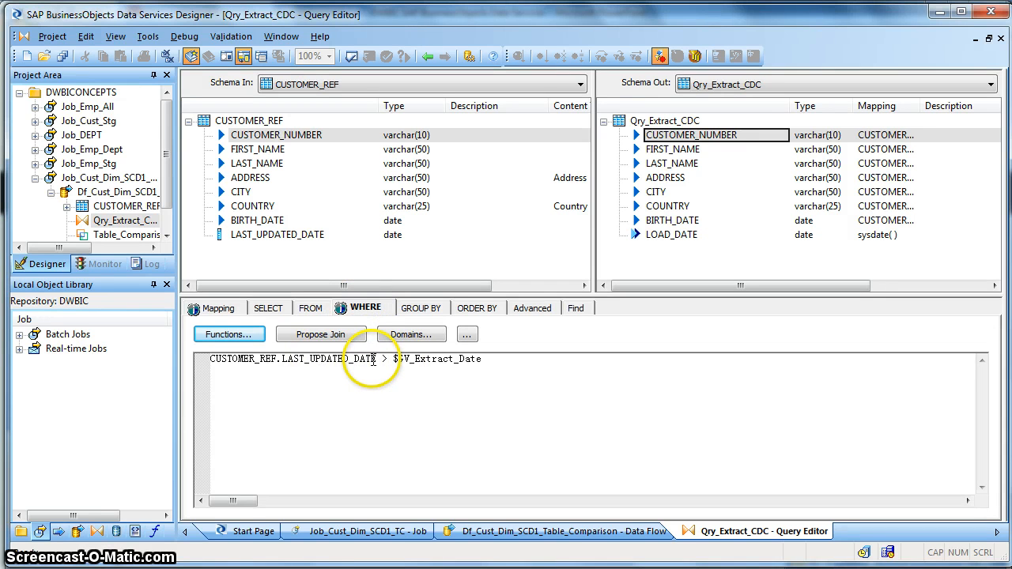
mouse_move(456, 364)
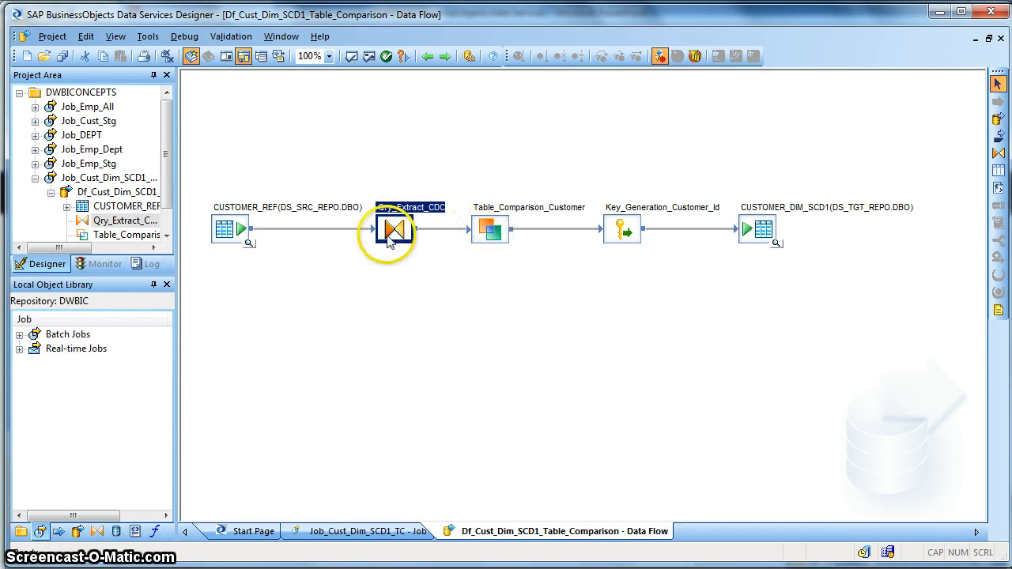
- Confirm the LOAD_DATE output column is mapped to sysdate()
double_click(388, 229)
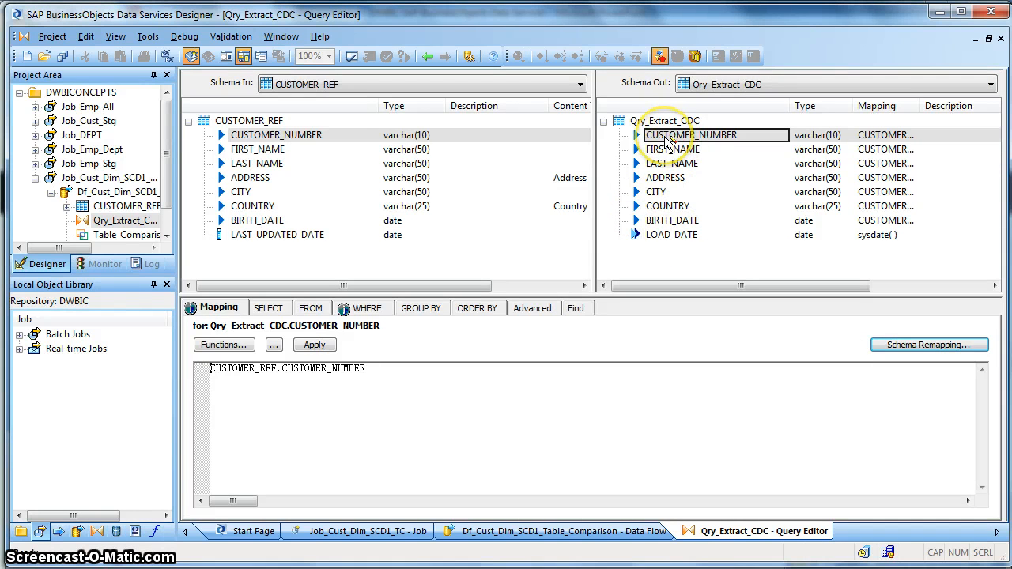
mouse_move(671, 237)
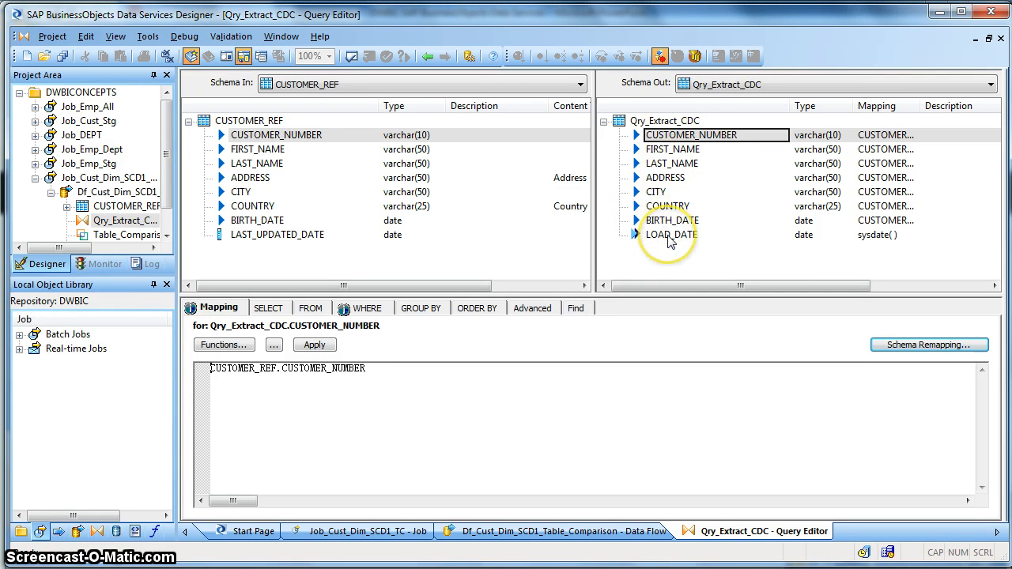
left_click(671, 234)
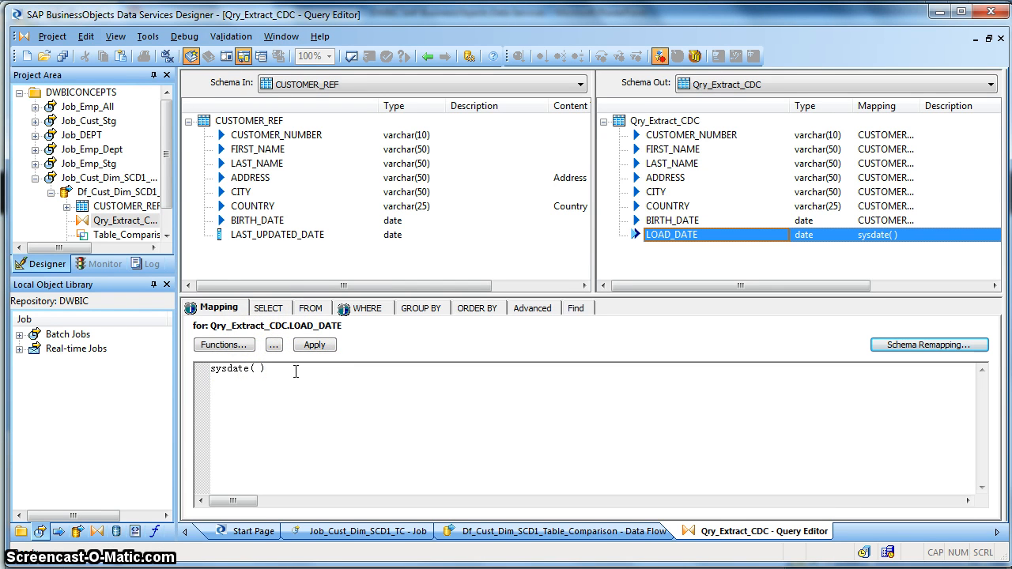
mouse_move(430, 57)
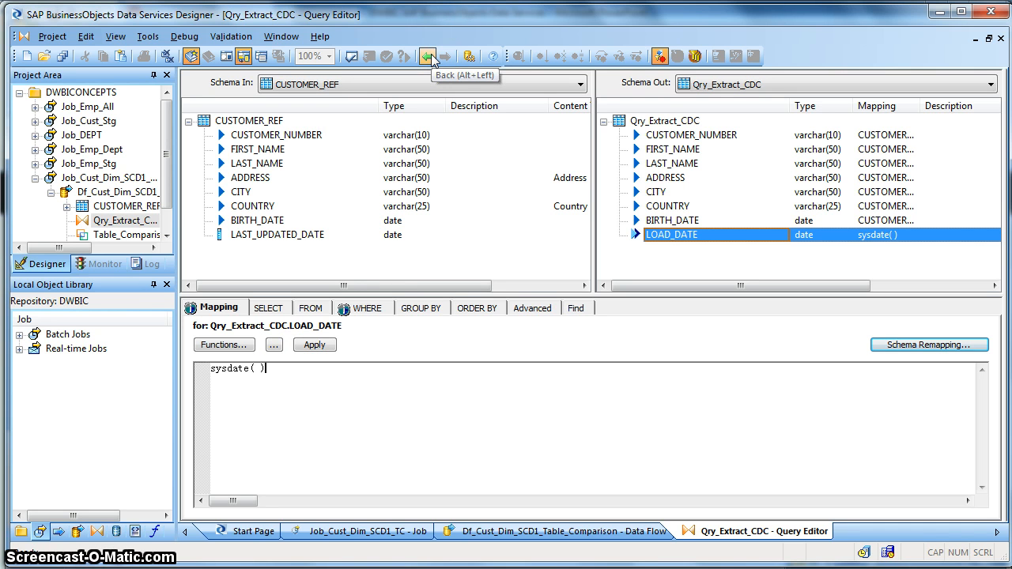
- Return to the data flow and select the Table_Comparison_Customer step
left_click(430, 57)
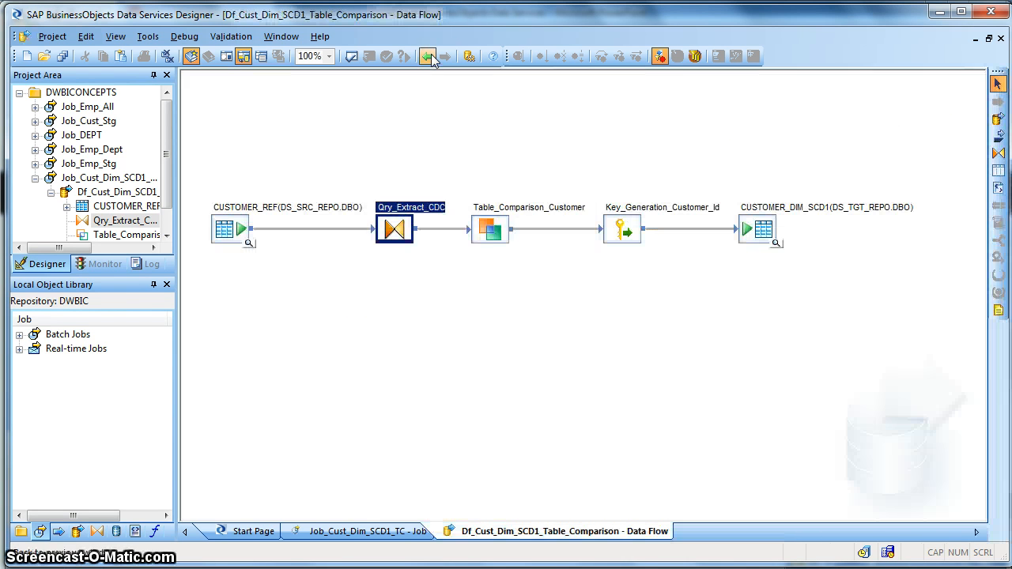
left_click(490, 229)
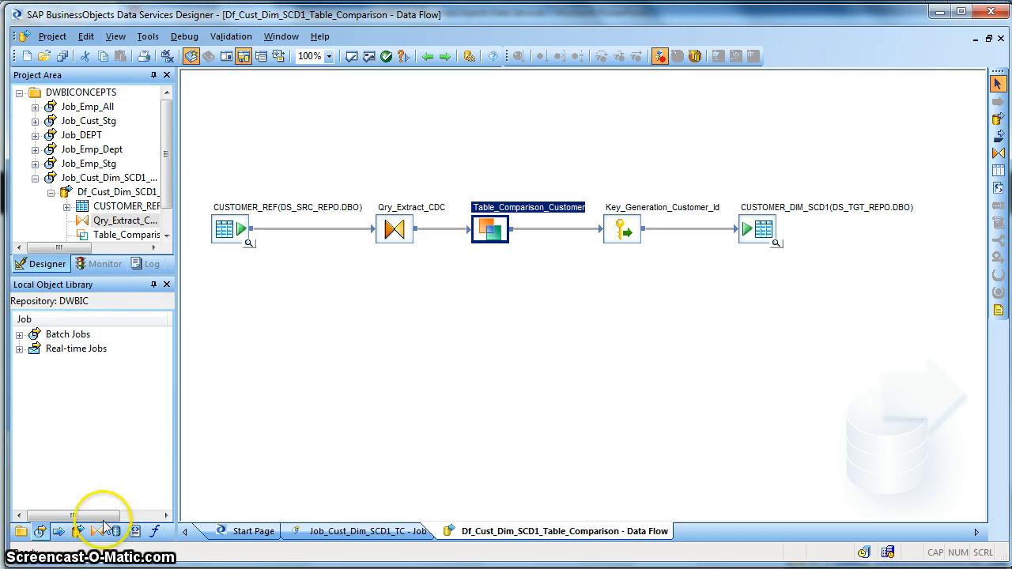
- Browse the Data Integrator transforms in the Local Object Library to Table_Comparison
left_click(102, 531)
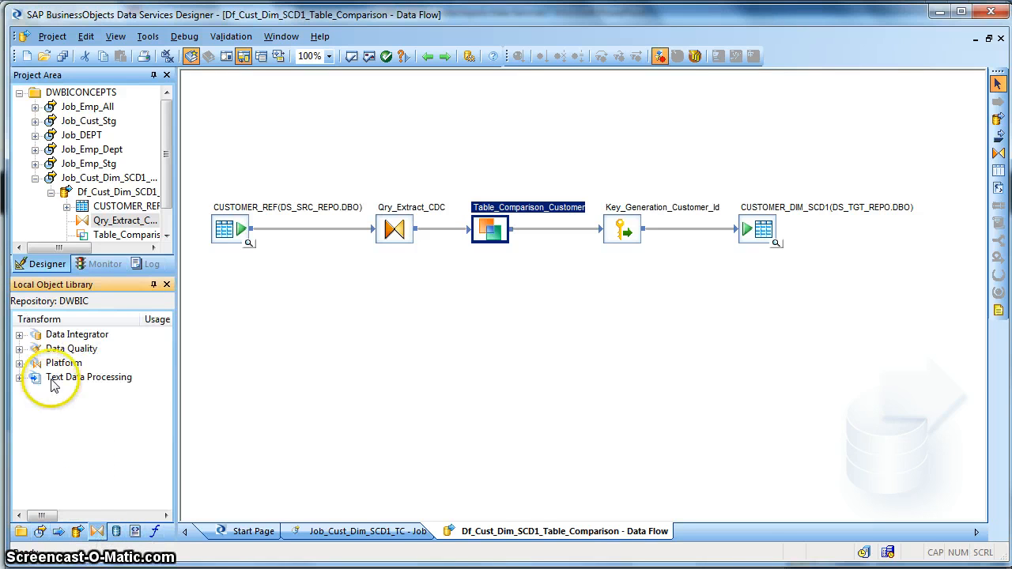
left_click(19, 334)
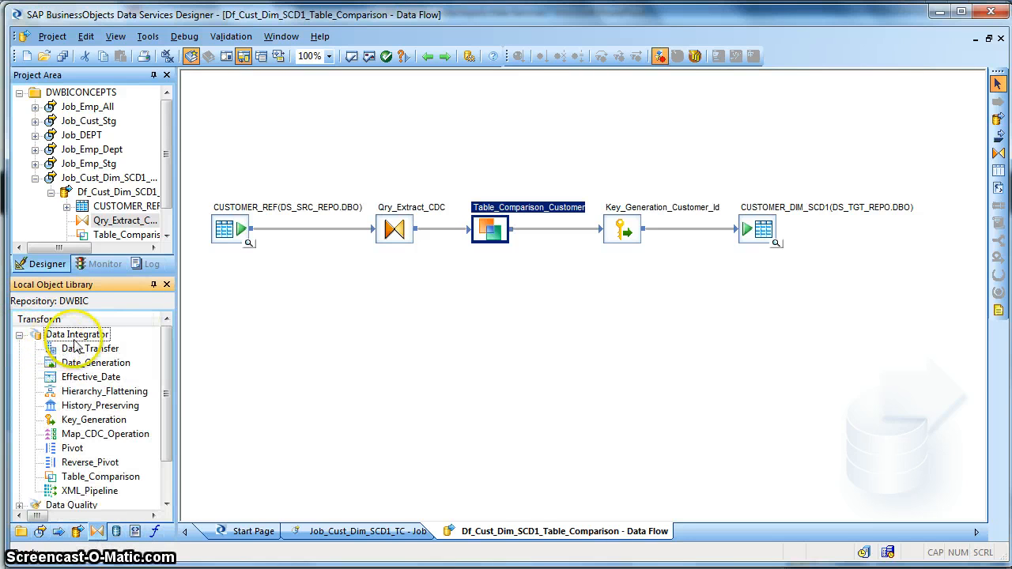
left_click(76, 333)
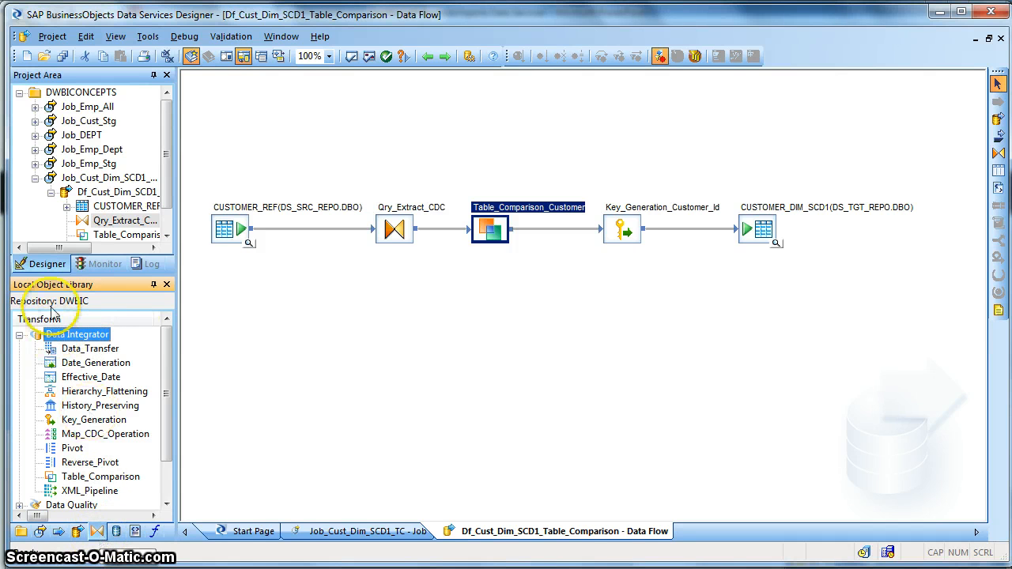
mouse_move(79, 471)
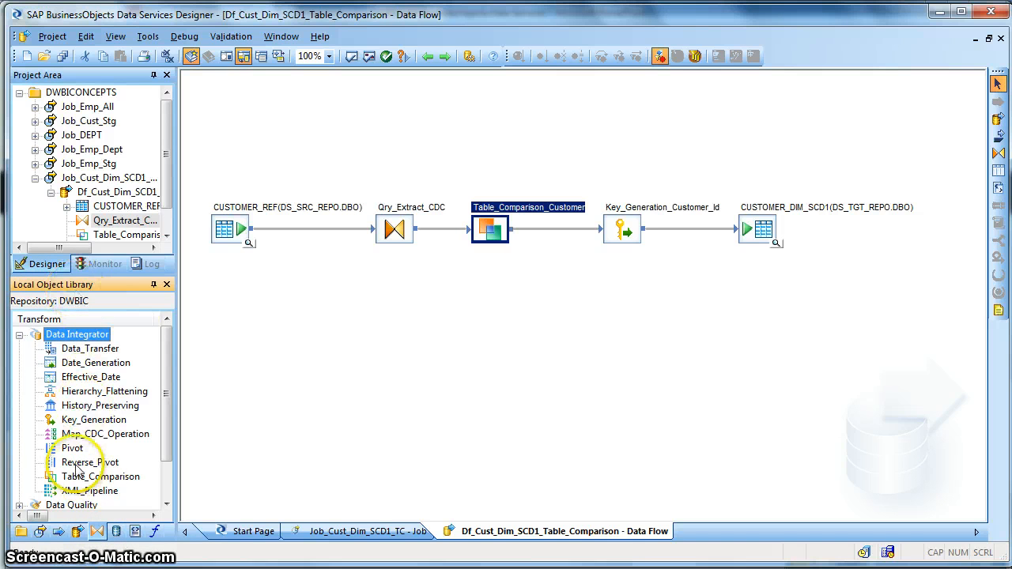
left_click(100, 475)
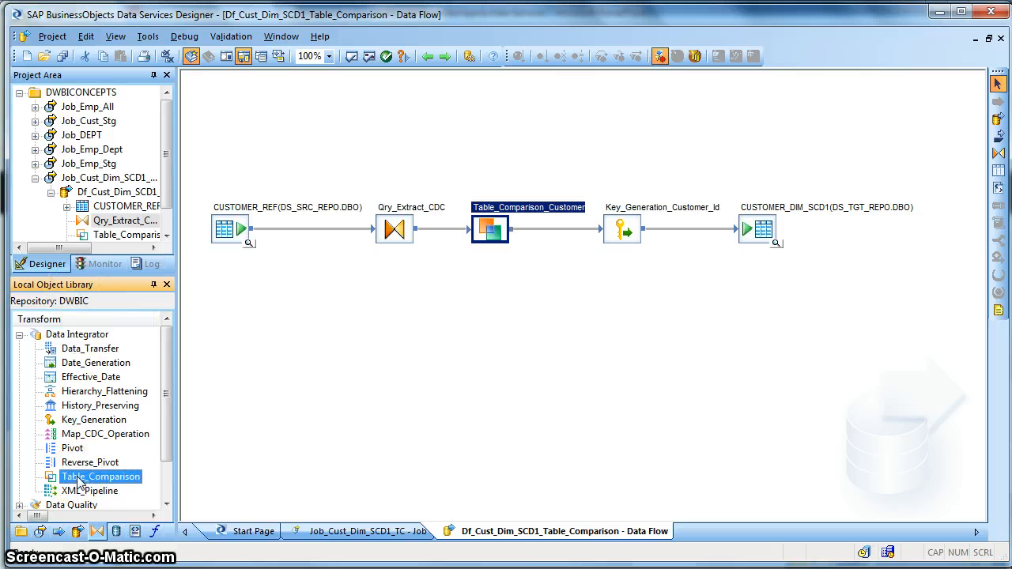
mouse_move(493, 269)
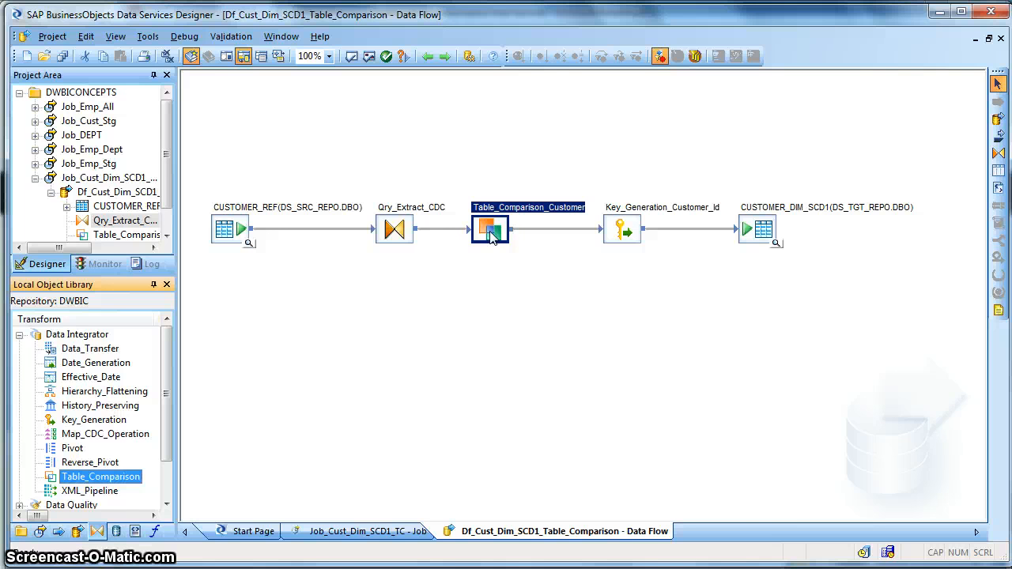
mouse_move(751, 240)
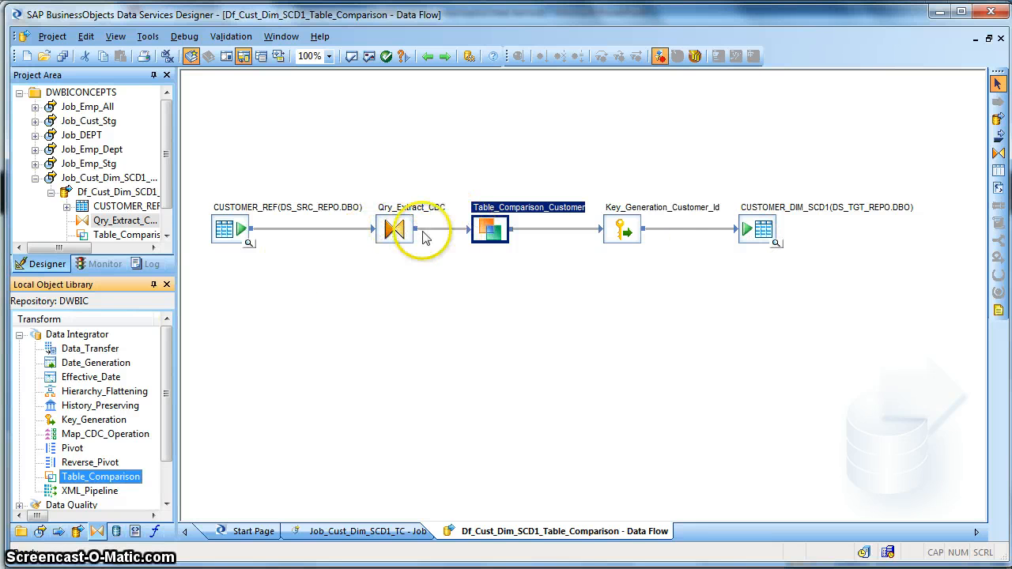
mouse_move(478, 237)
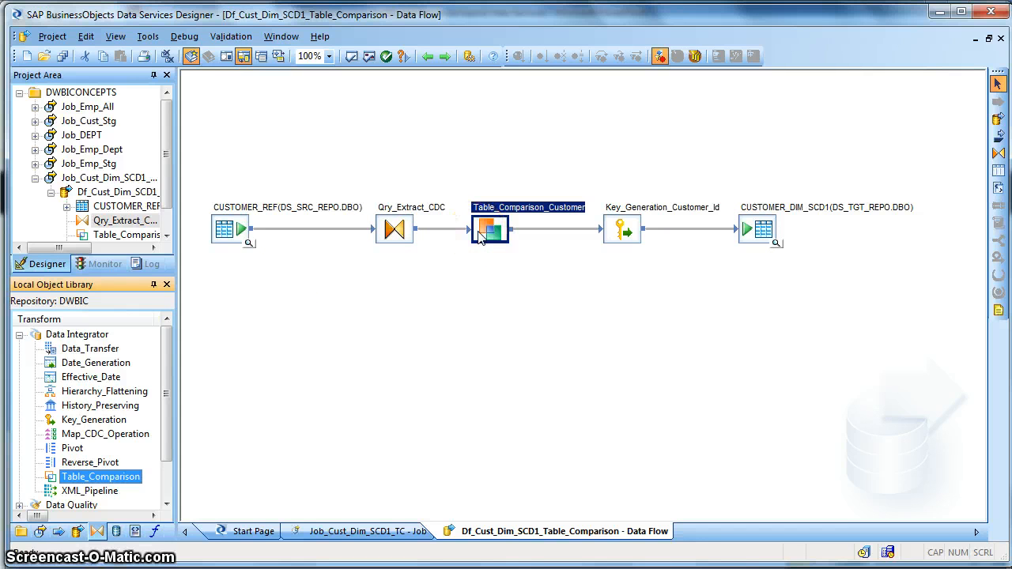
mouse_move(494, 234)
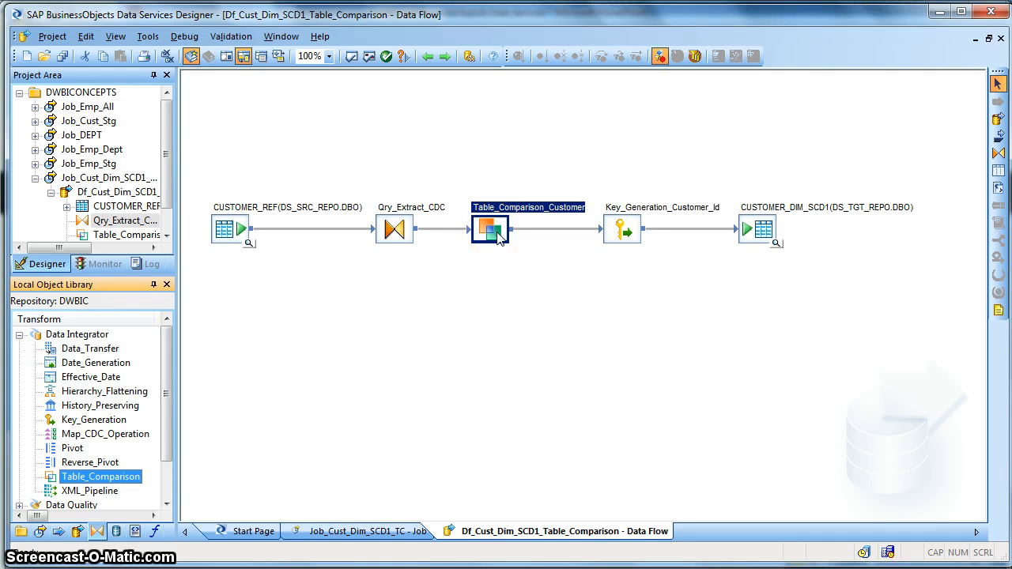
mouse_move(506, 253)
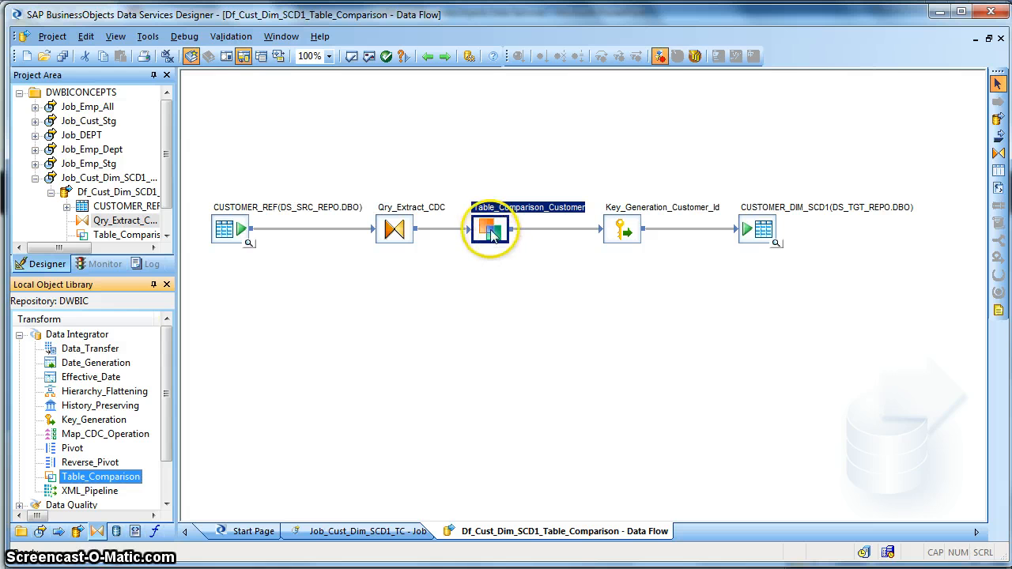
mouse_move(474, 234)
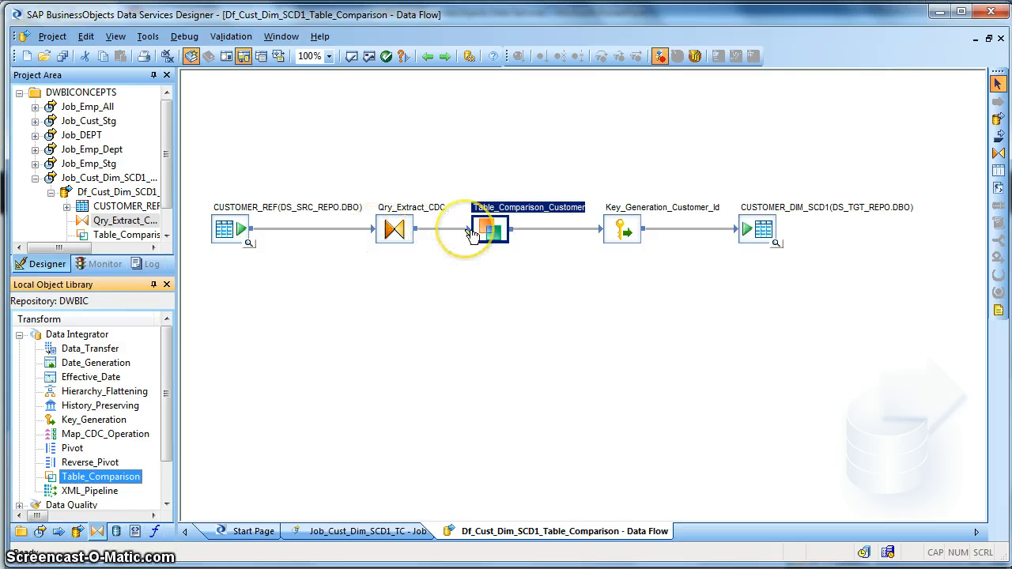
mouse_move(759, 229)
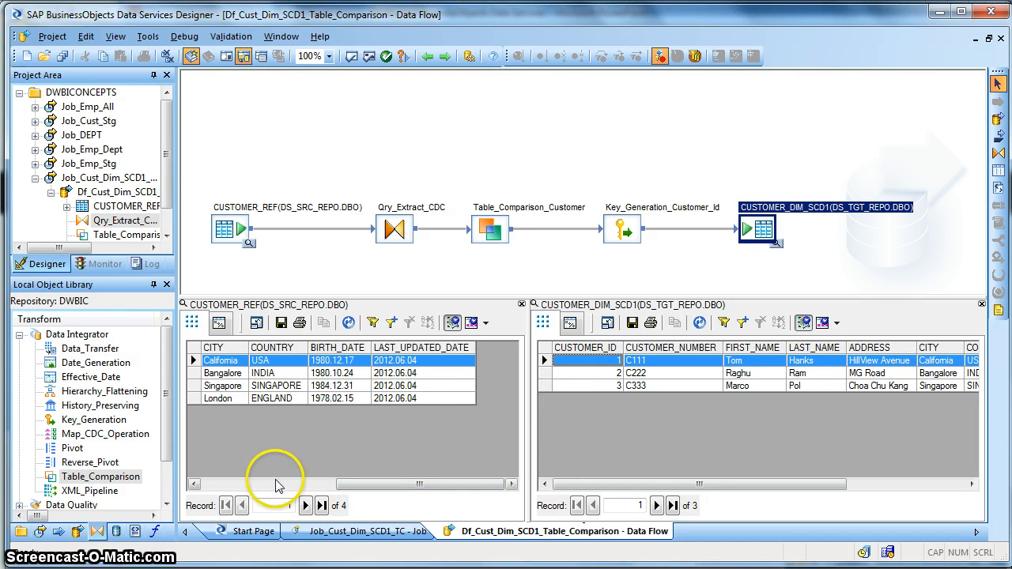
scroll("right", 3)
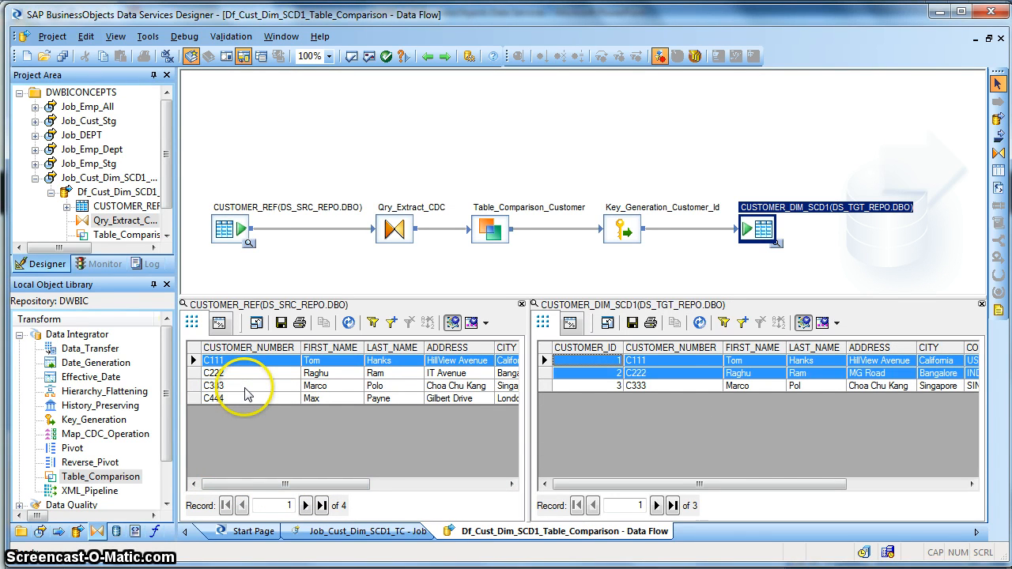
left_click(237, 373)
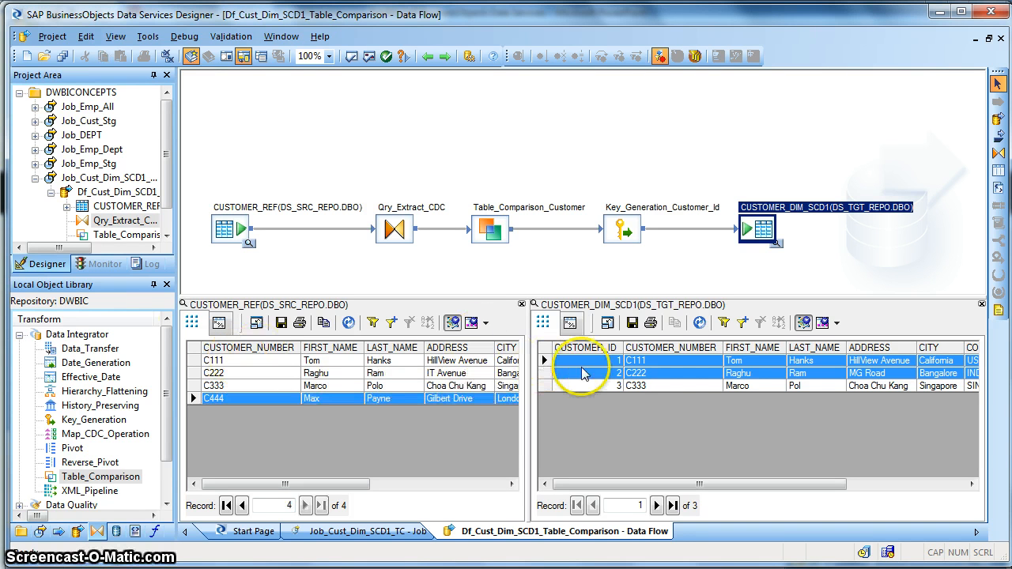
left_click(620, 386)
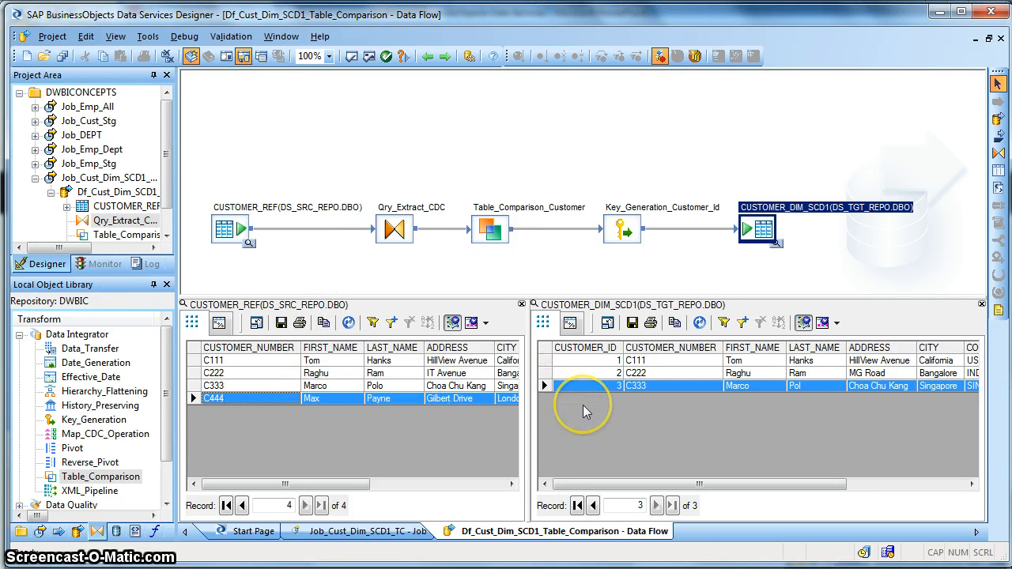
mouse_move(585, 411)
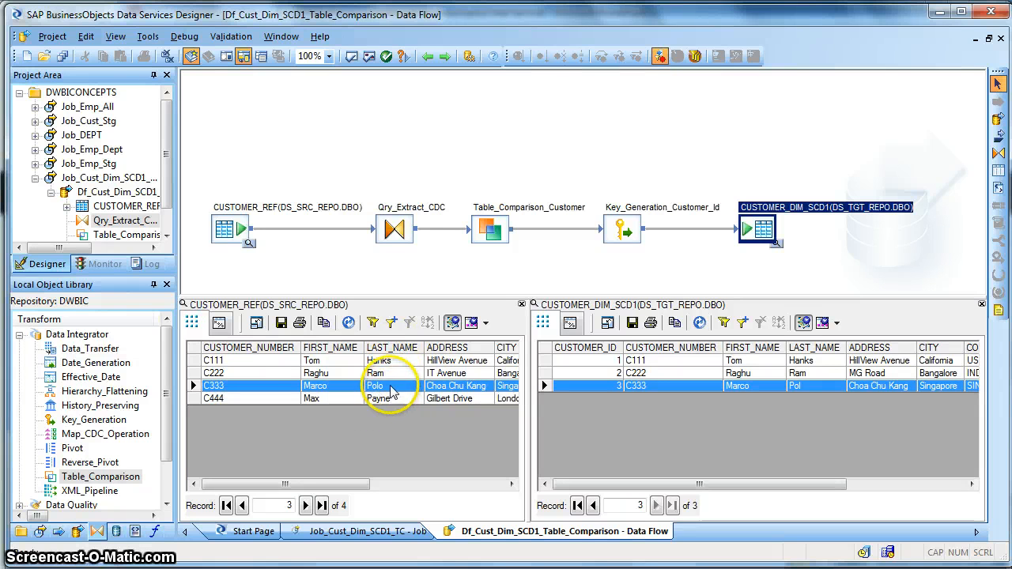
mouse_move(237, 388)
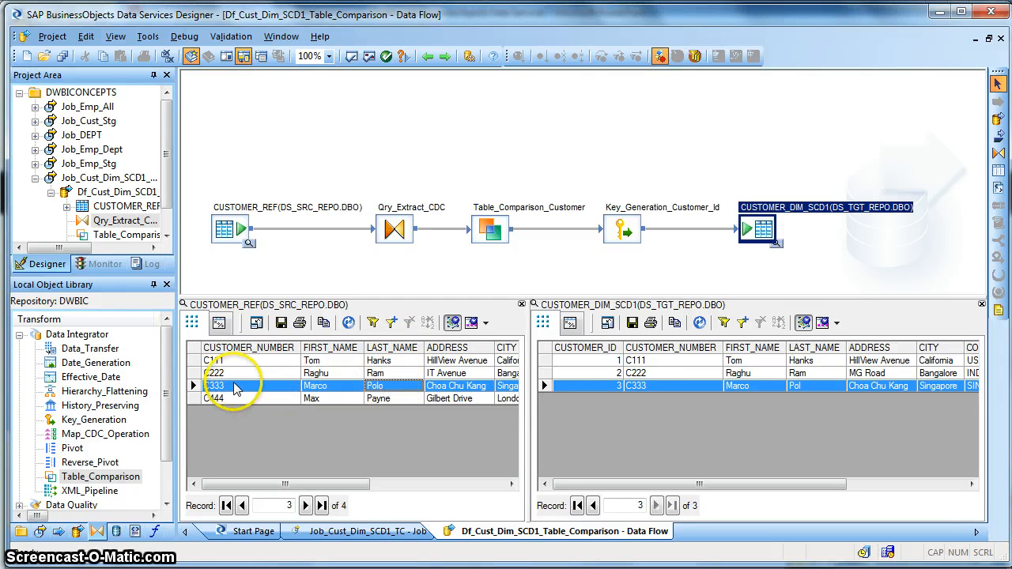
mouse_move(387, 396)
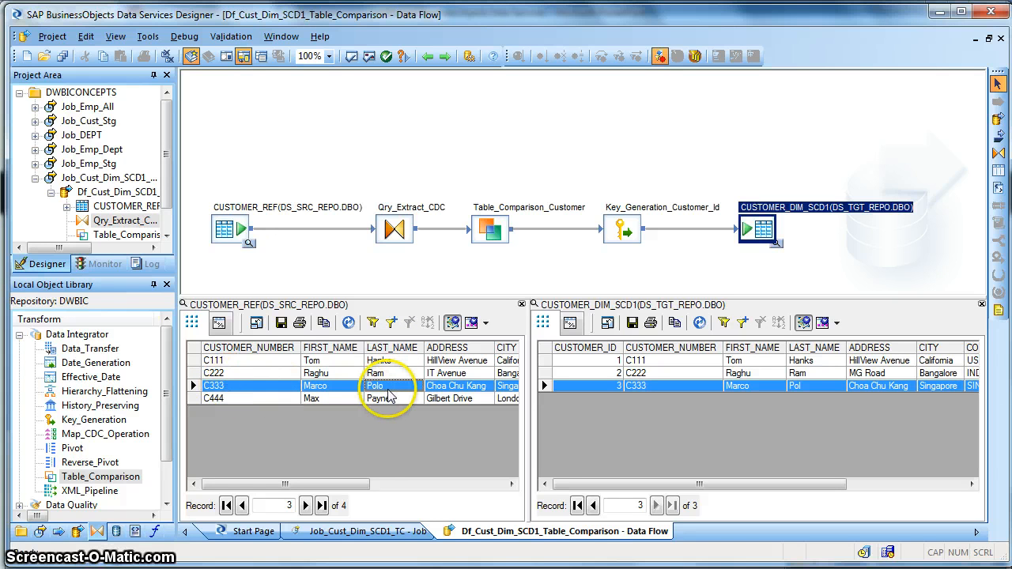
mouse_move(577, 377)
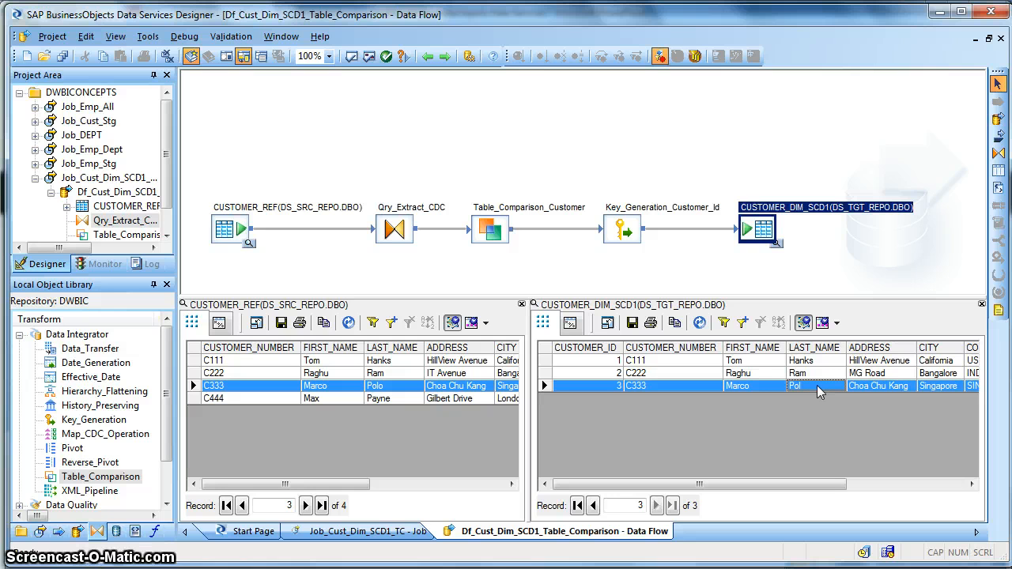
mouse_move(806, 392)
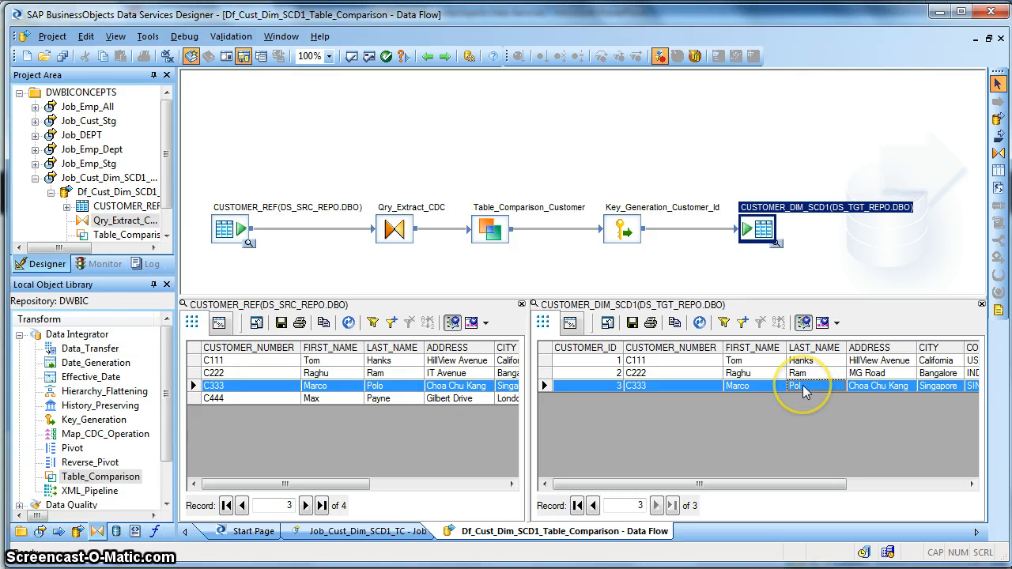
mouse_move(440, 403)
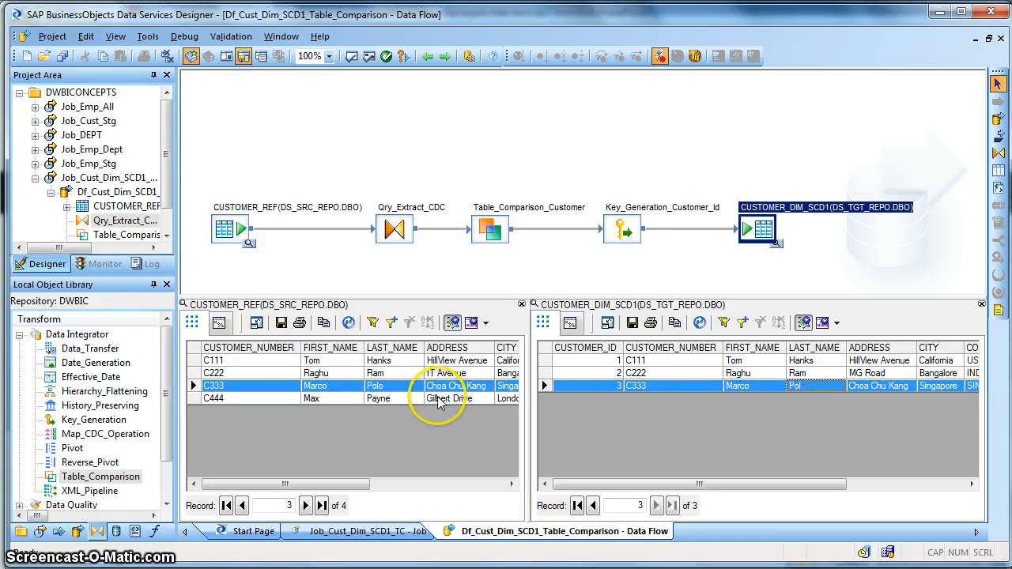
mouse_move(835, 370)
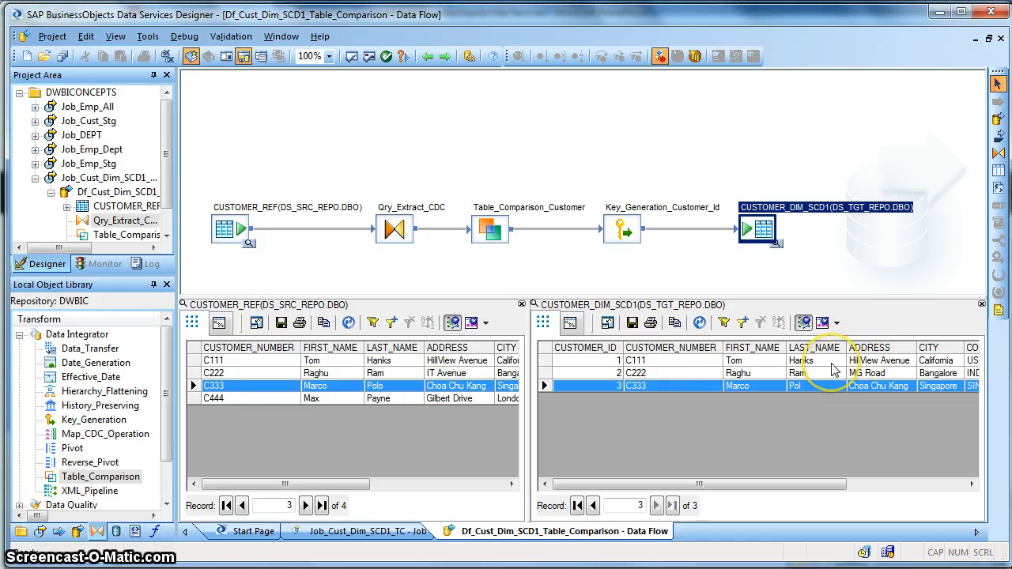
mouse_move(838, 378)
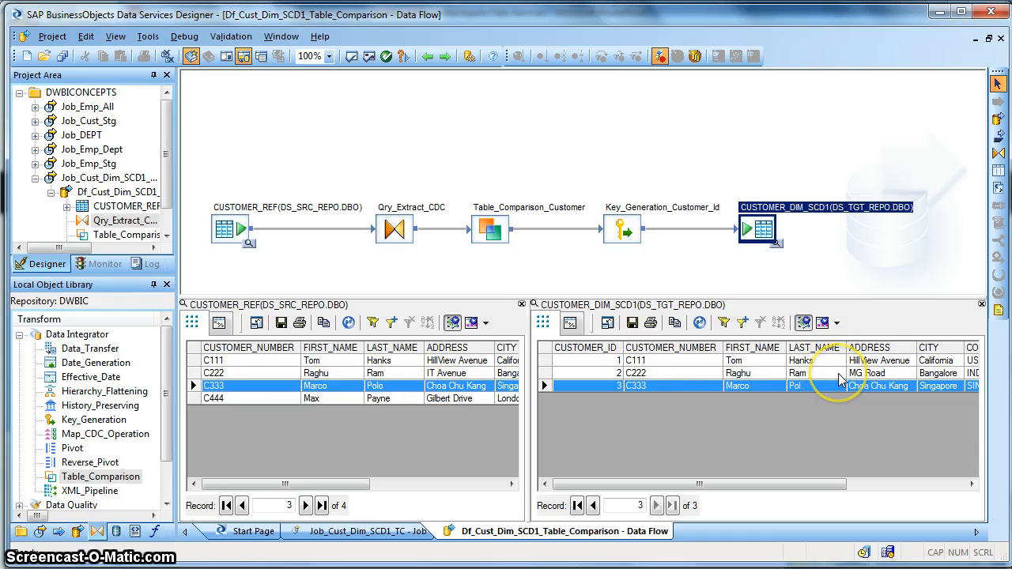
left_click(592, 506)
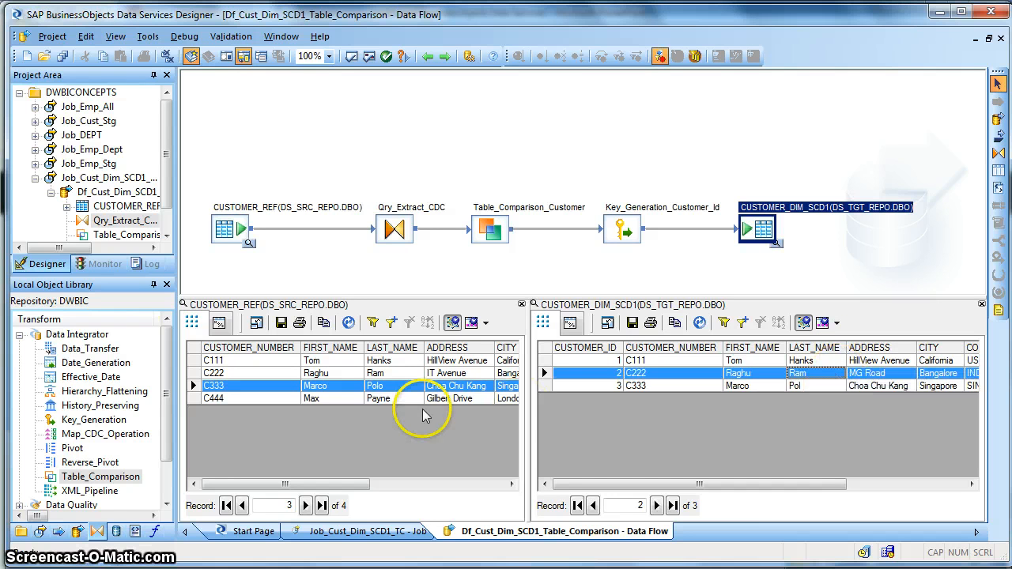
left_click(213, 373)
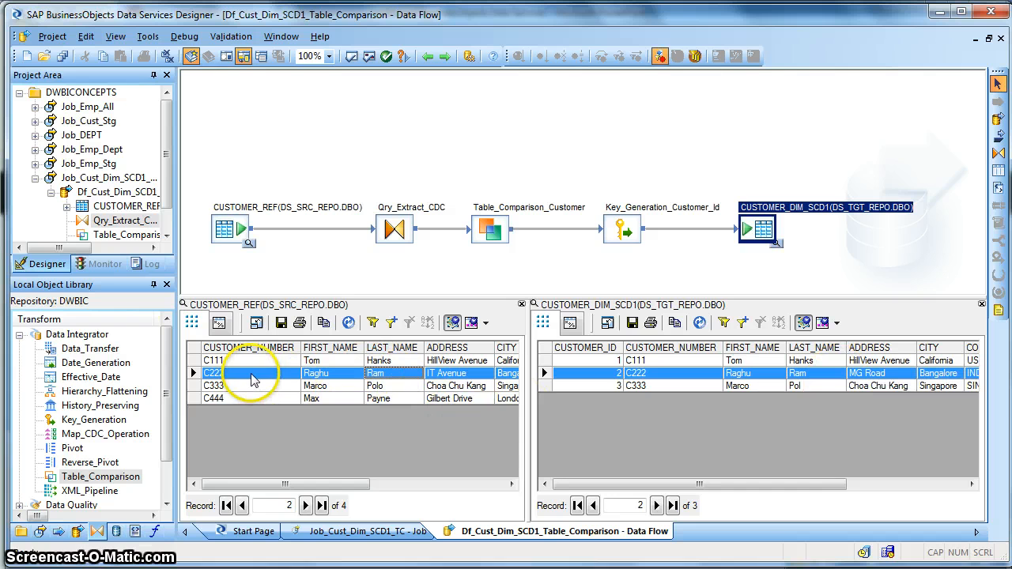
mouse_move(457, 376)
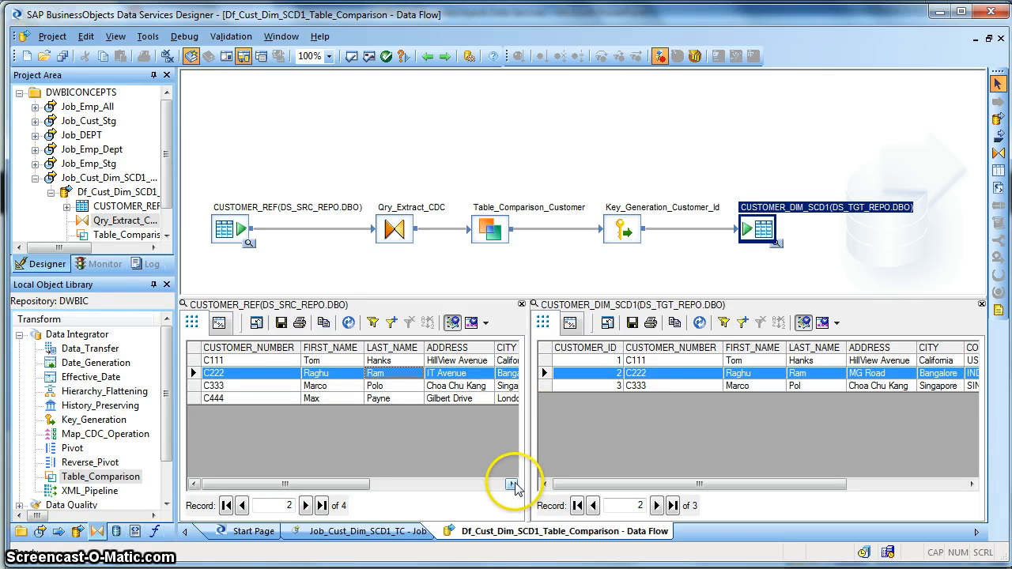
mouse_move(471, 380)
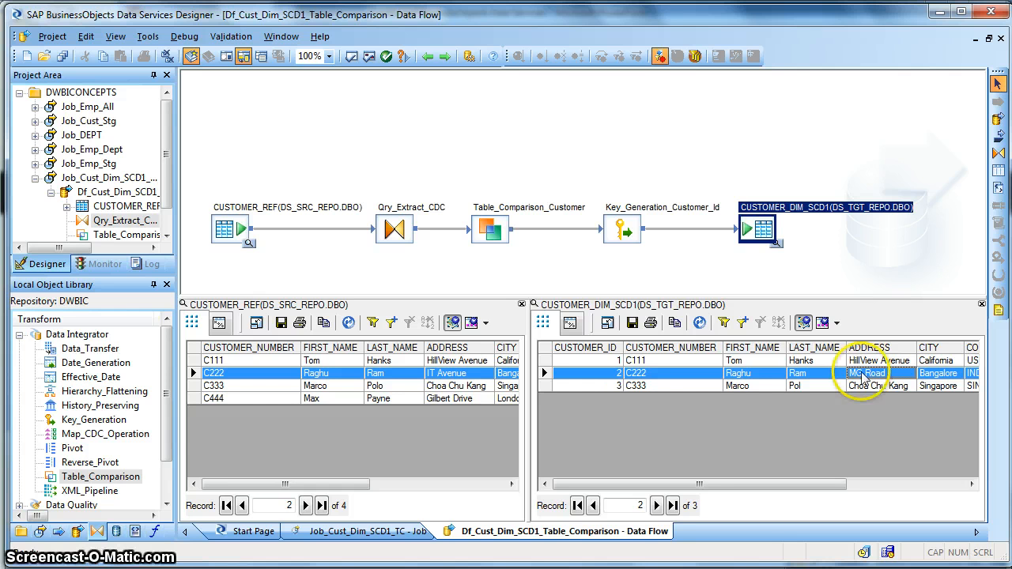
mouse_move(395, 389)
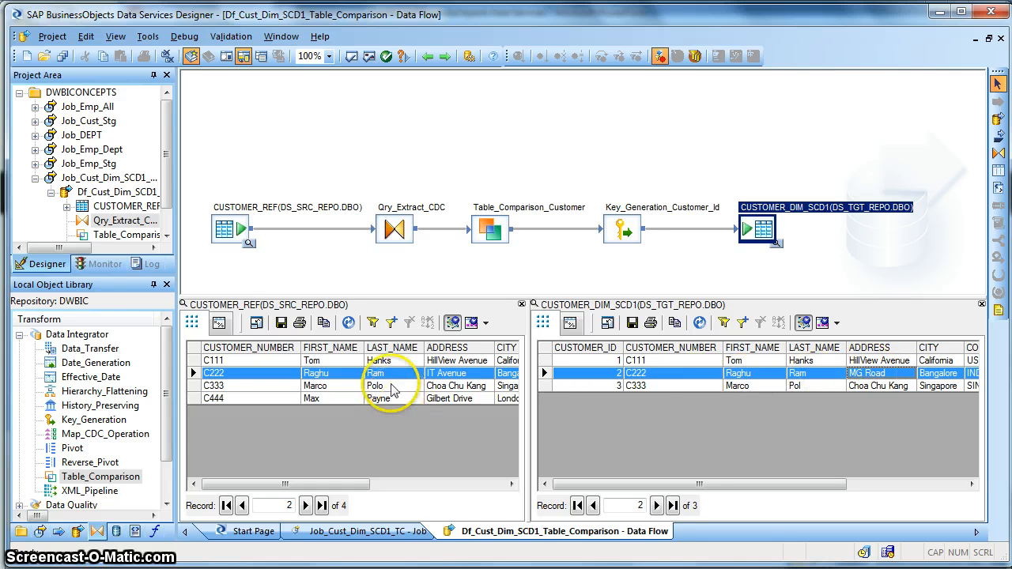
mouse_move(822, 363)
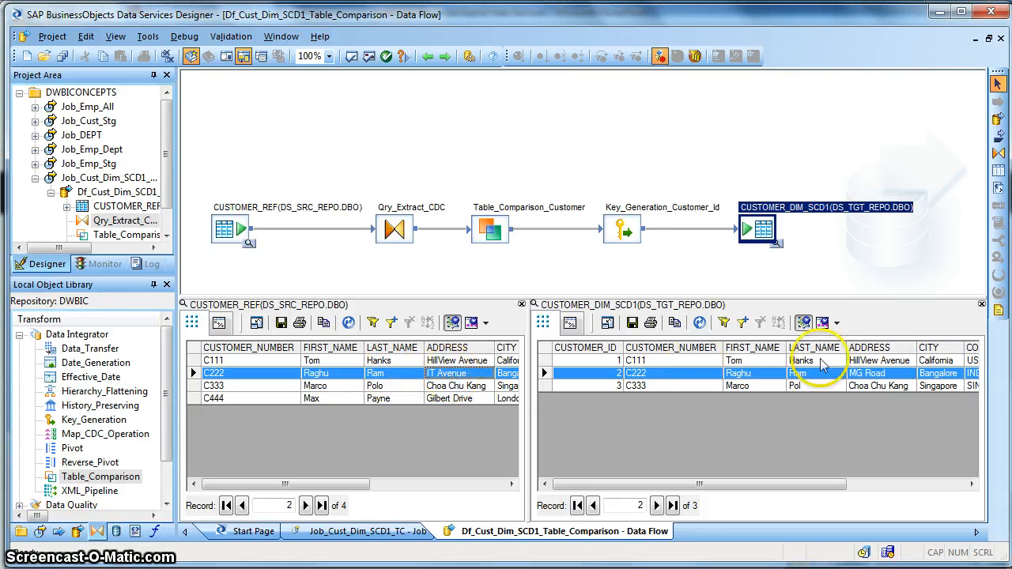
mouse_move(835, 386)
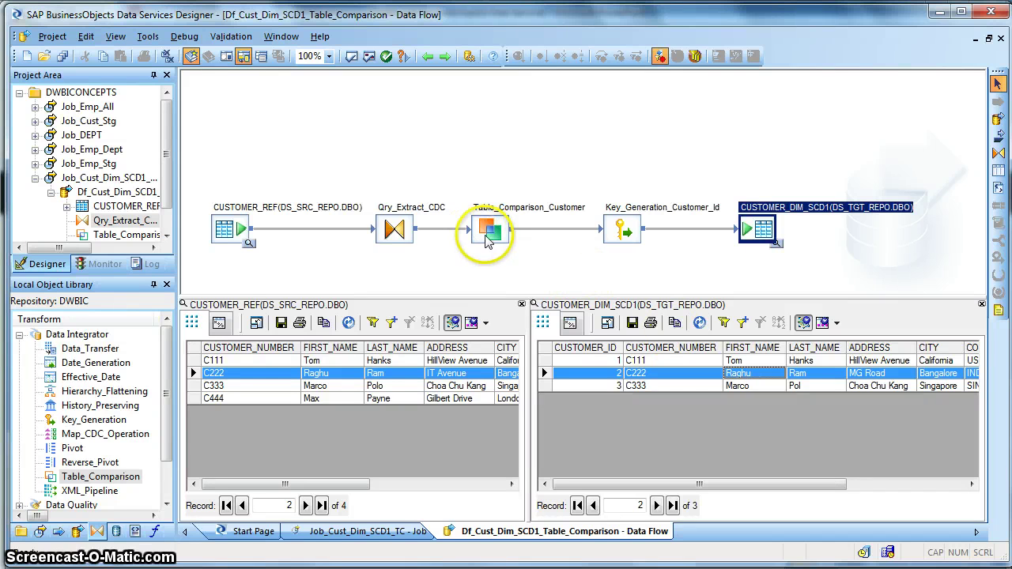
- Close the target and source data previews and open the Table_Comparison_Customer transform editor
left_click(489, 231)
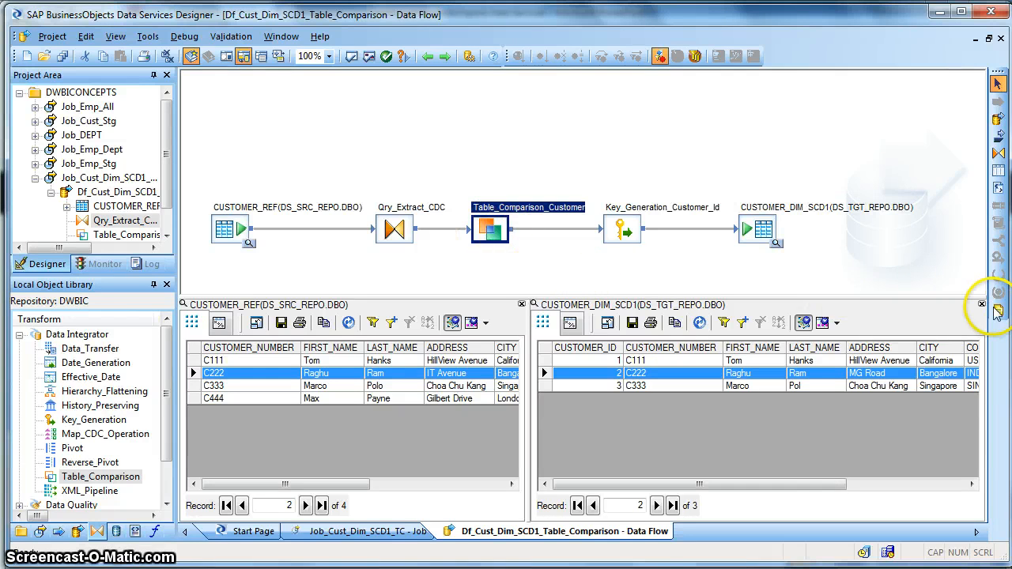
left_click(982, 304)
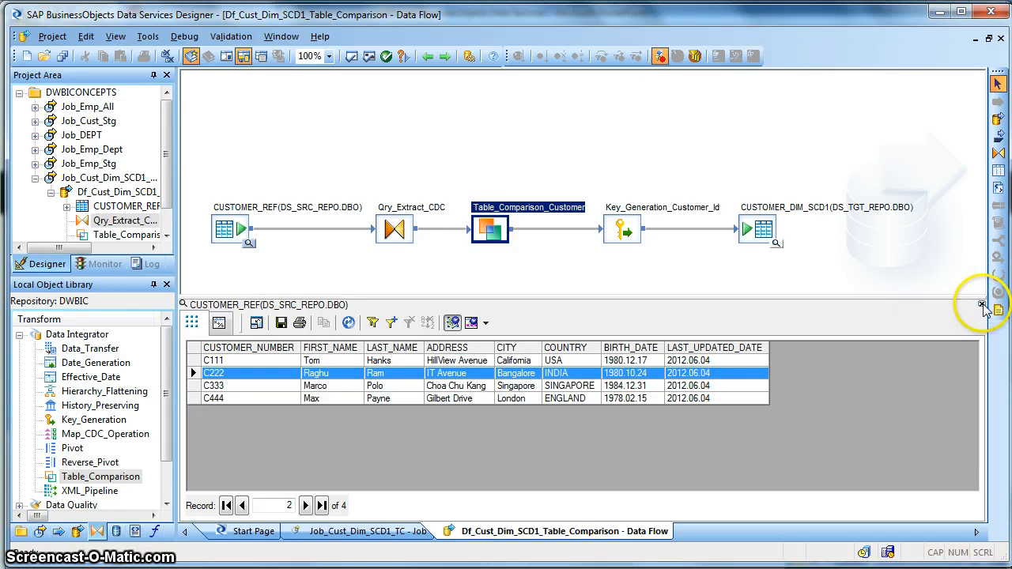
left_click(983, 304)
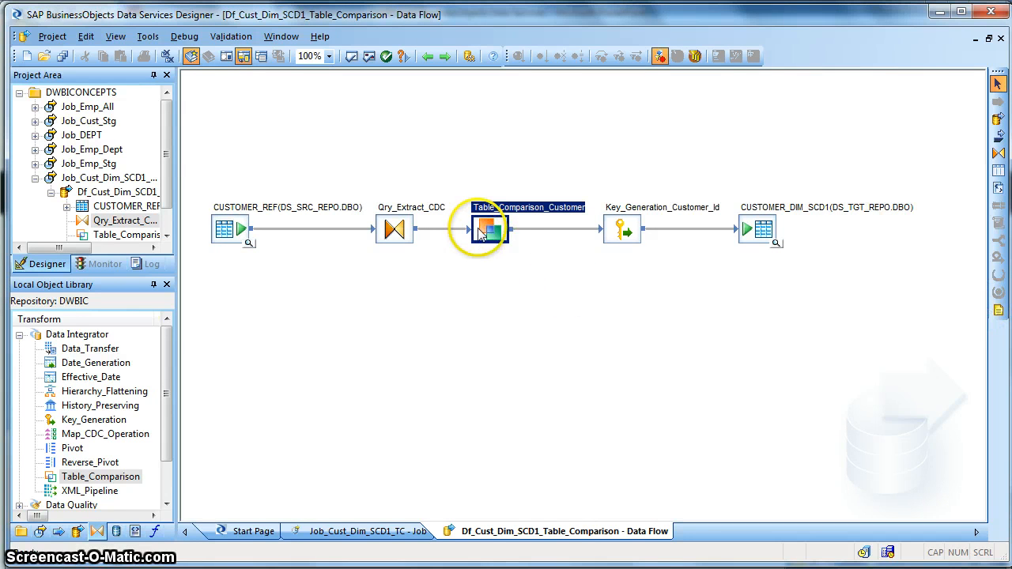
double_click(487, 229)
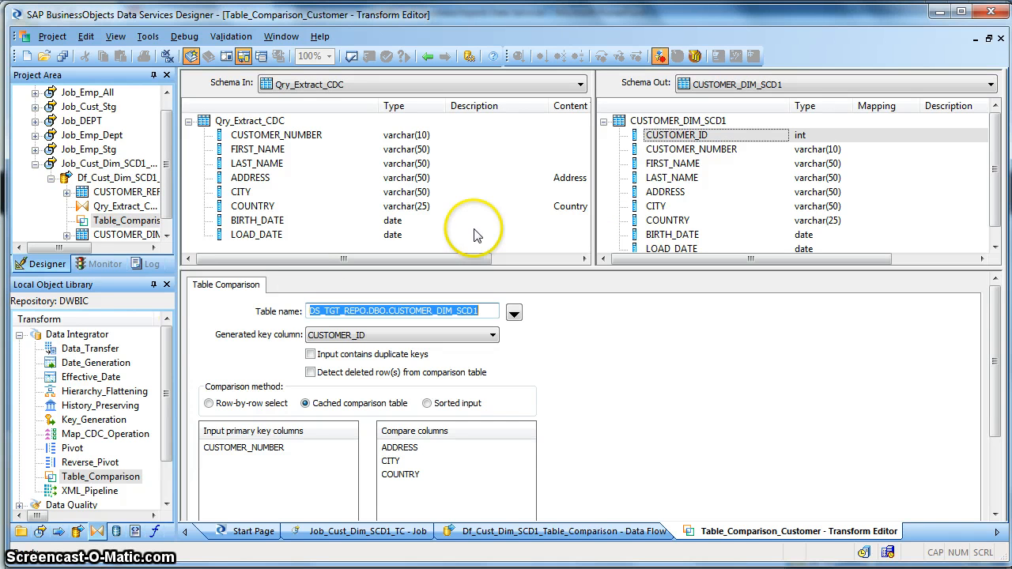
mouse_move(266, 316)
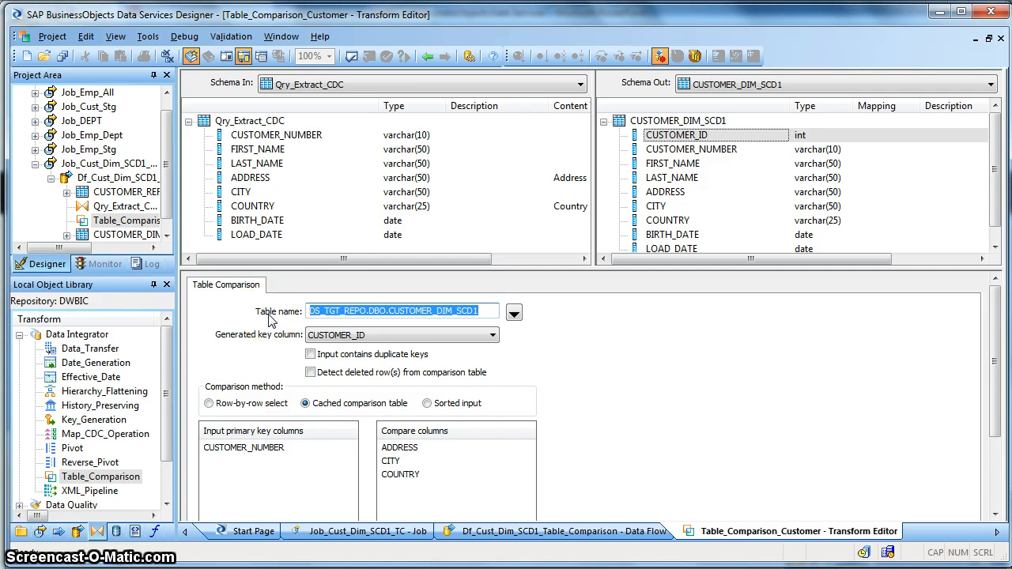
mouse_move(294, 215)
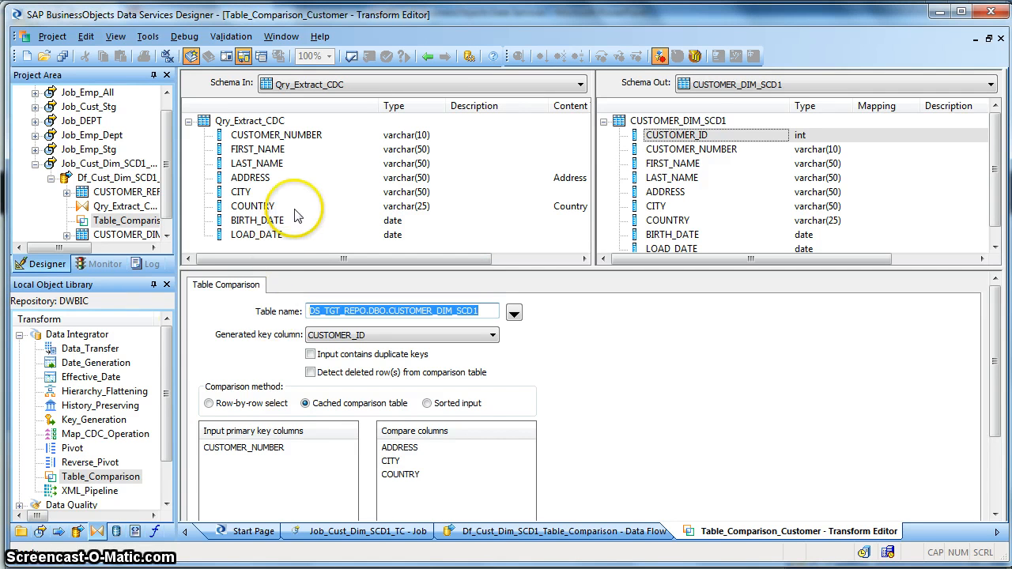
mouse_move(266, 167)
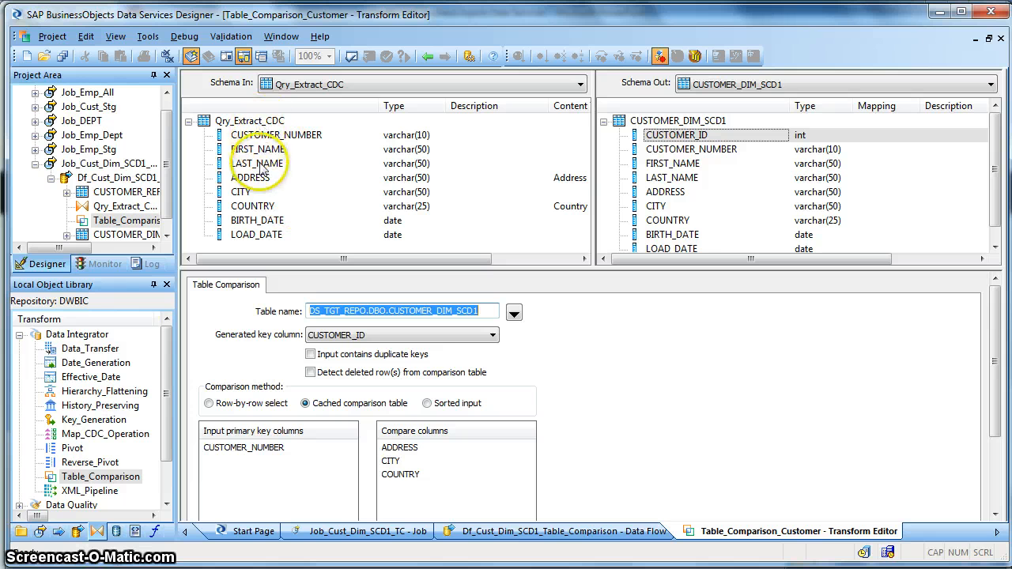
mouse_move(250, 129)
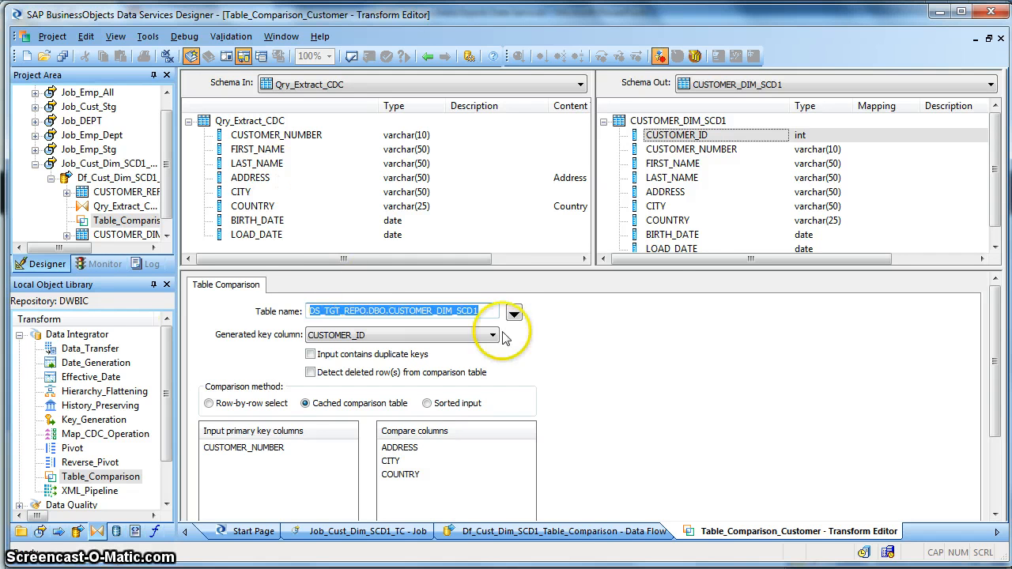
left_click(514, 313)
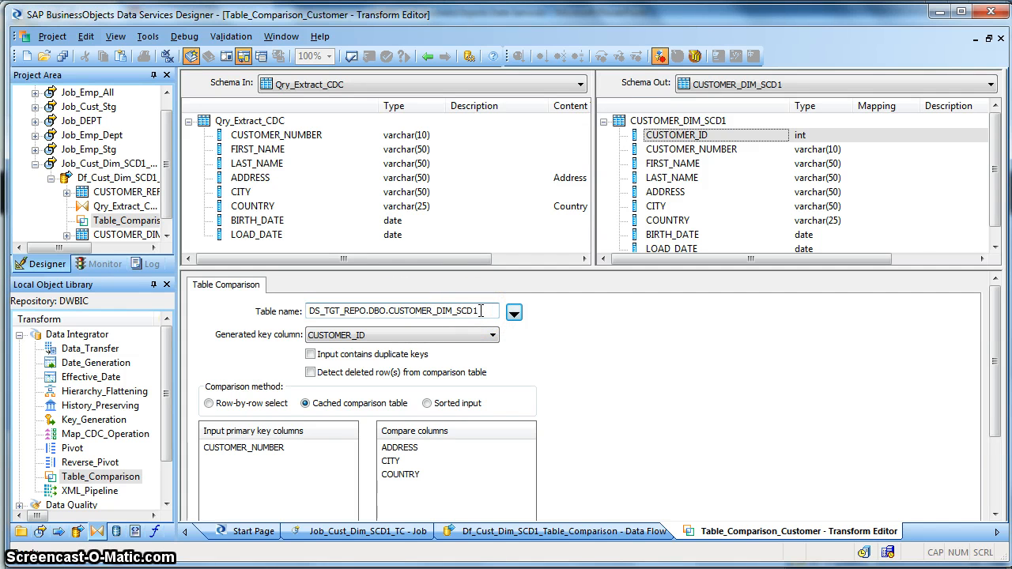
mouse_move(344, 310)
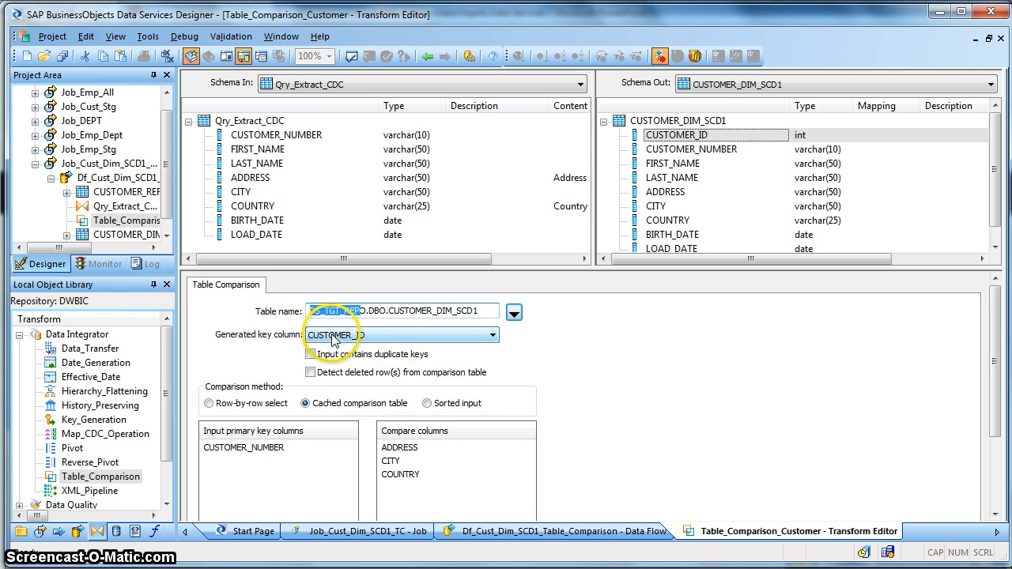
left_click(492, 336)
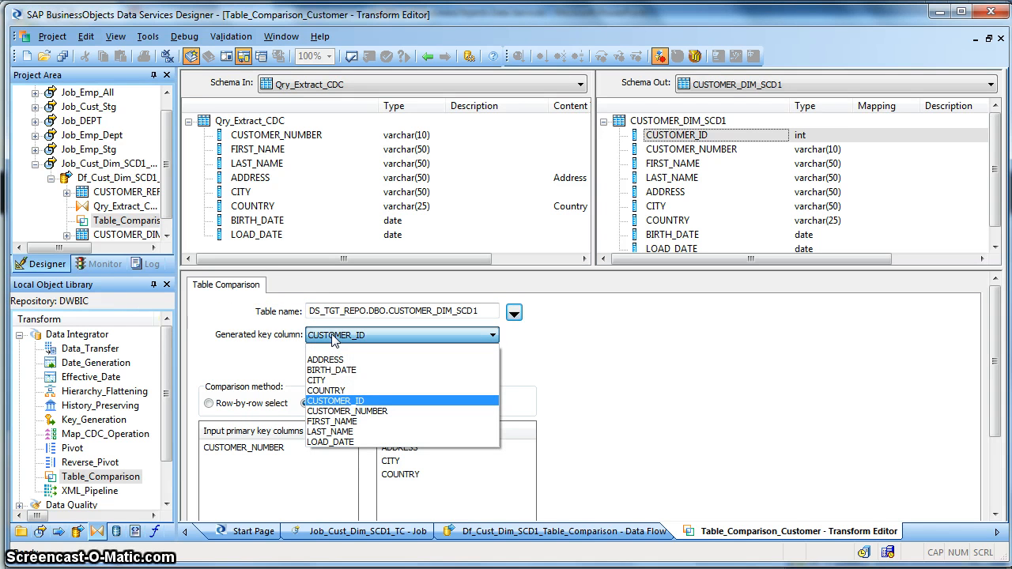
mouse_move(281, 345)
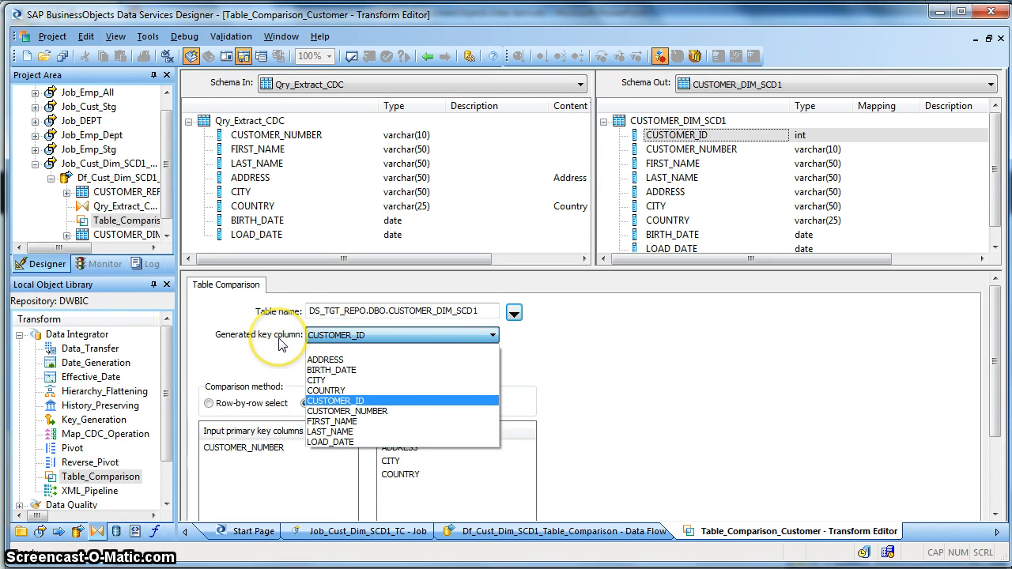
left_click(335, 402)
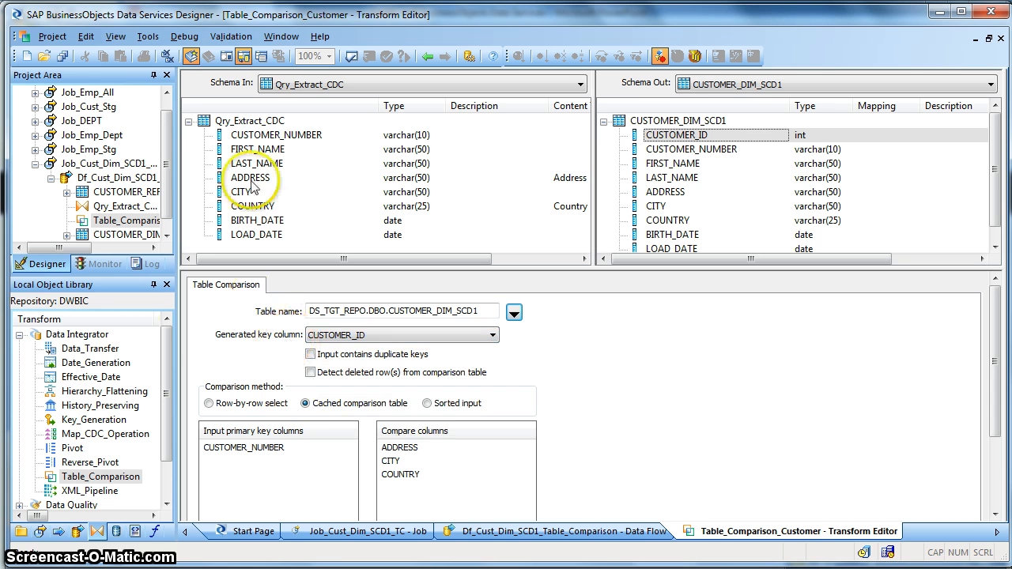
mouse_move(255, 142)
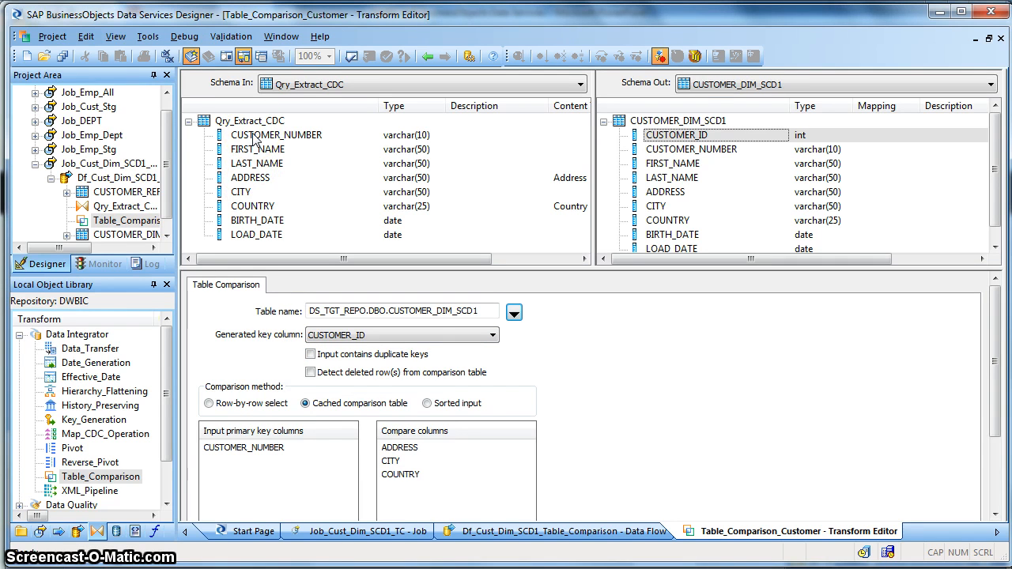
- Review the CUSTOMER_NUMBER primary key and the ADDRESS, CITY, COUNTRY compare columns
left_click(275, 134)
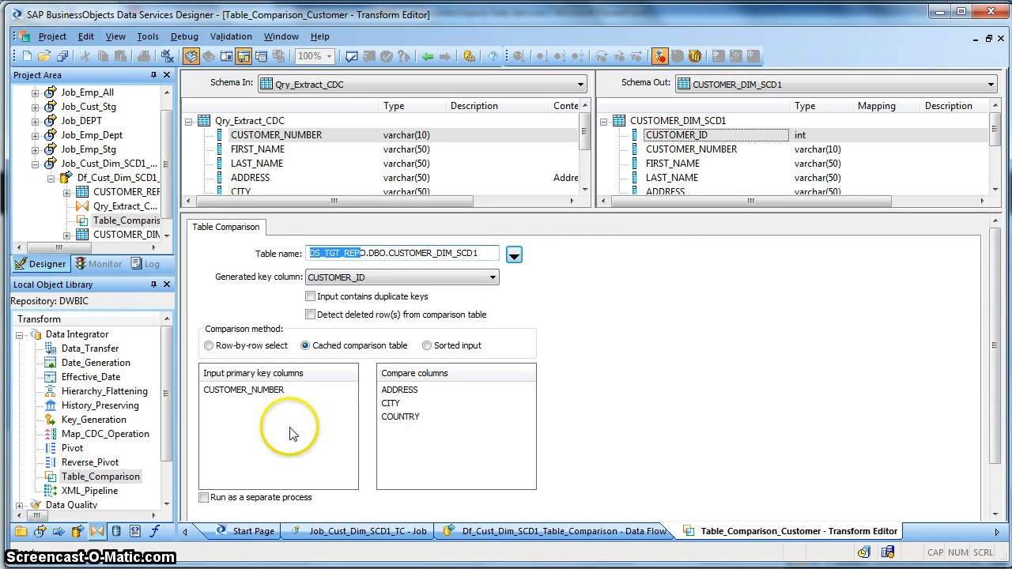
left_click(243, 388)
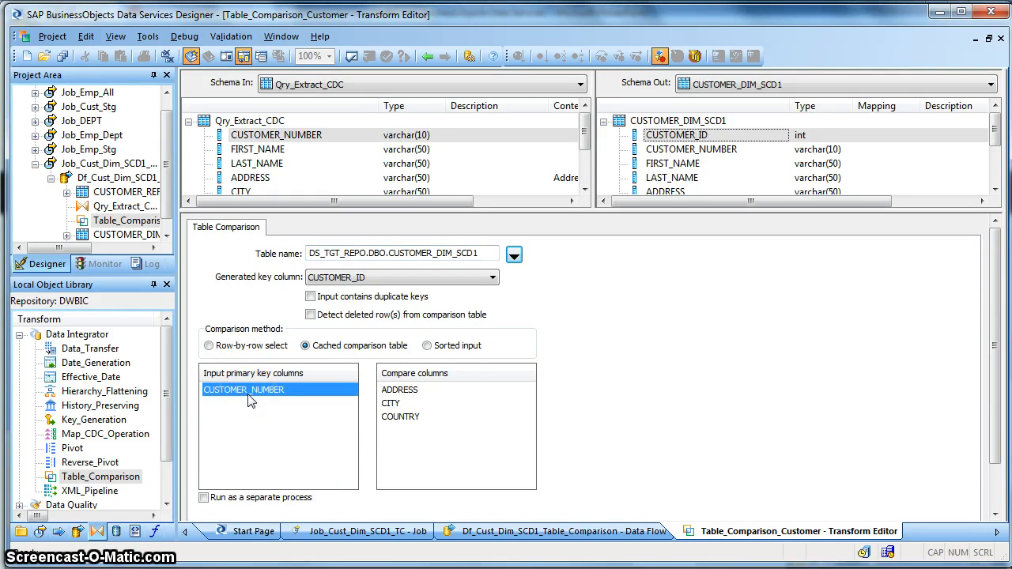
mouse_move(275, 392)
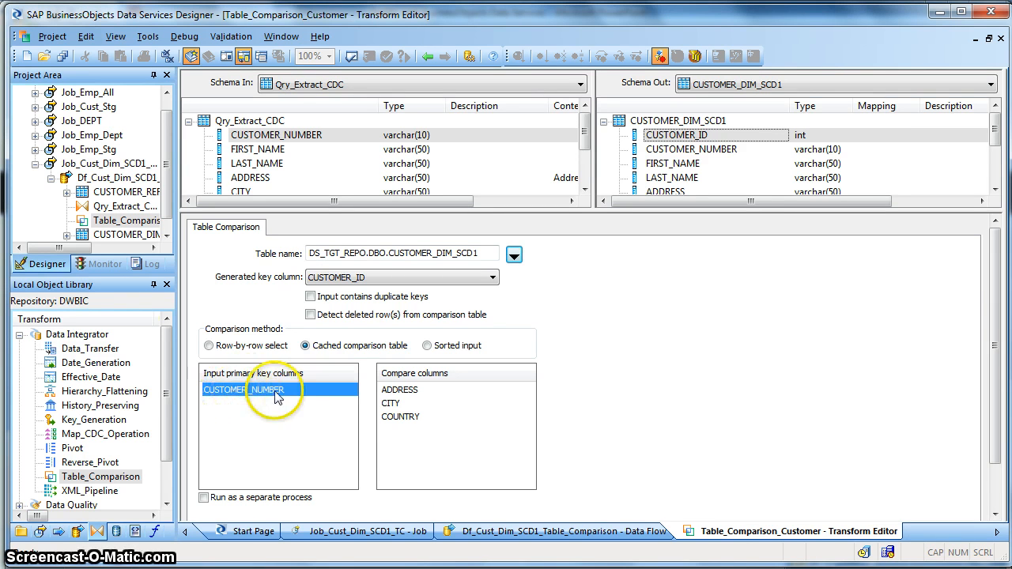
mouse_move(629, 168)
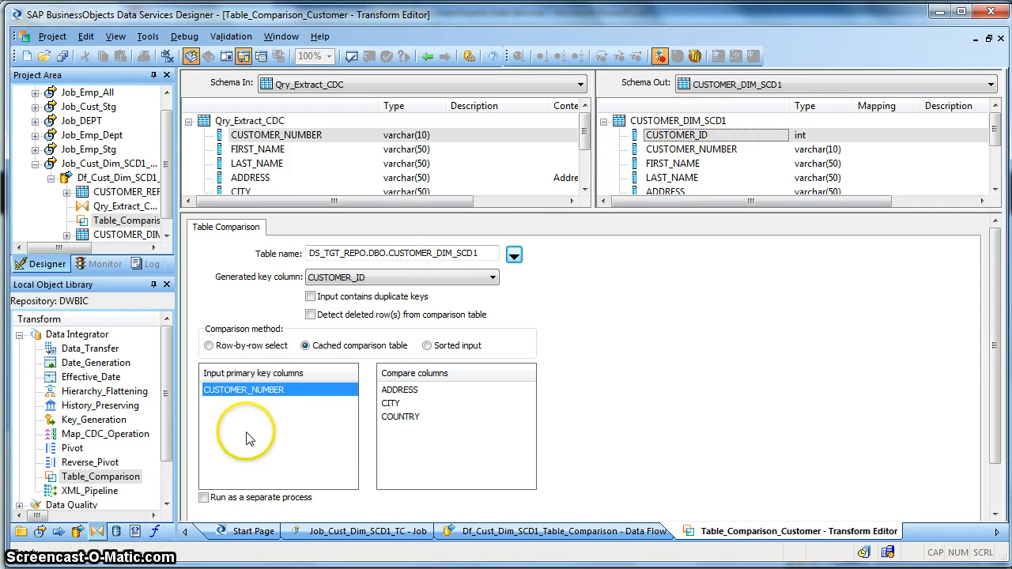
mouse_move(272, 389)
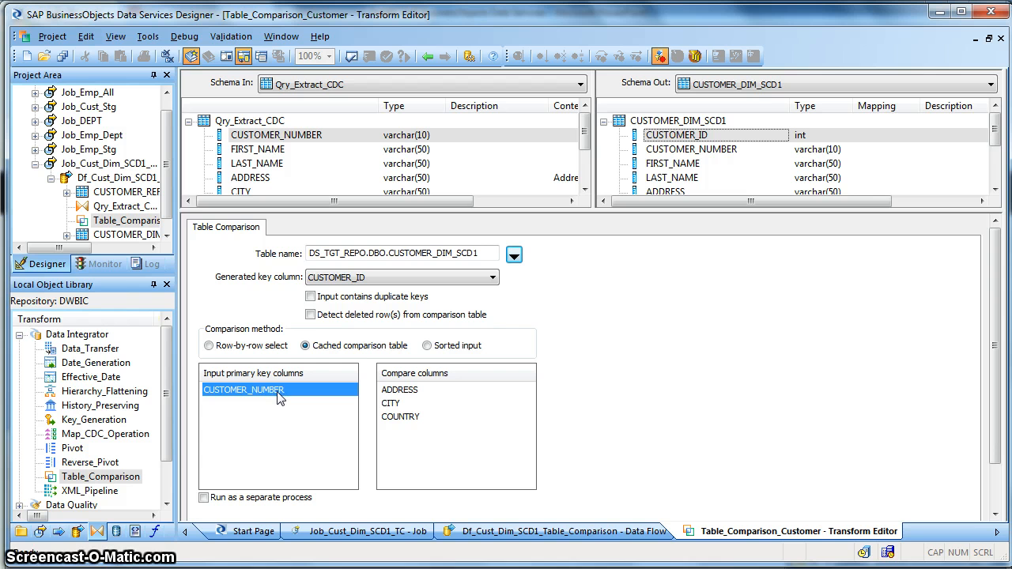
mouse_move(293, 395)
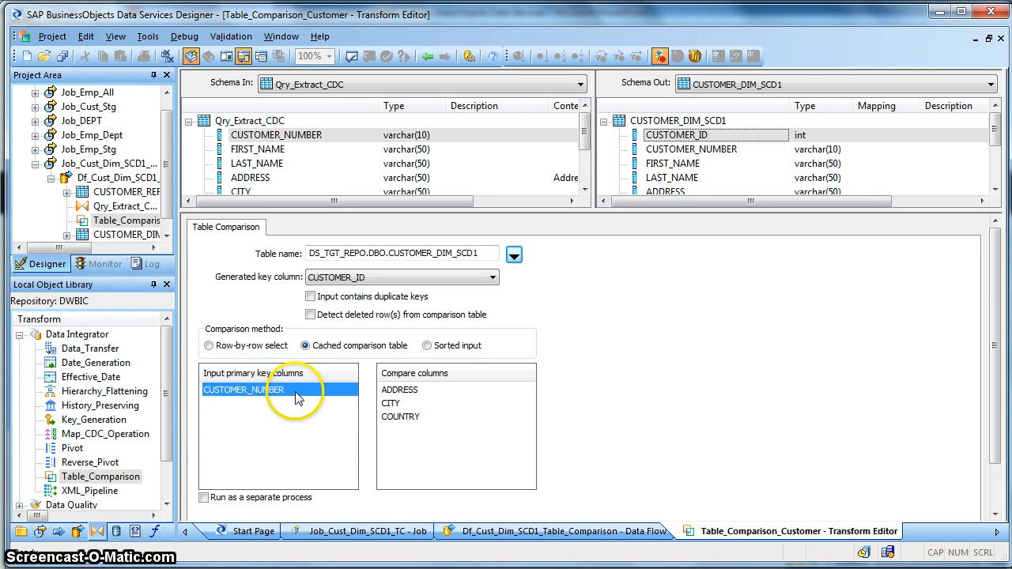
mouse_move(424, 394)
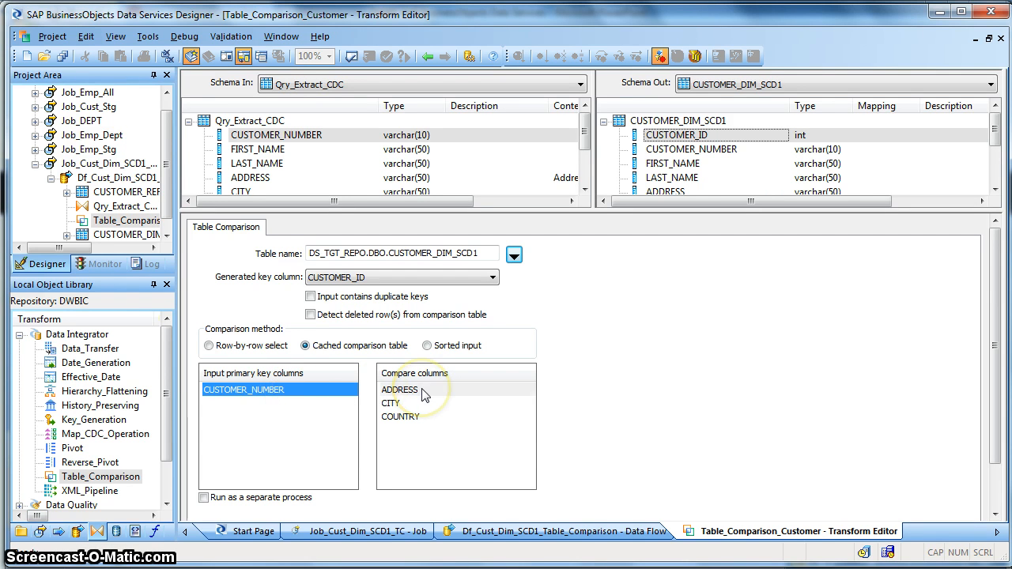
left_click(398, 417)
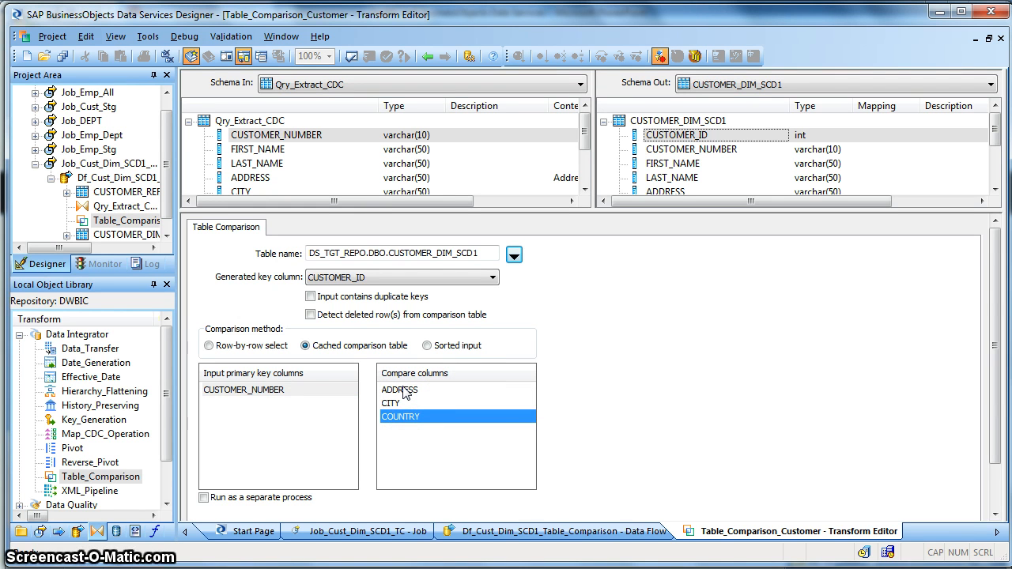
left_click(399, 389)
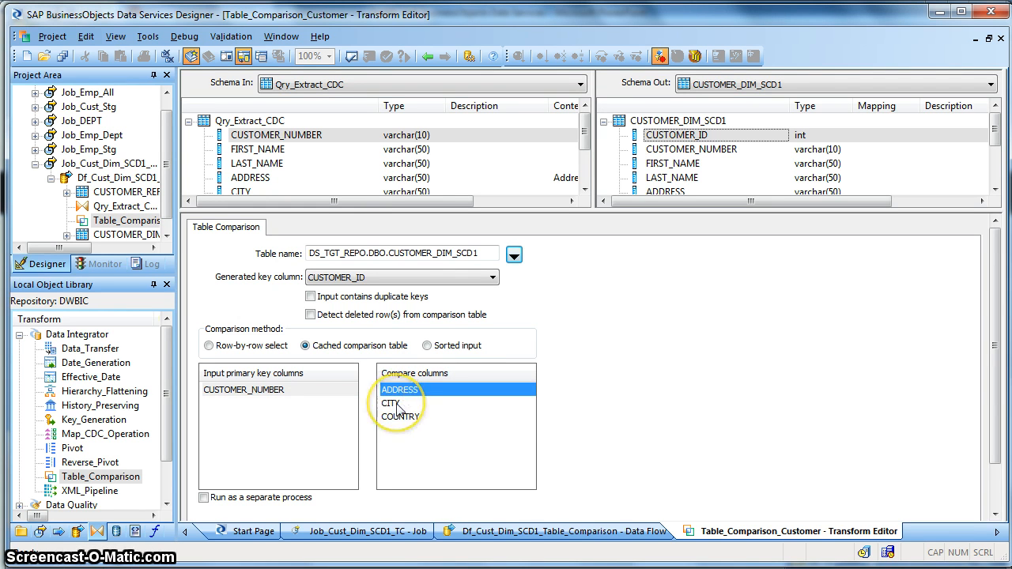
left_click(402, 418)
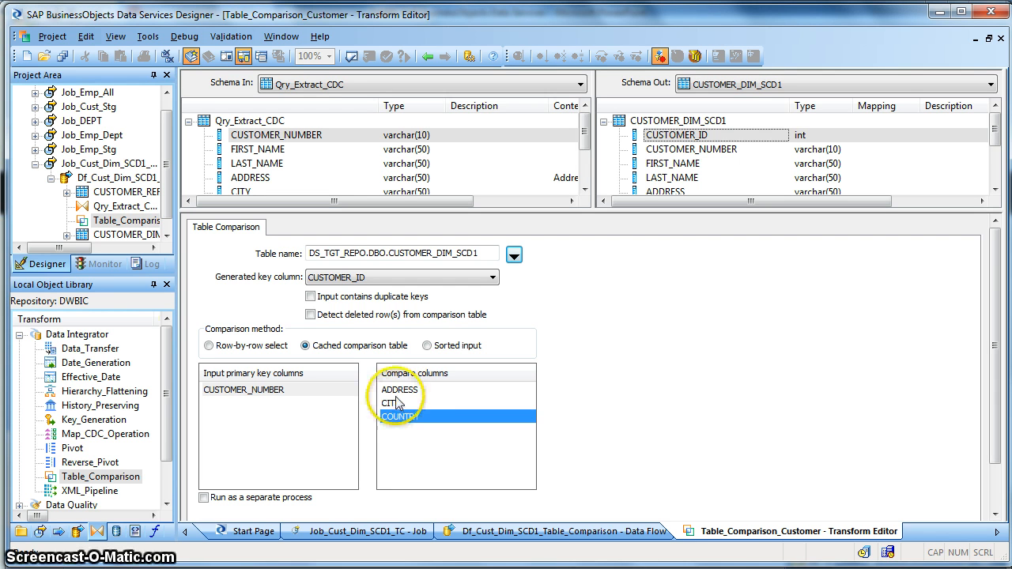
left_click(398, 404)
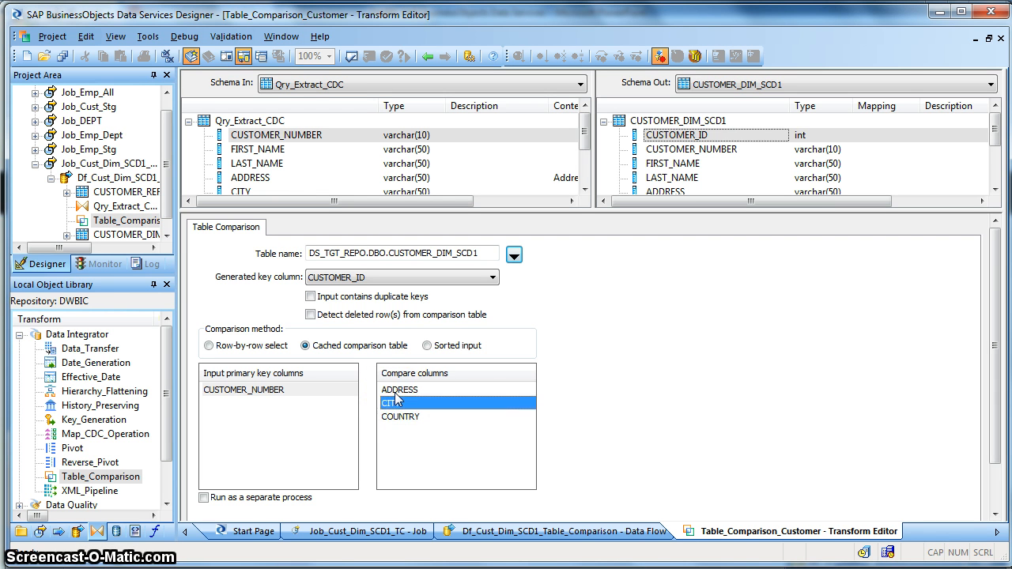
left_click(398, 389)
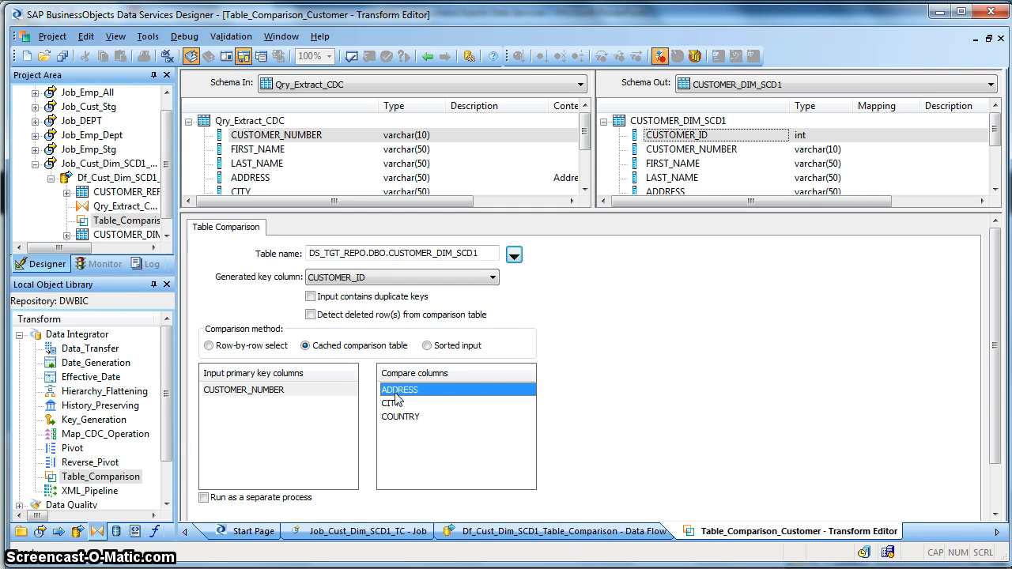
- Recheck the primary key and compare columns, then return to the data flow unchanged
left_click(244, 389)
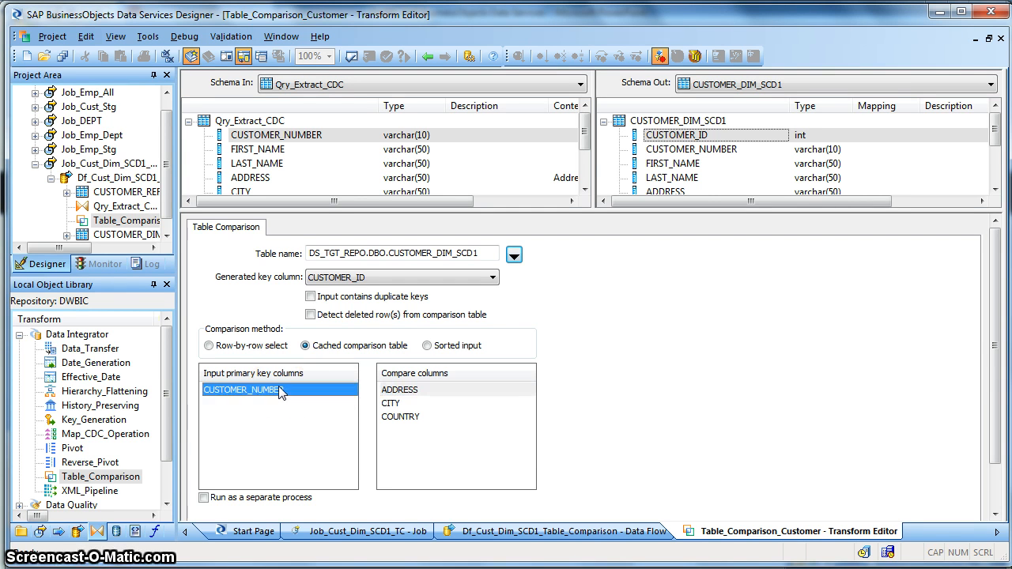
mouse_move(256, 207)
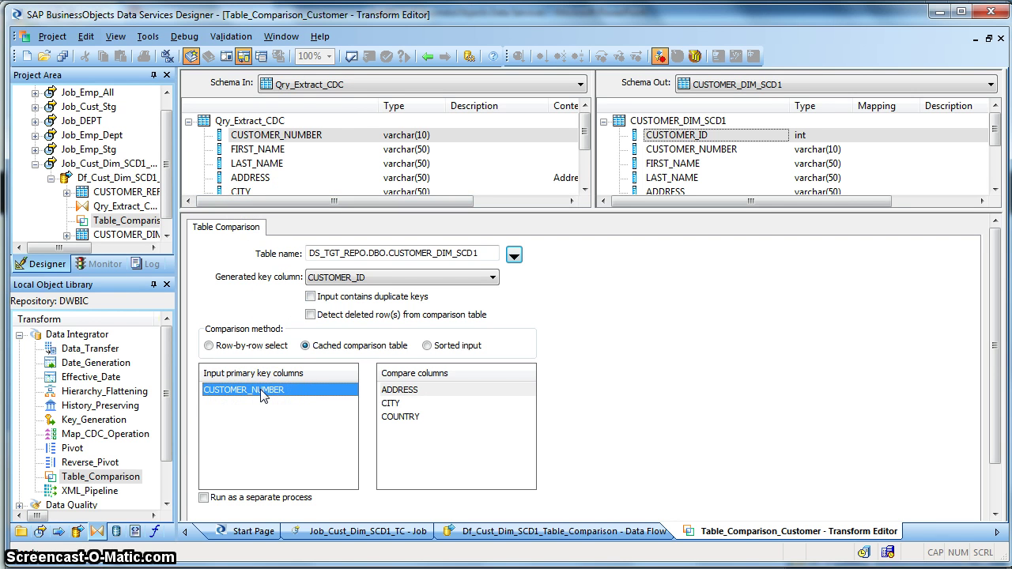
mouse_move(329, 398)
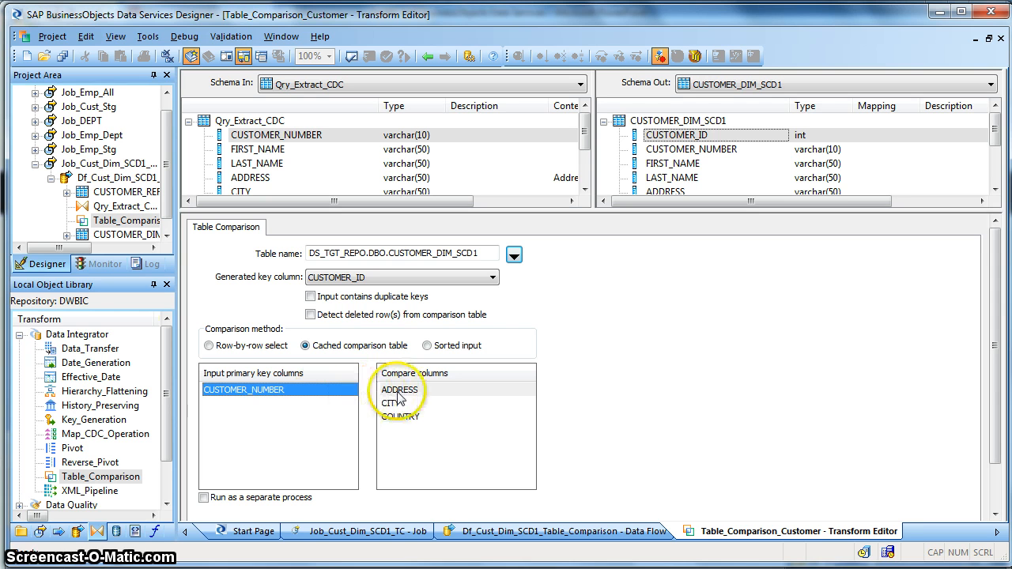
left_click(399, 389)
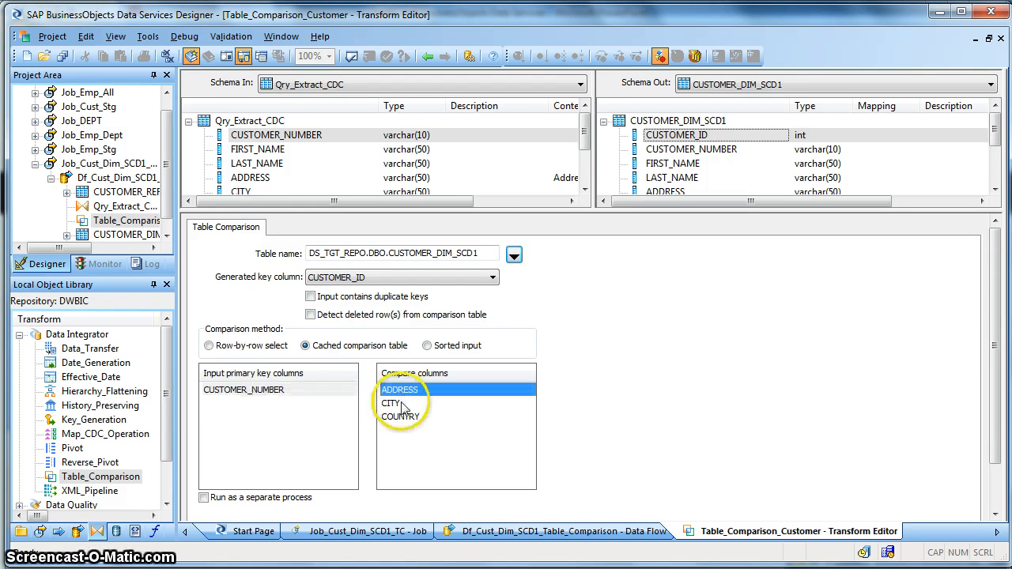
left_click(402, 417)
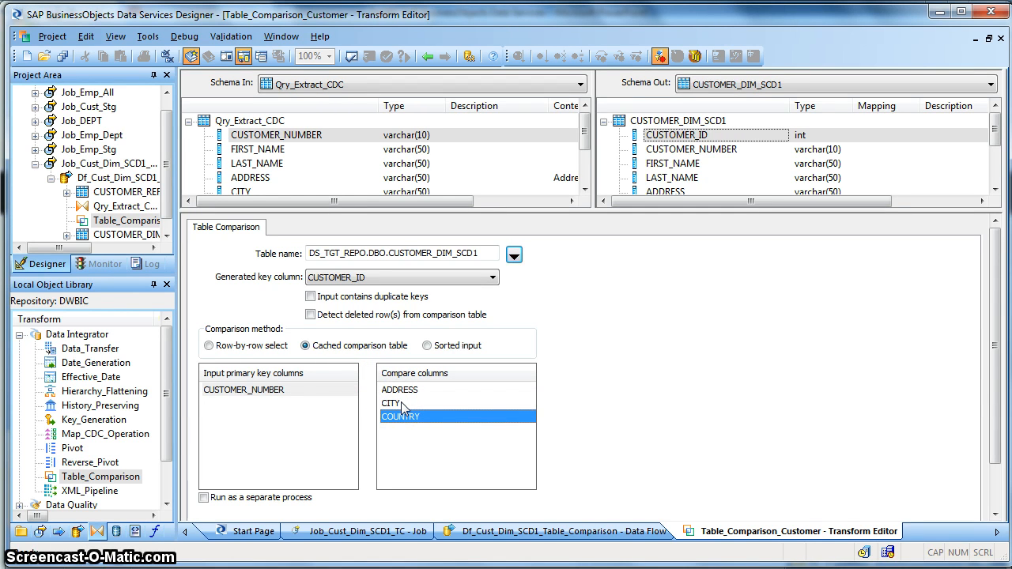
mouse_move(379, 155)
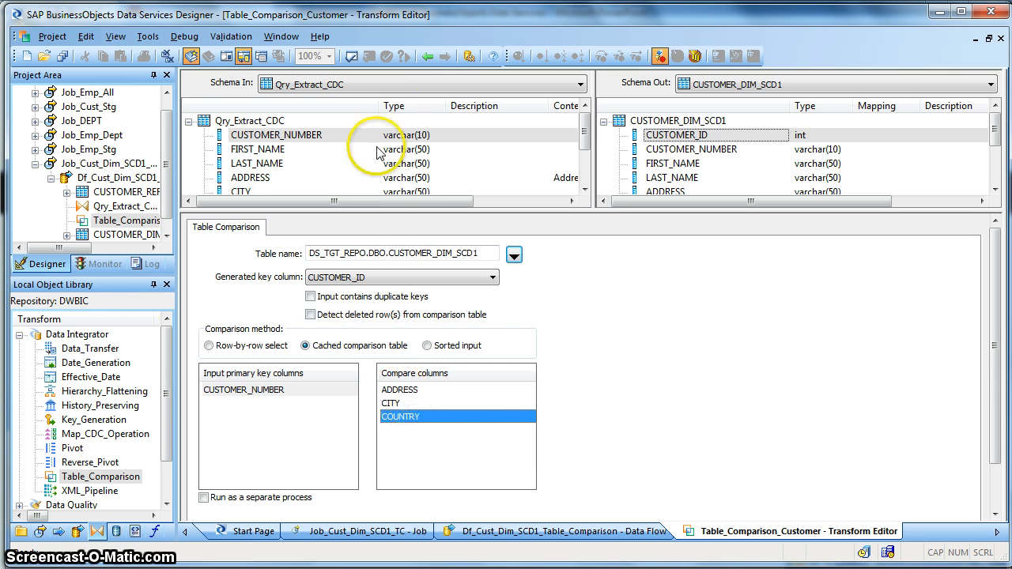
left_click(427, 55)
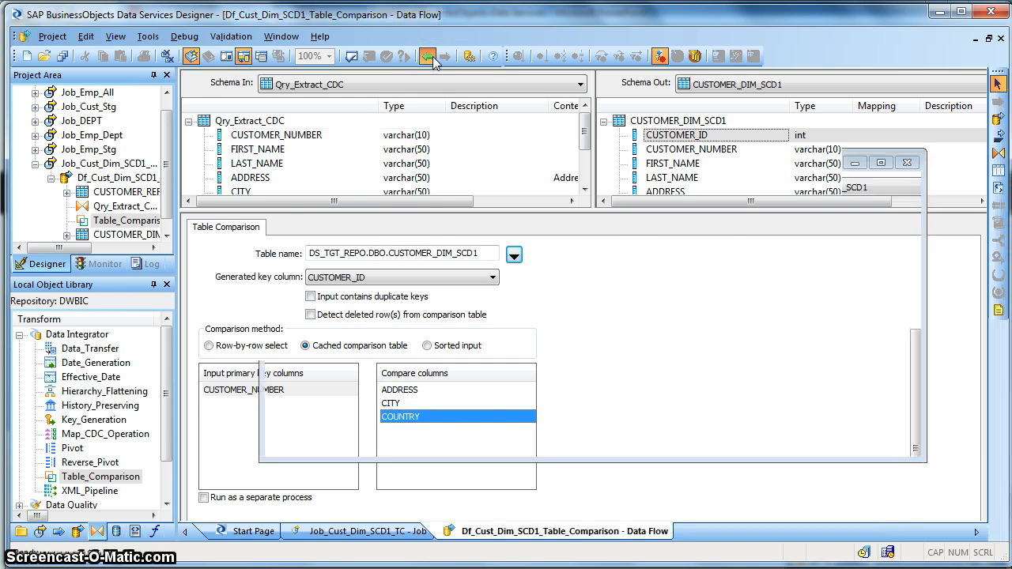
- Open the Key_Generation_Customer_Id transform editor from the data flow
left_click(427, 57)
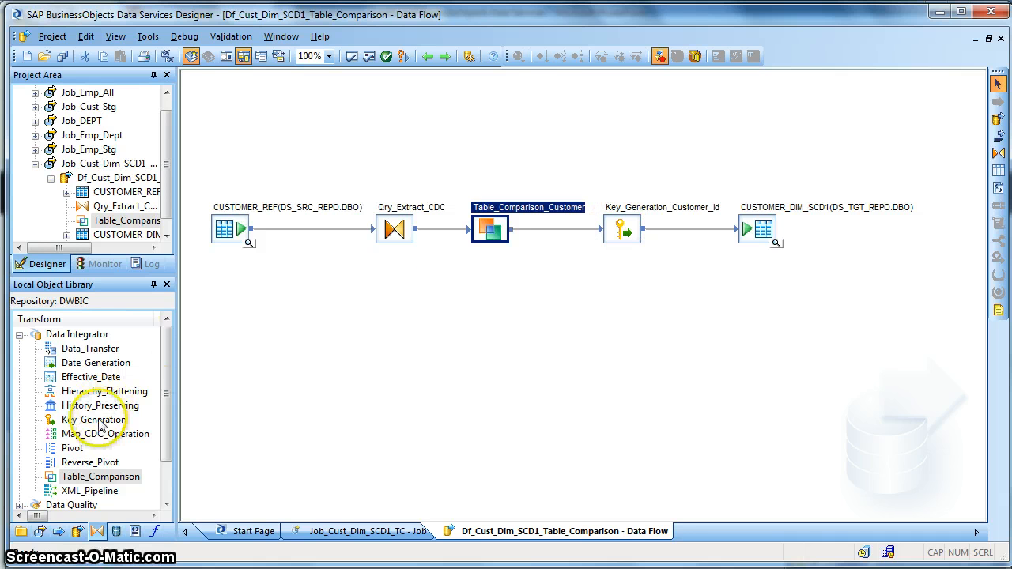
left_click(95, 419)
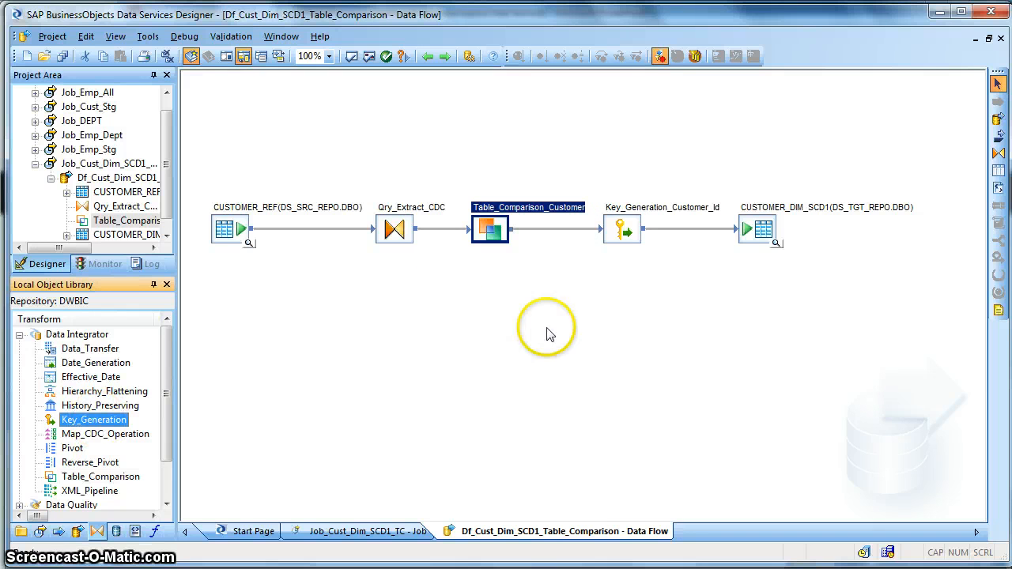
mouse_move(622, 229)
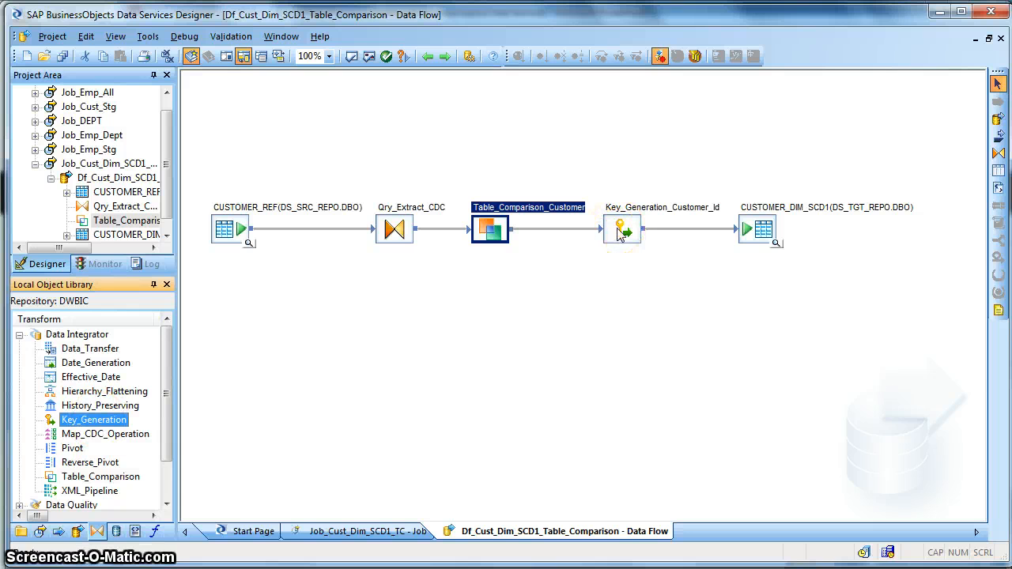
double_click(622, 229)
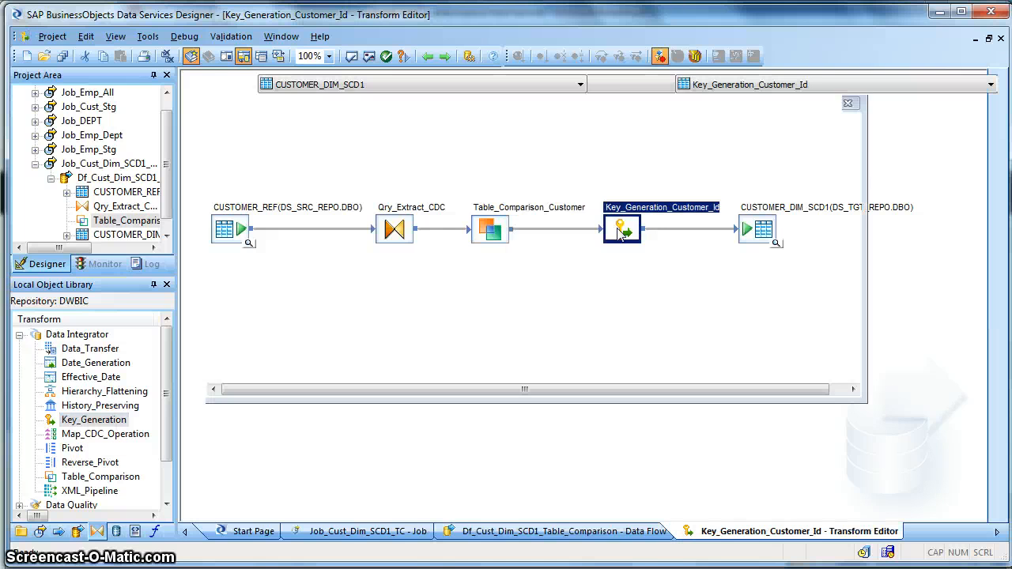
- Confirm the key generation table, CUSTOMER_ID generated key column and increment 1
double_click(621, 227)
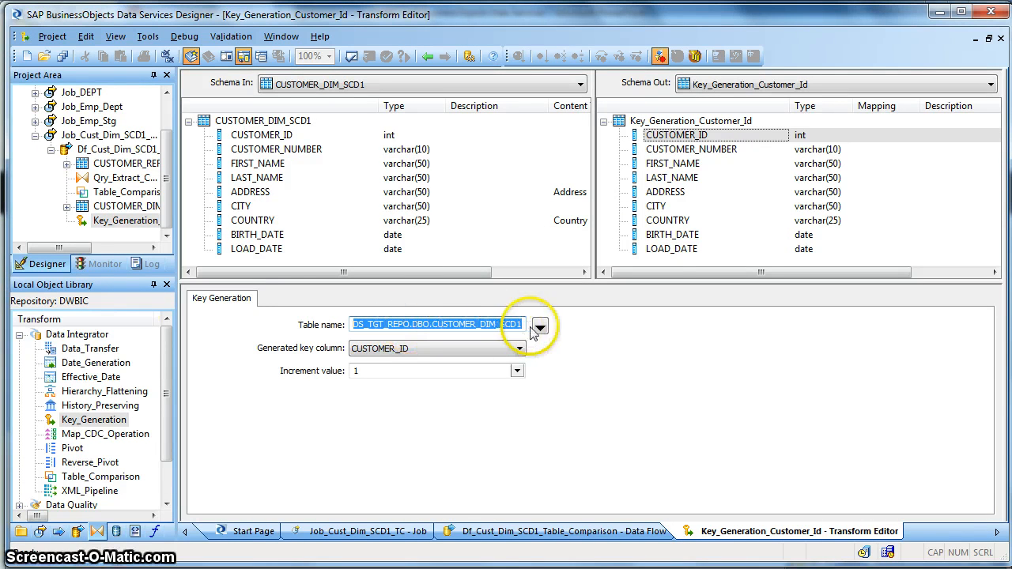
left_click(541, 326)
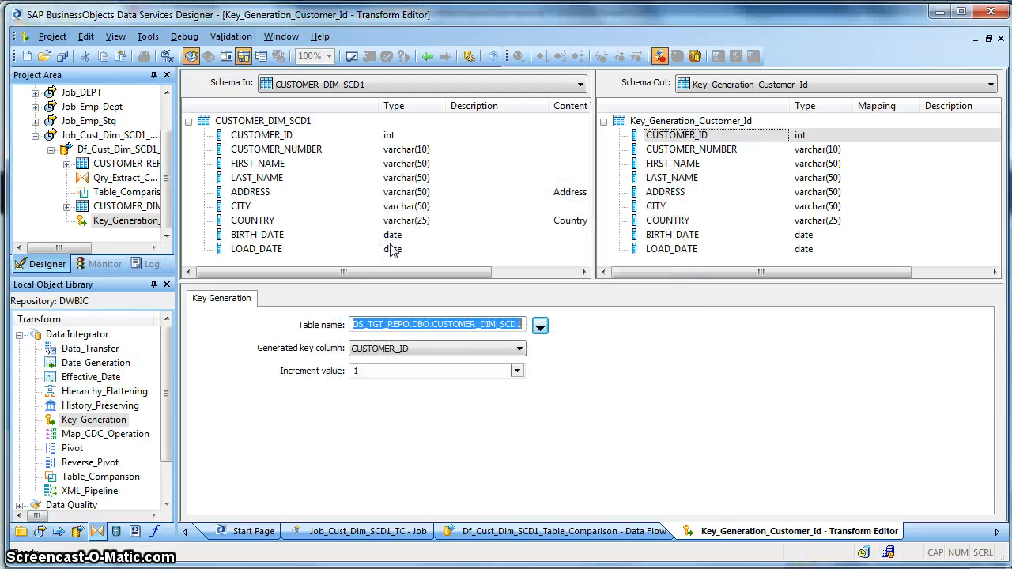
left_click(496, 324)
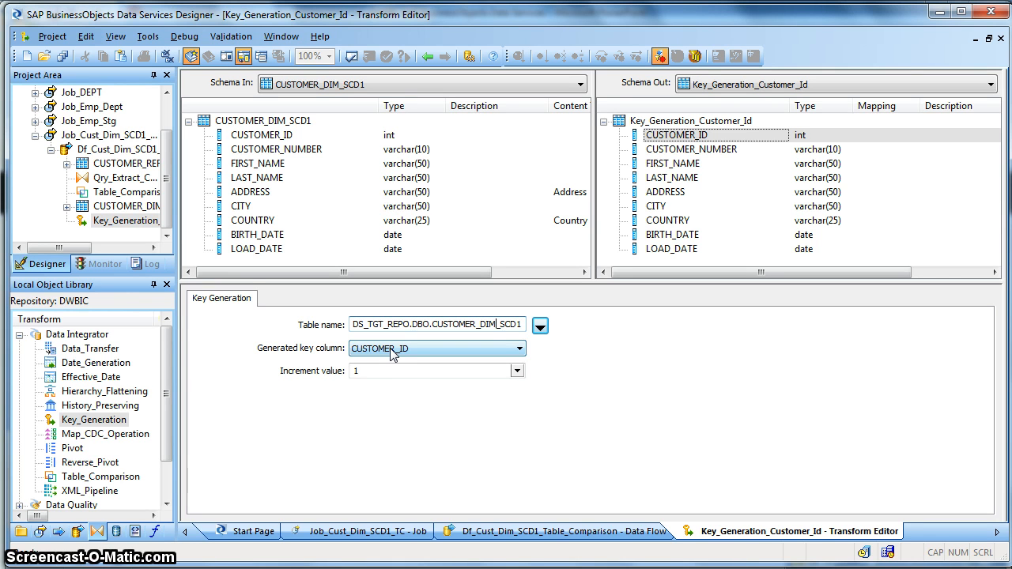
left_click(517, 348)
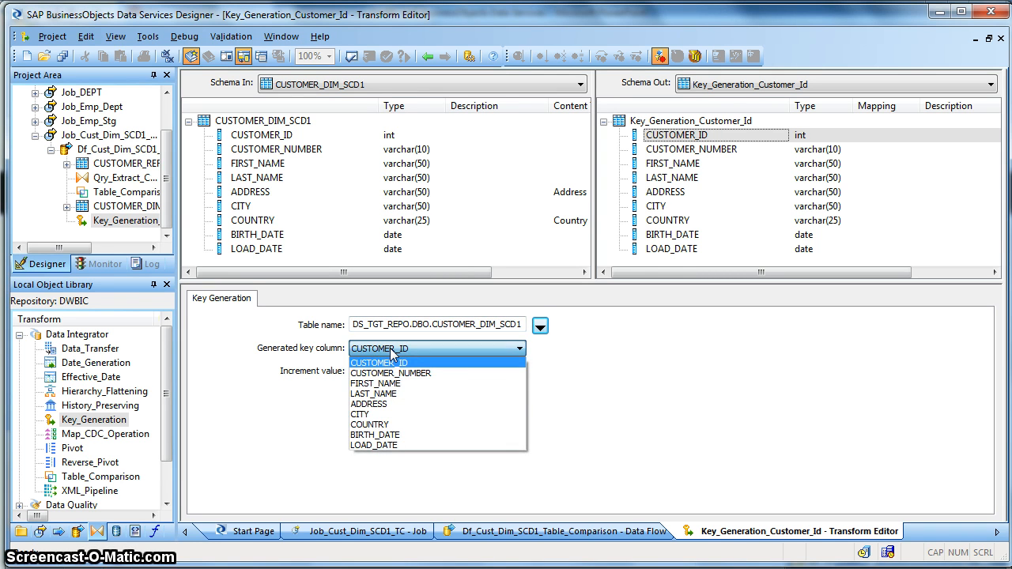
left_click(379, 362)
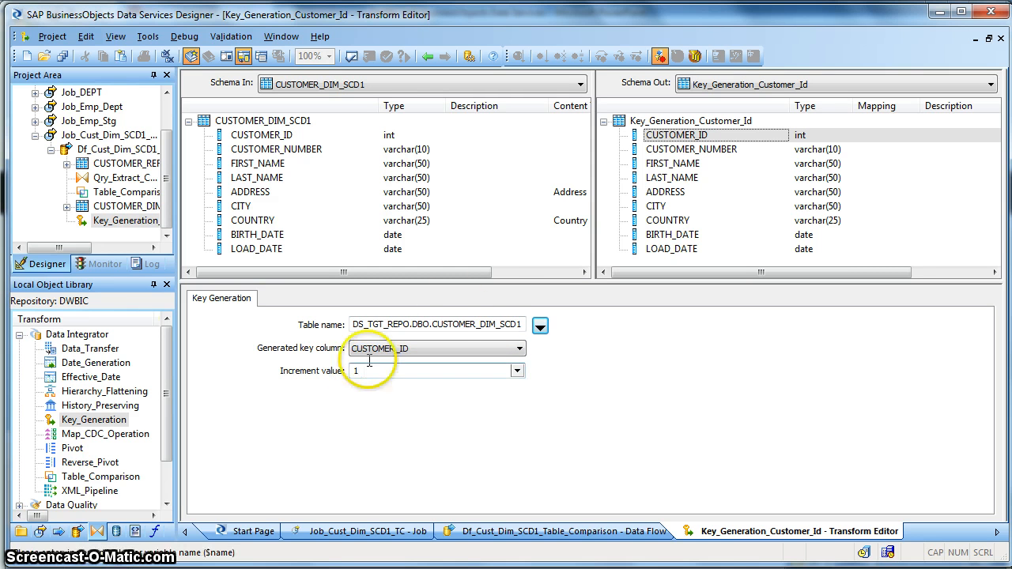
mouse_move(667, 266)
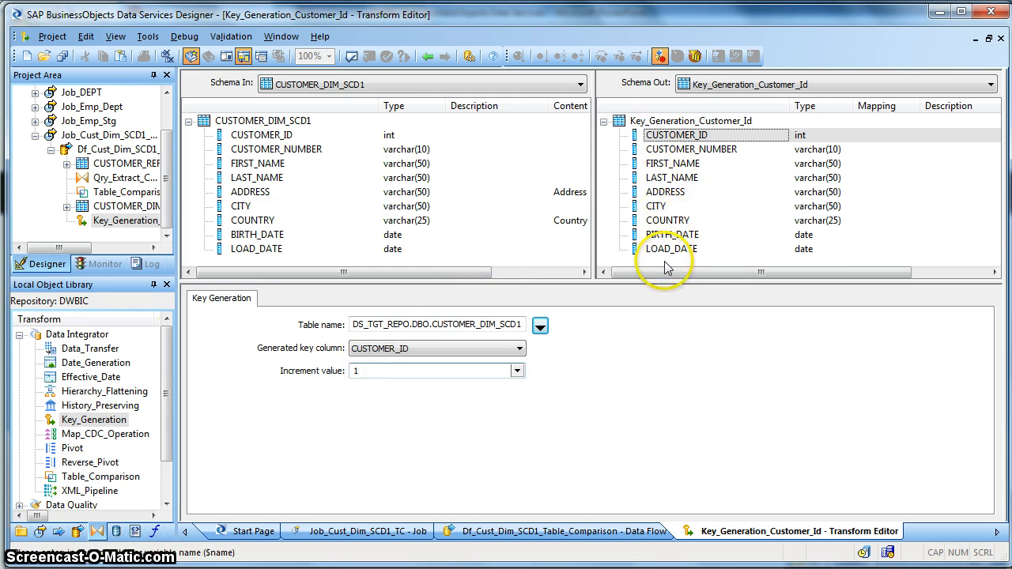
left_click(677, 135)
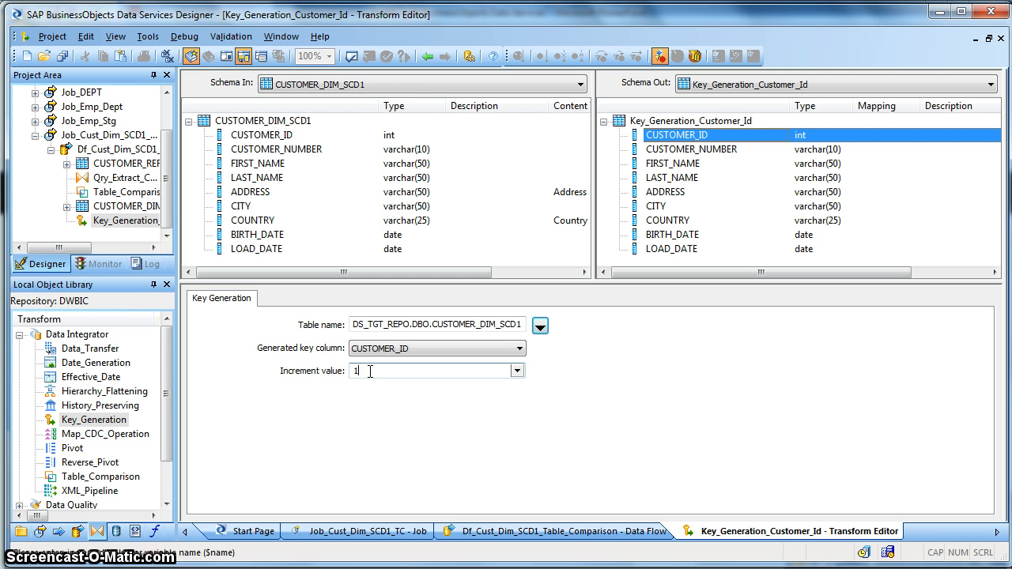
mouse_move(427, 57)
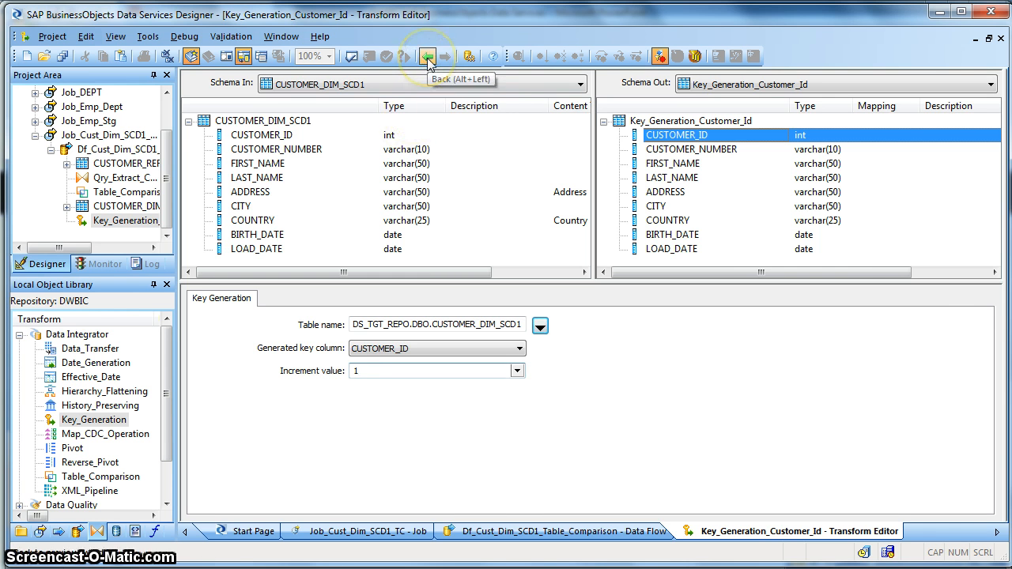
- Return to the data flow, which validates with no errors, and dismiss the output
left_click(427, 55)
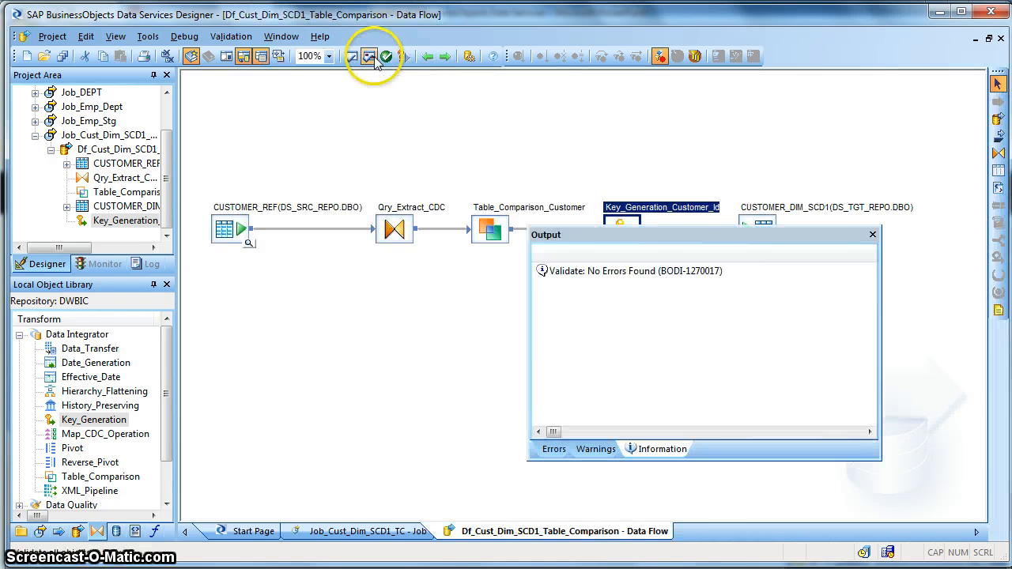
left_click(873, 234)
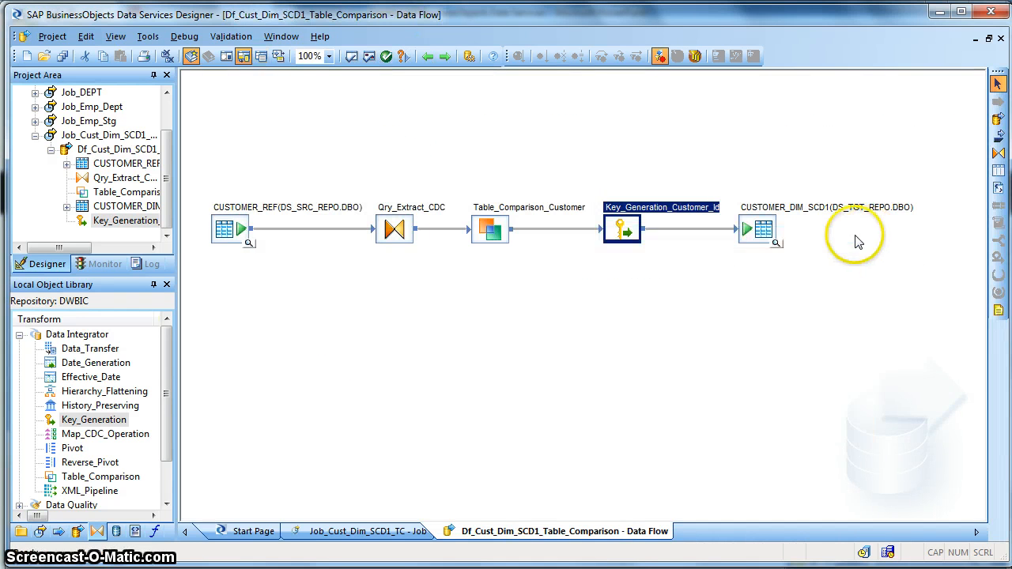
- Show CUSTOMER_REF source rows beside the CUSTOMER_DIM_SCD1 target's three records, inspecting C333
left_click(250, 244)
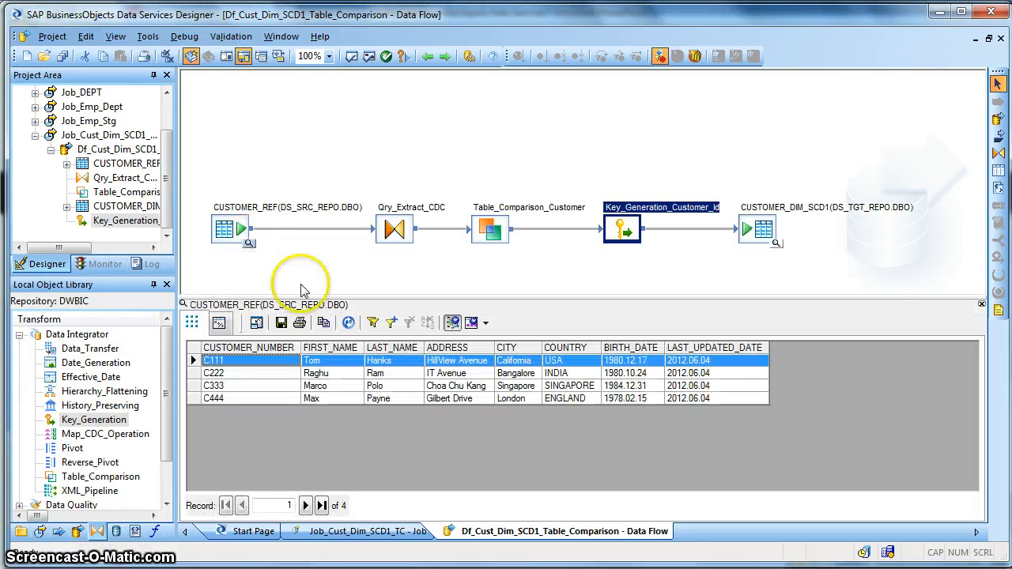
mouse_move(388, 394)
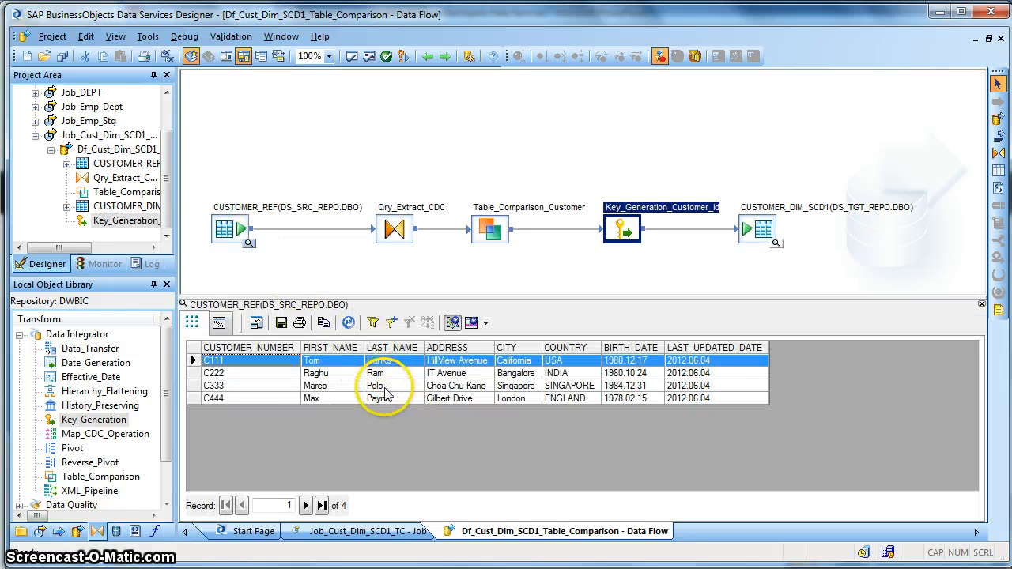
left_click(490, 229)
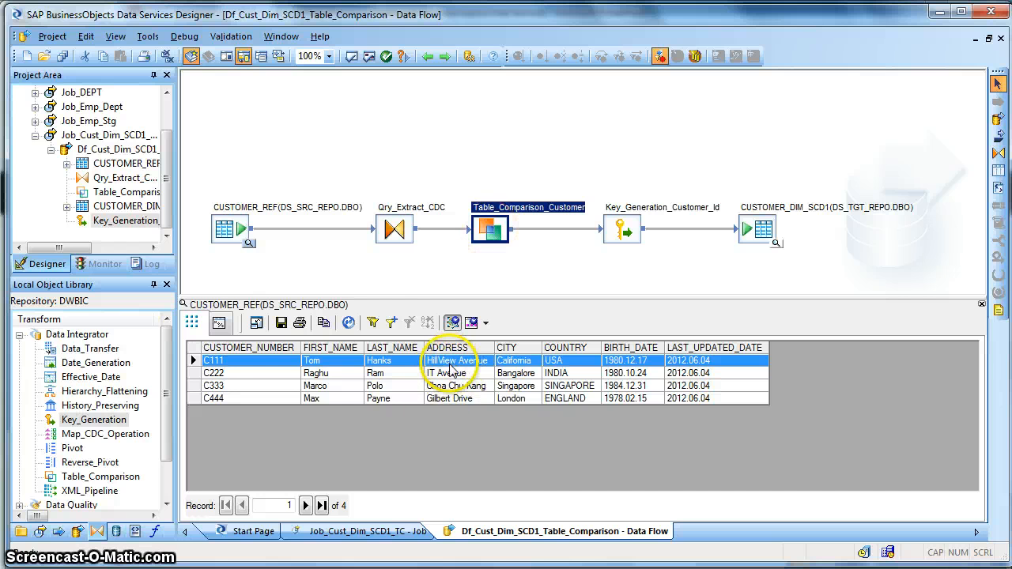
mouse_move(556, 366)
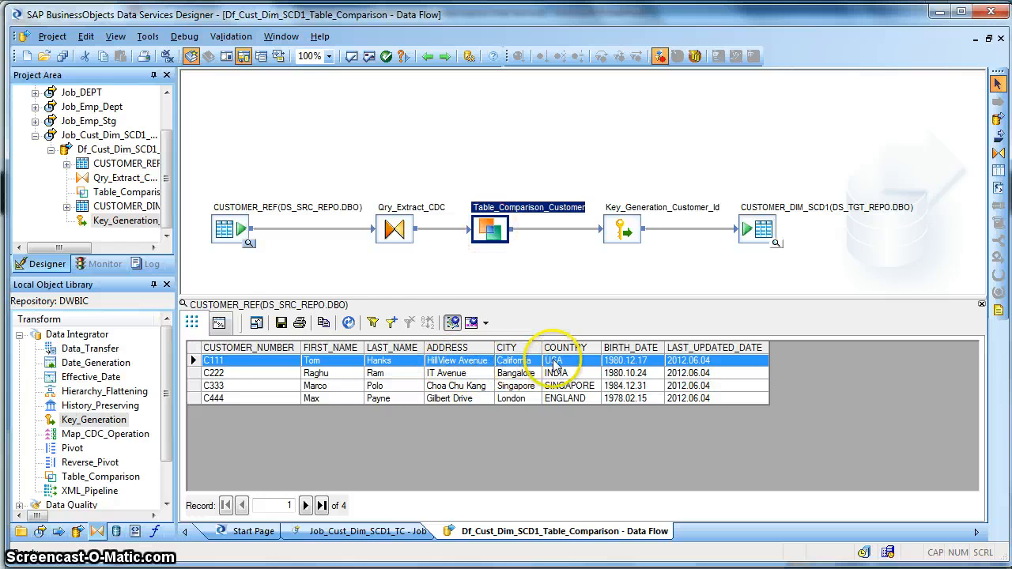
mouse_move(446, 385)
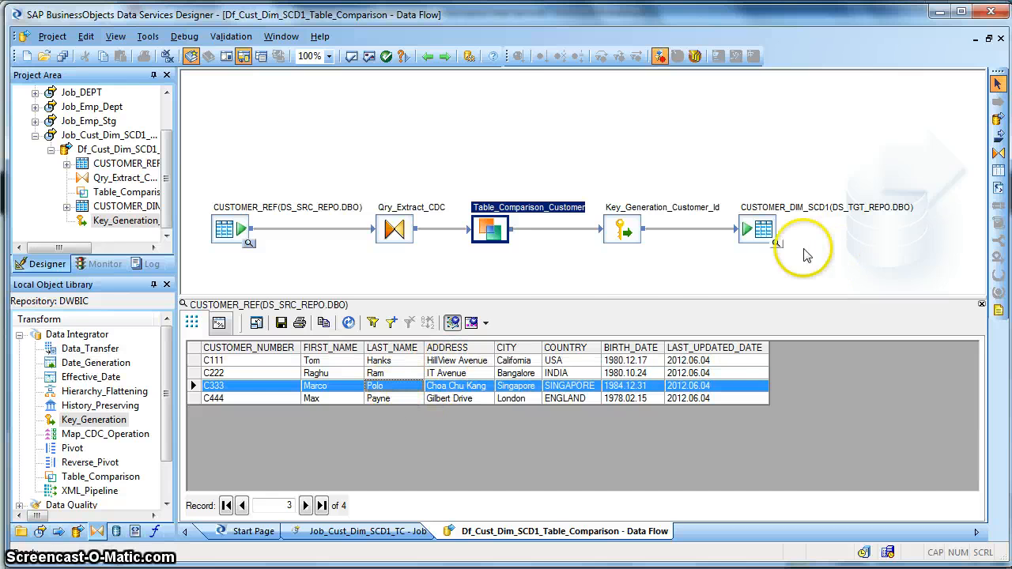
left_click(778, 244)
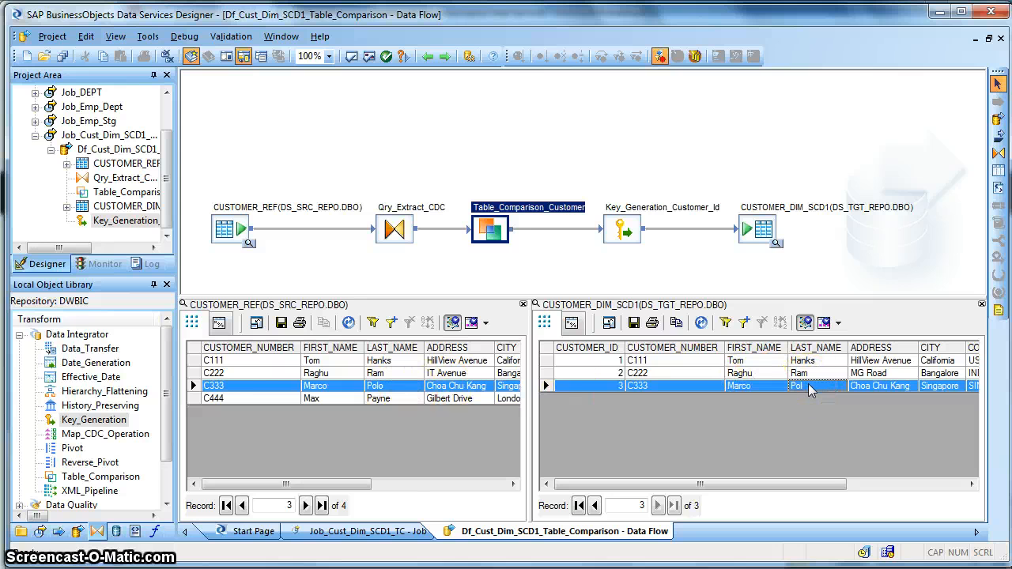
mouse_move(388, 385)
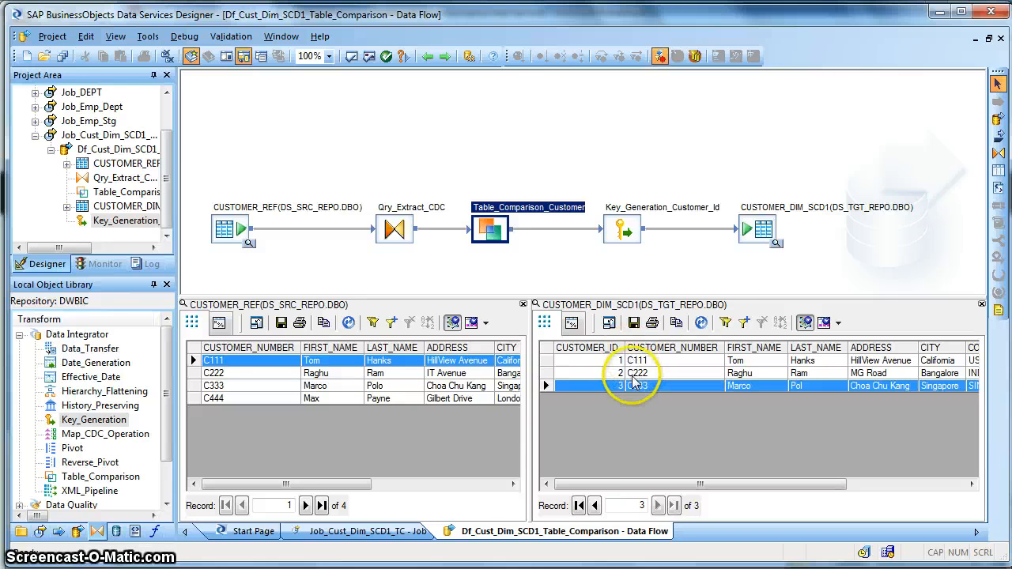
left_click(594, 506)
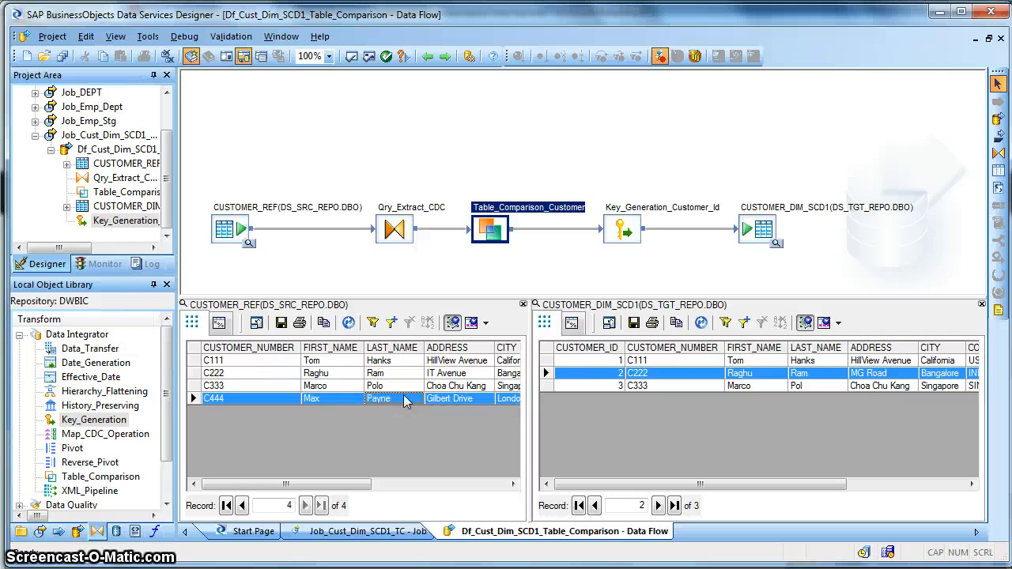
mouse_move(566, 401)
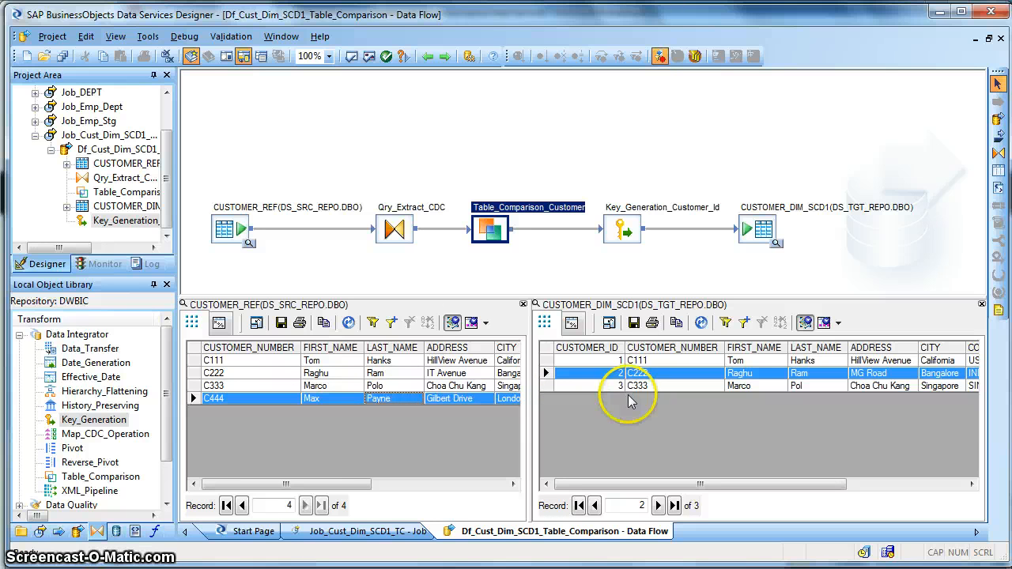
mouse_move(629, 399)
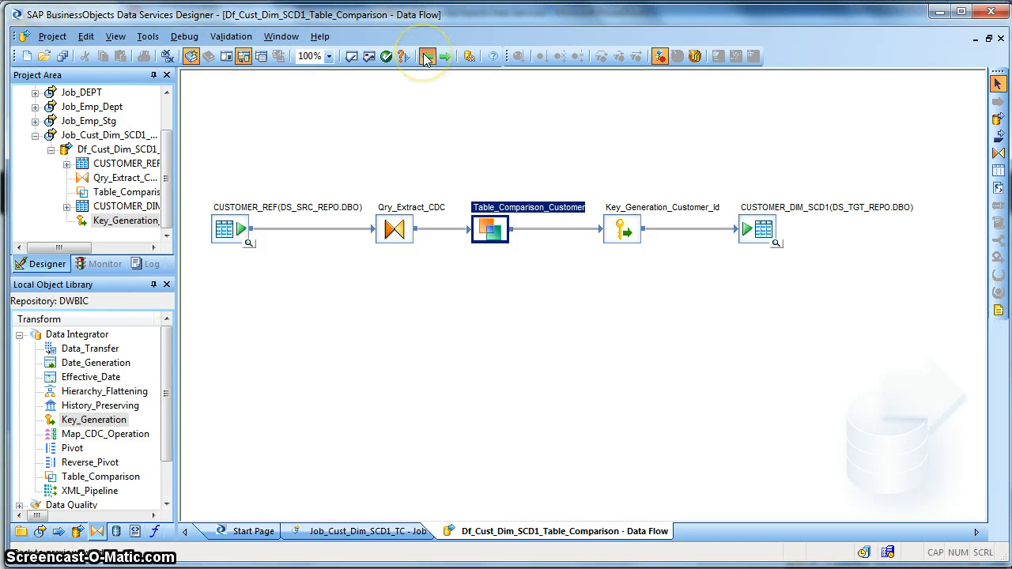
- Execute Job_Cust_Dim_SCD1_TC, saving all changed objects and accepting default execution properties
left_click(427, 57)
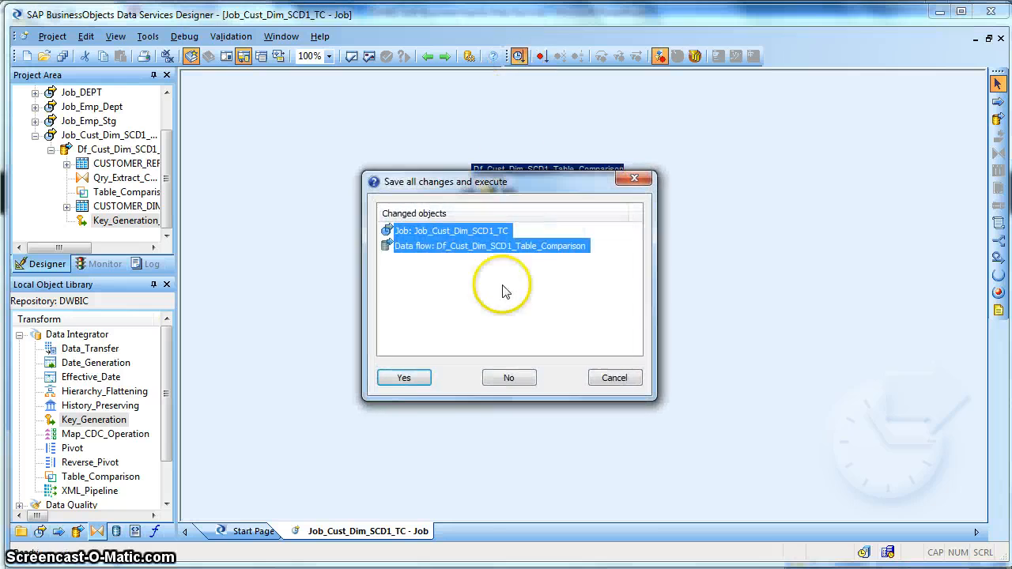
left_click(403, 376)
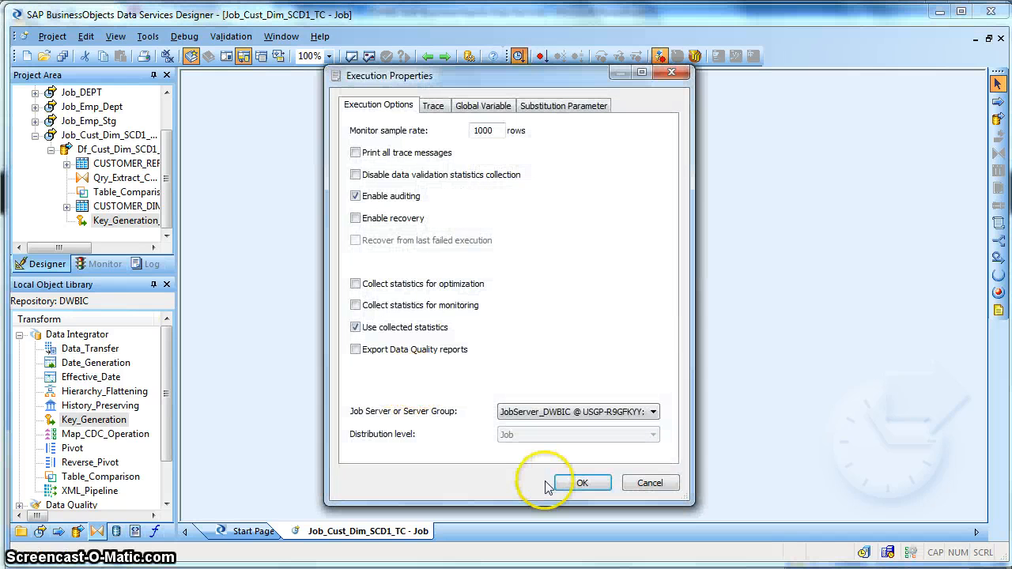
left_click(582, 484)
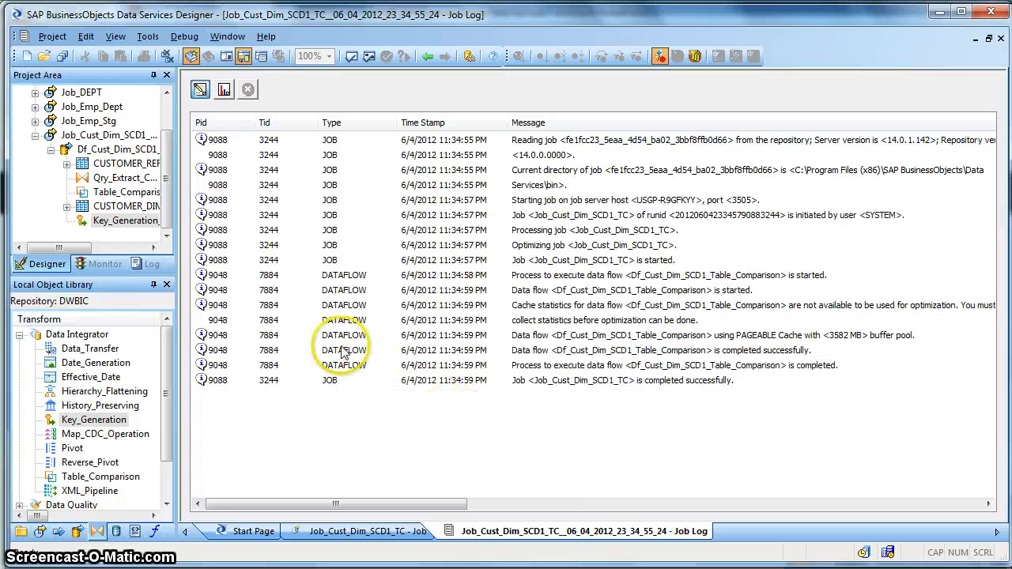
- Show the run's per-transform row counts sorted by absolute time, then return to the job workspace
left_click(225, 89)
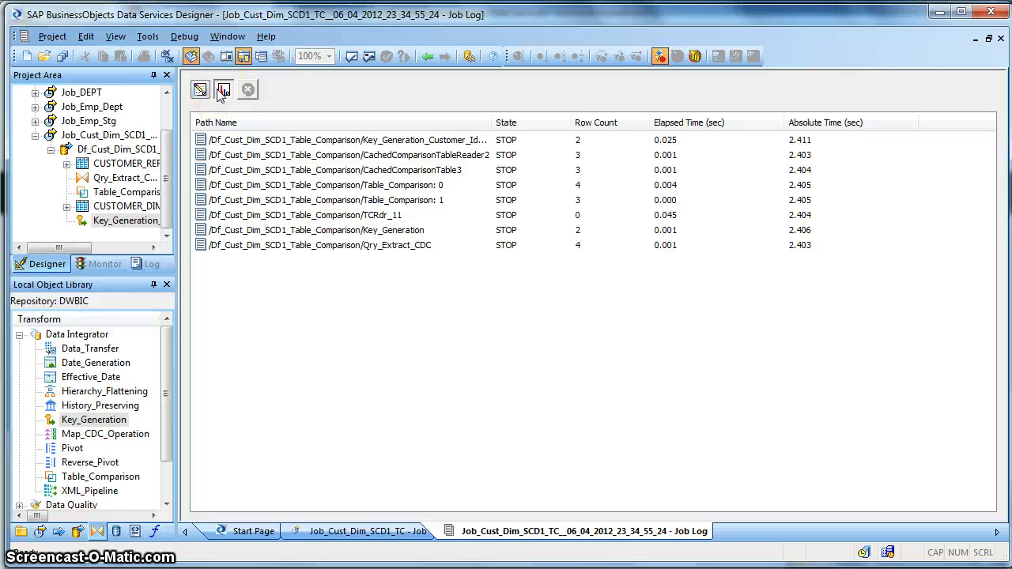
left_click(825, 124)
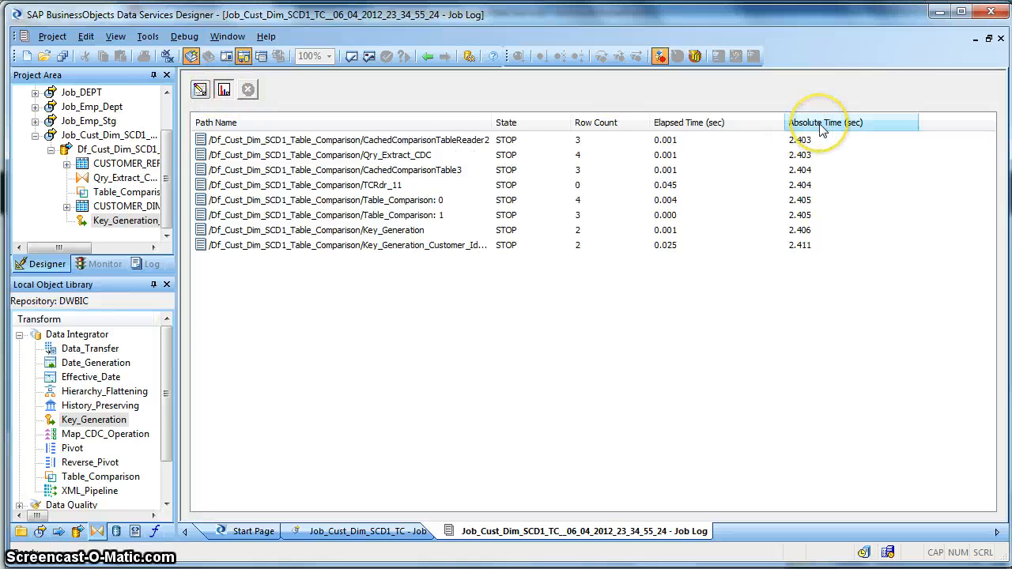
mouse_move(671, 143)
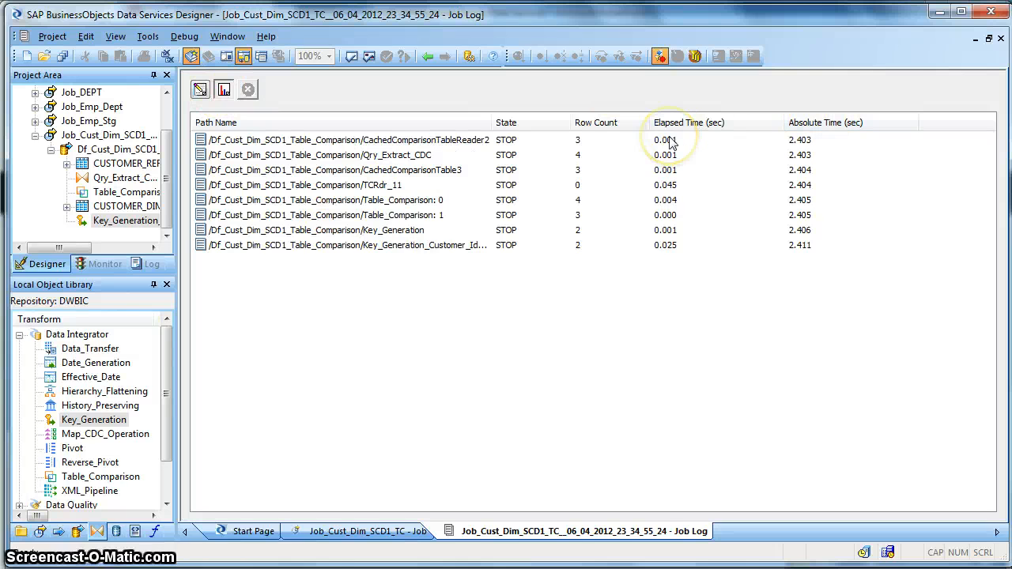
mouse_move(461, 149)
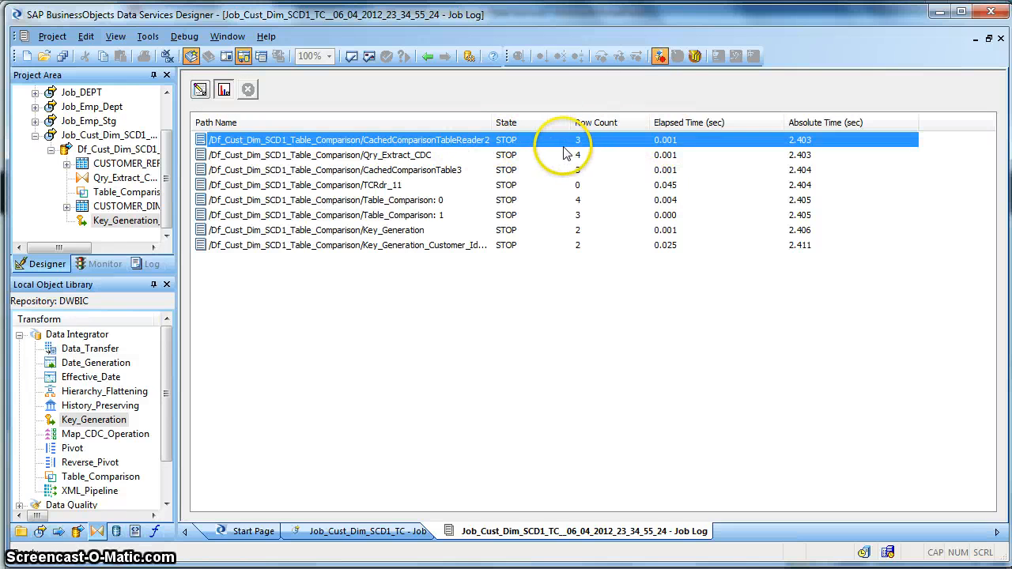
mouse_move(584, 145)
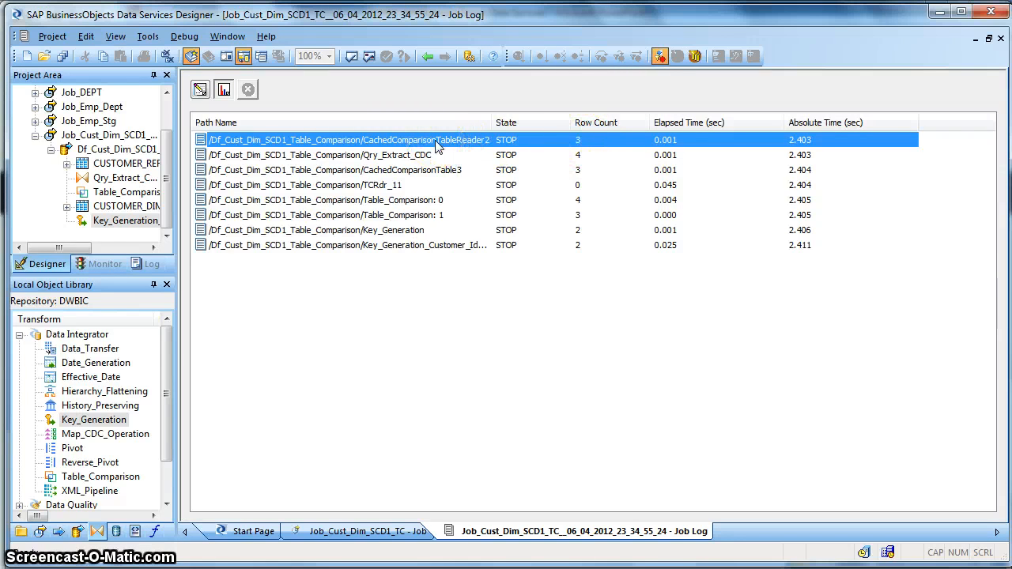
mouse_move(566, 143)
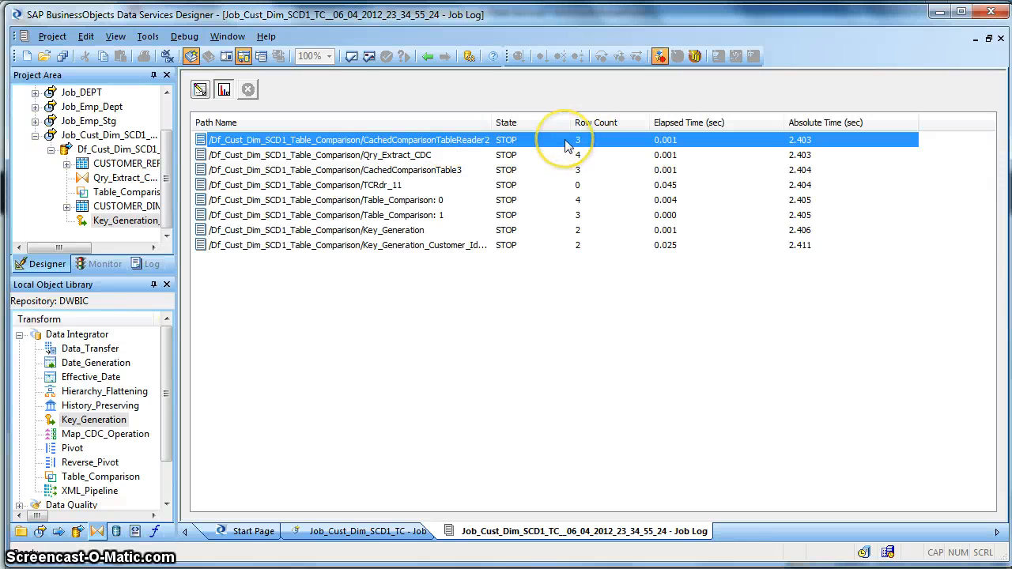
mouse_move(566, 146)
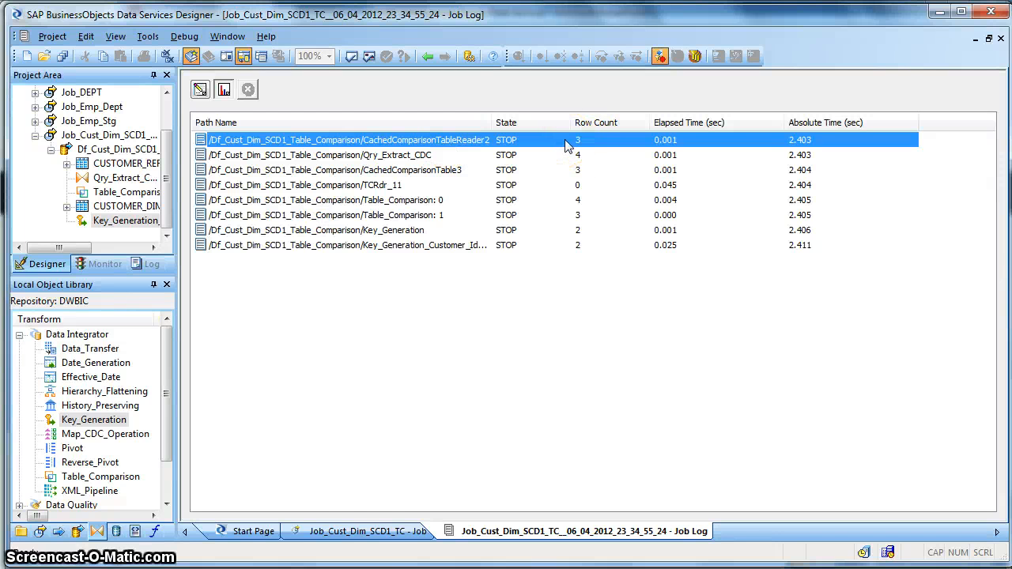
left_click(359, 531)
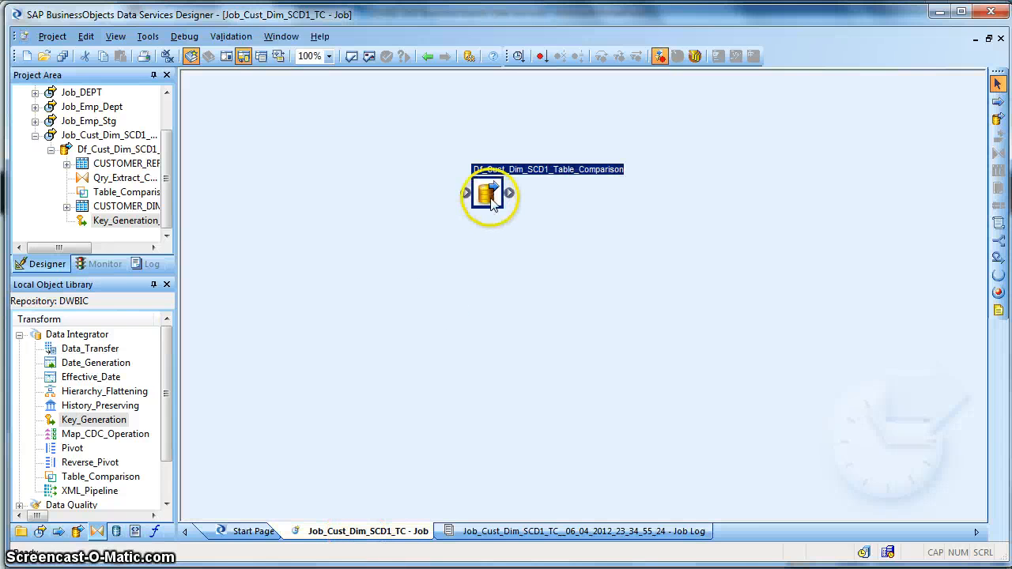
- Open the job's data flow to reach the Table_Comparison_Customer transform settings
double_click(488, 193)
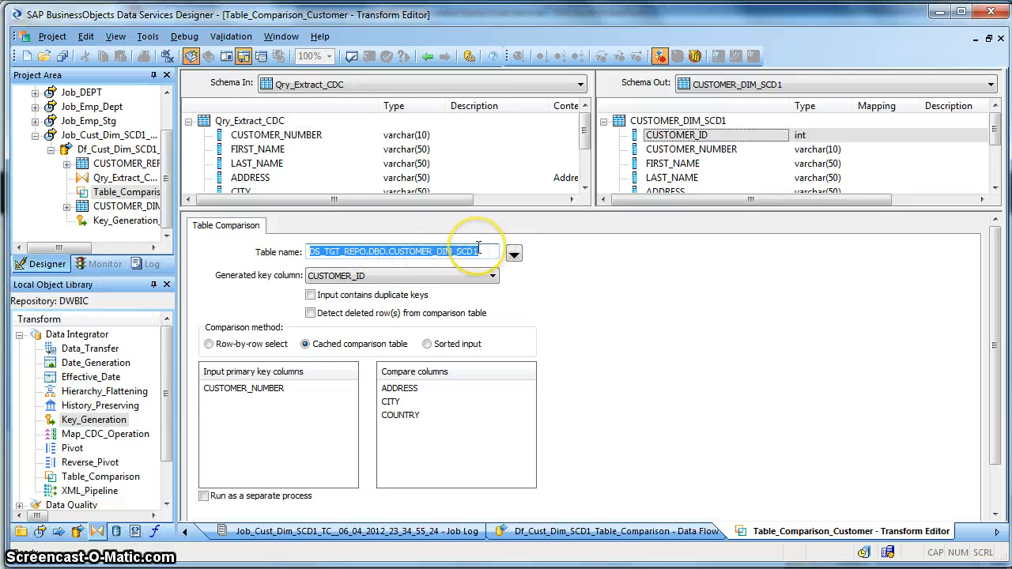
mouse_move(451, 532)
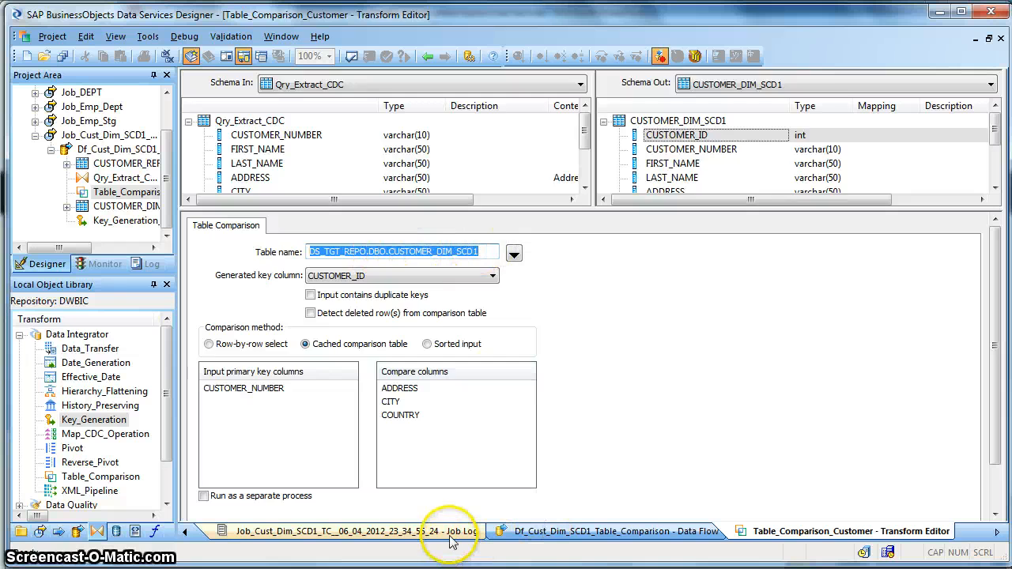
- Recheck the run statistics against the four CUSTOMER_REF source rows and the Qry_Extract_CDC step
left_click(356, 531)
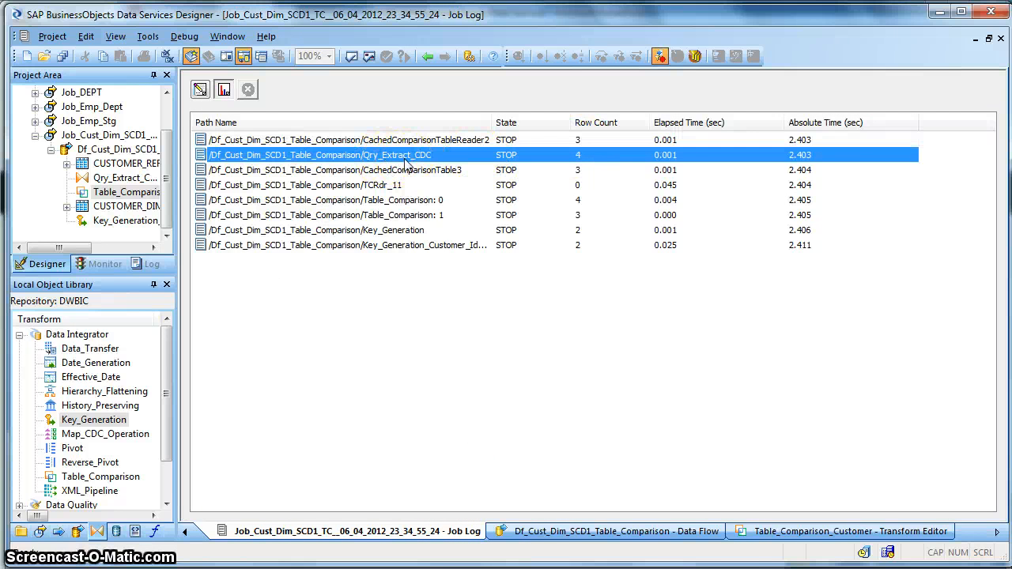
mouse_move(545, 450)
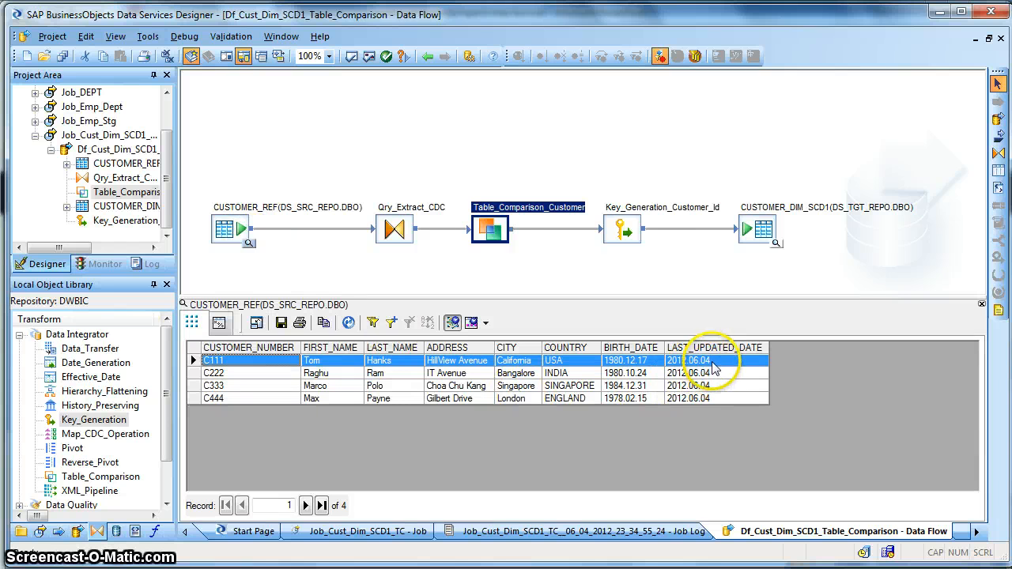
left_click(215, 373)
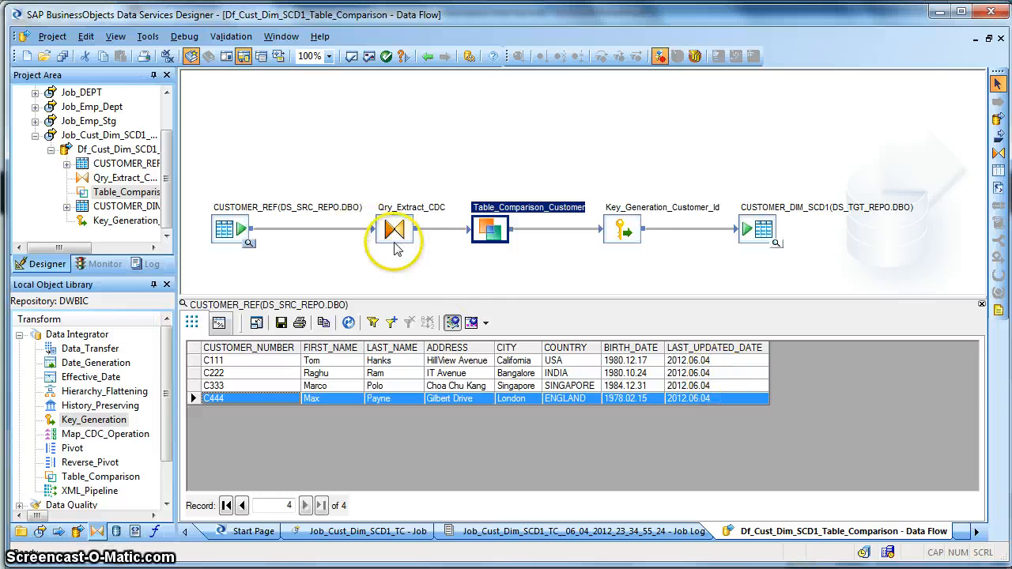
left_click(393, 229)
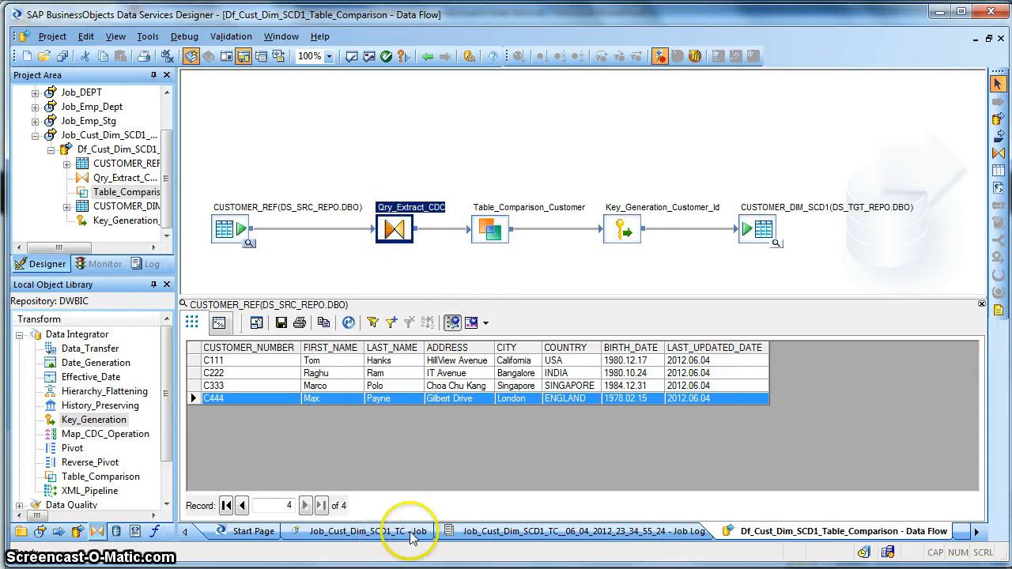
left_click(585, 531)
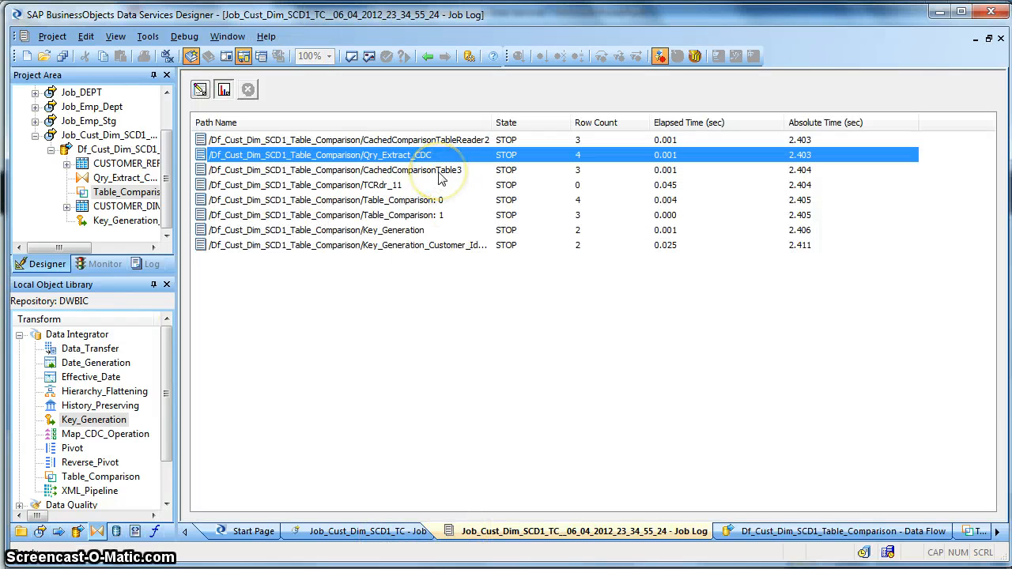
mouse_move(664, 519)
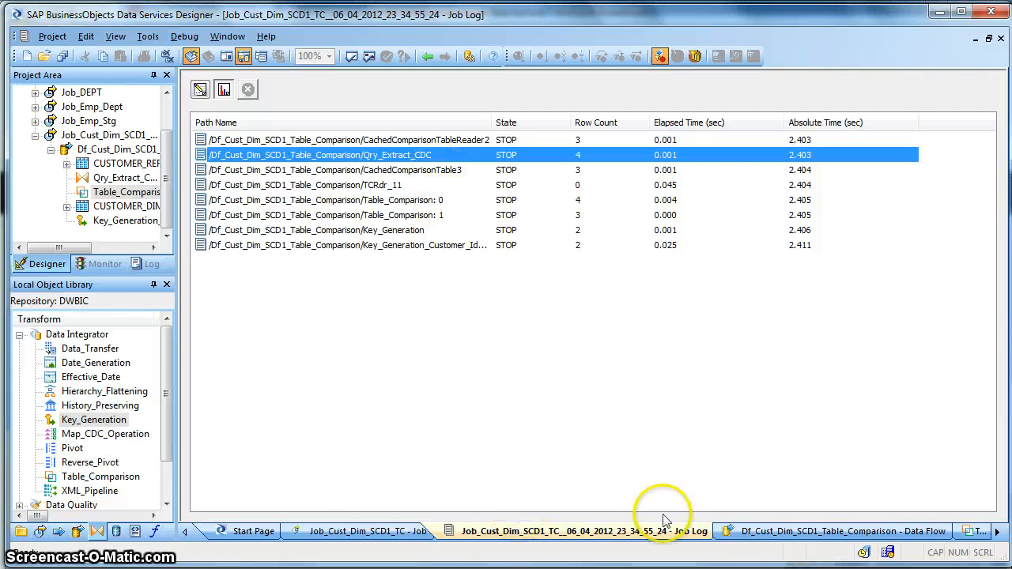
left_click(829, 532)
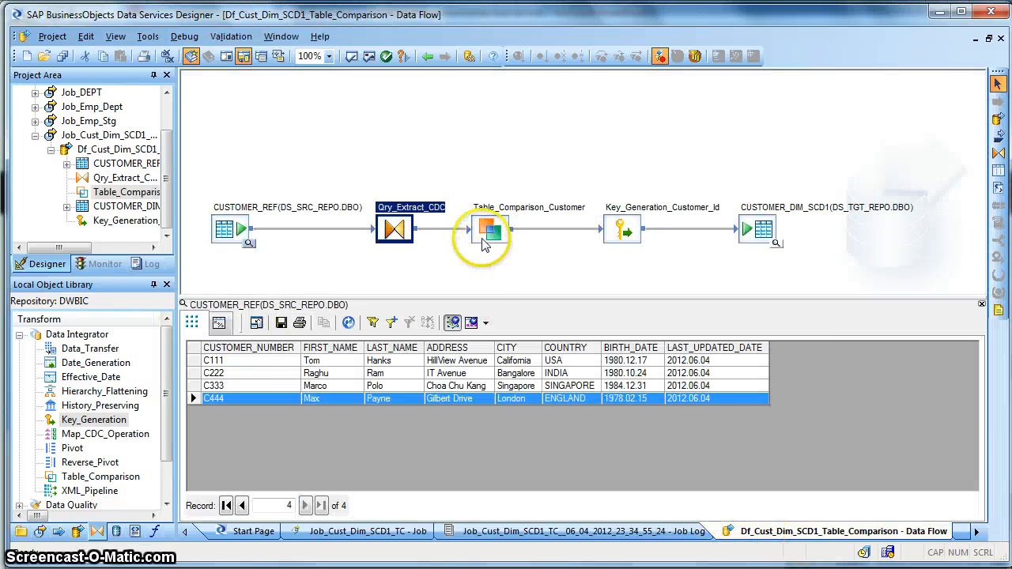
- Review the Table_Comparison_Customer cached comparison settings, then go back to the run statistics
double_click(484, 229)
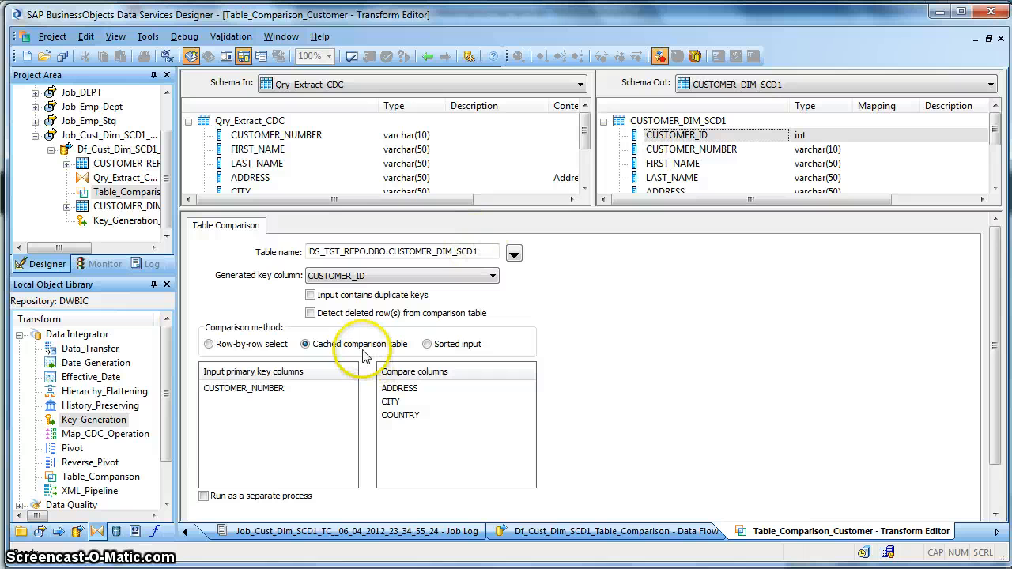
mouse_move(225, 335)
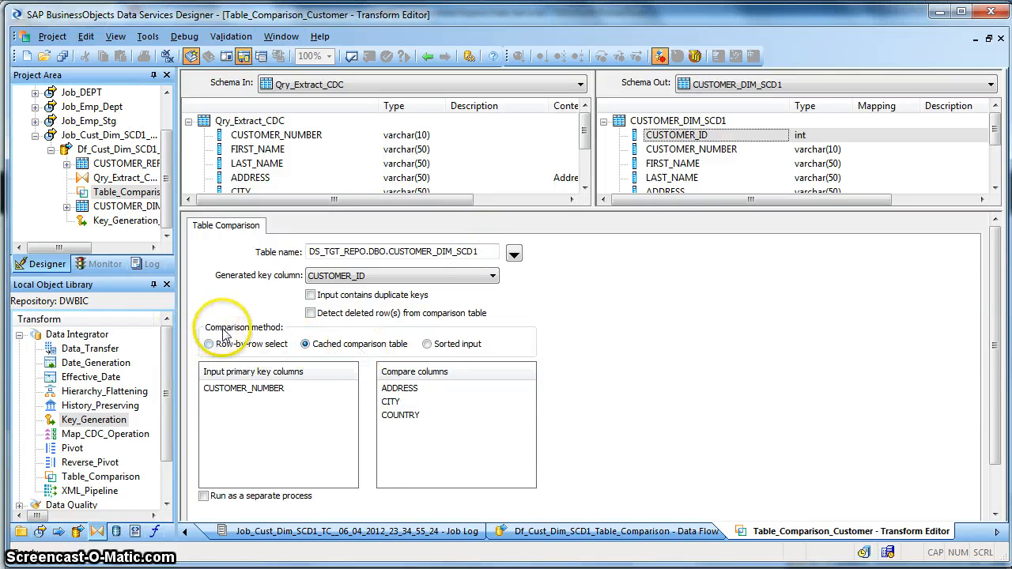
mouse_move(221, 356)
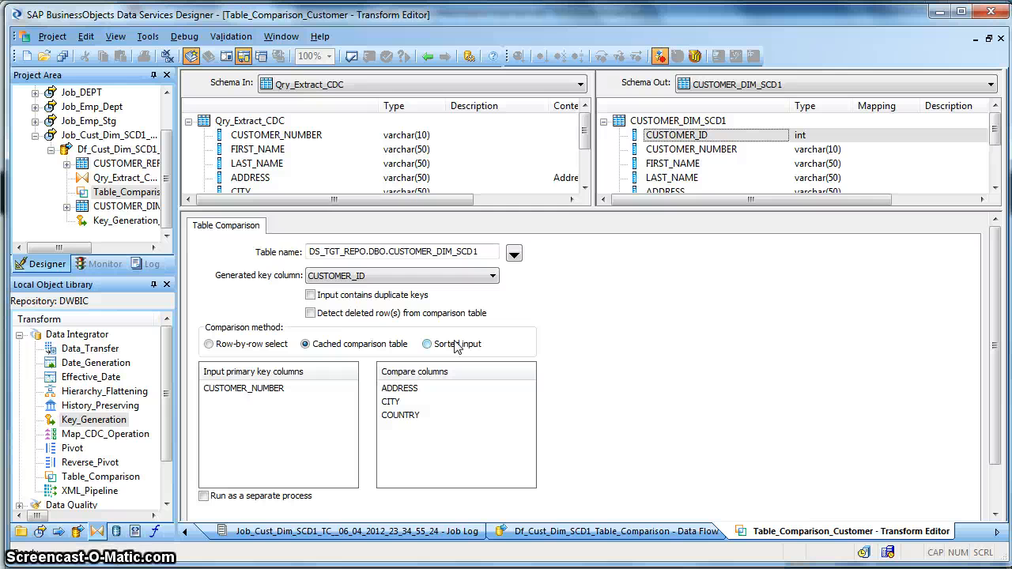
mouse_move(457, 69)
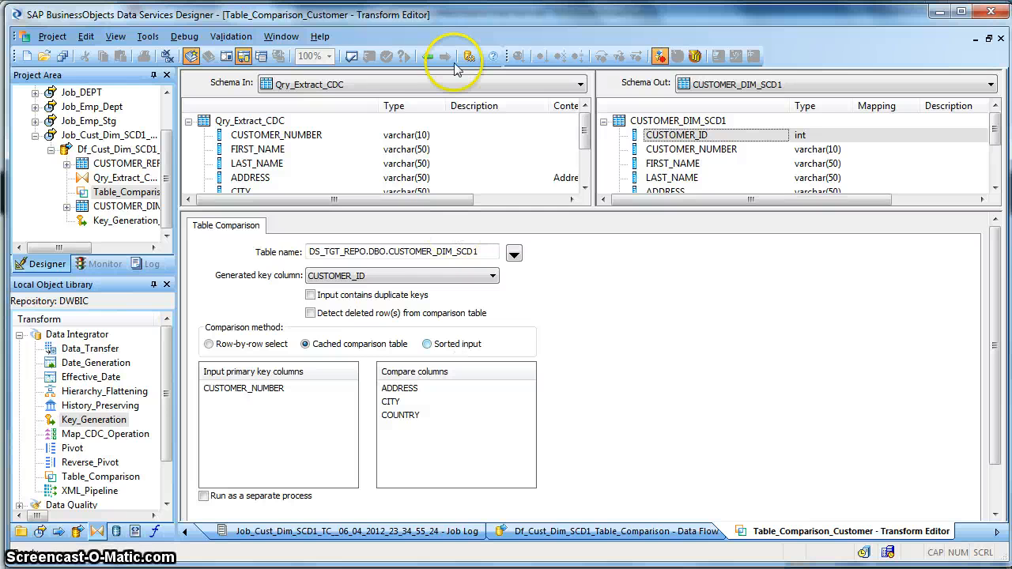
left_click(427, 56)
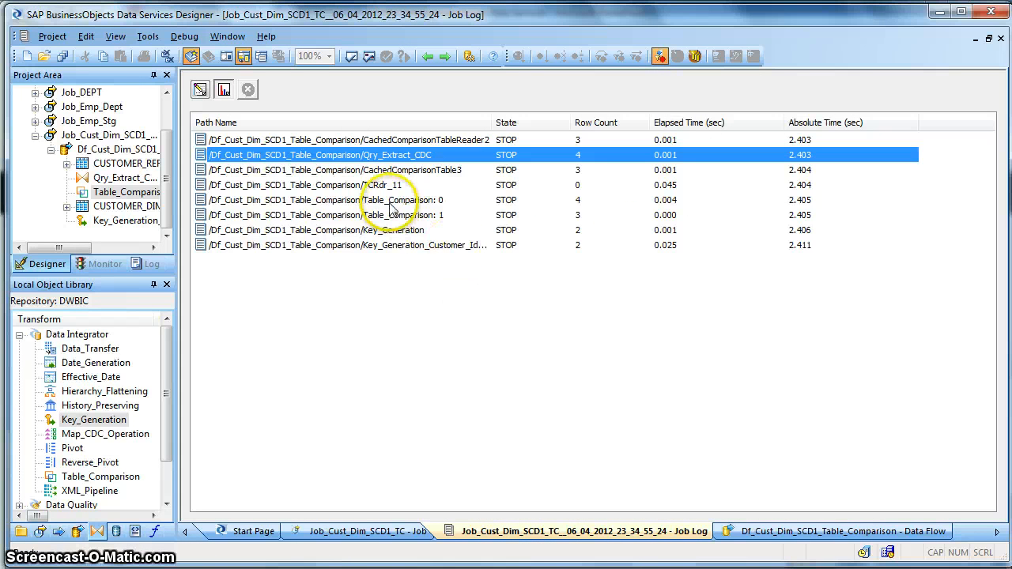
mouse_move(392, 237)
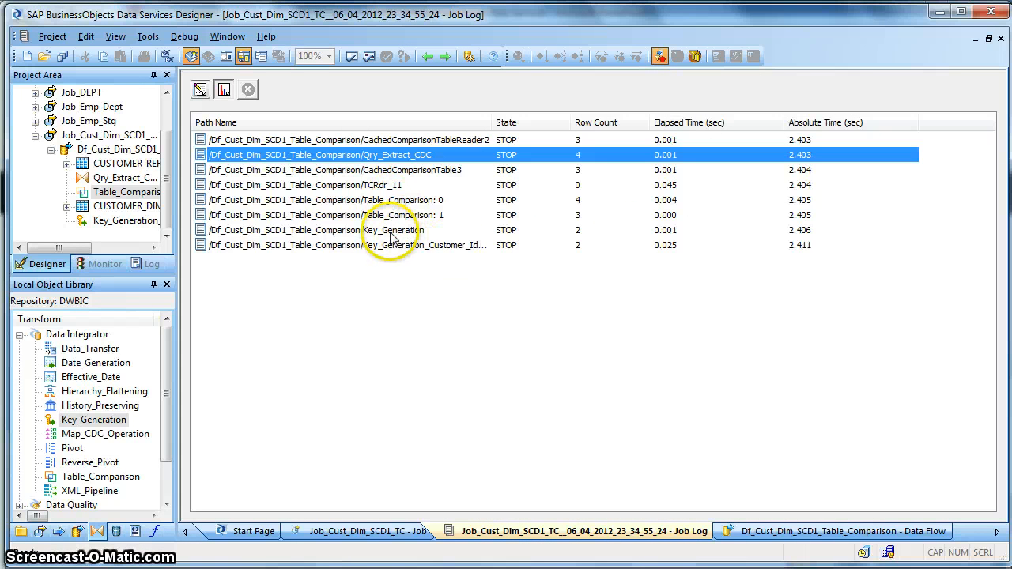
mouse_move(392, 234)
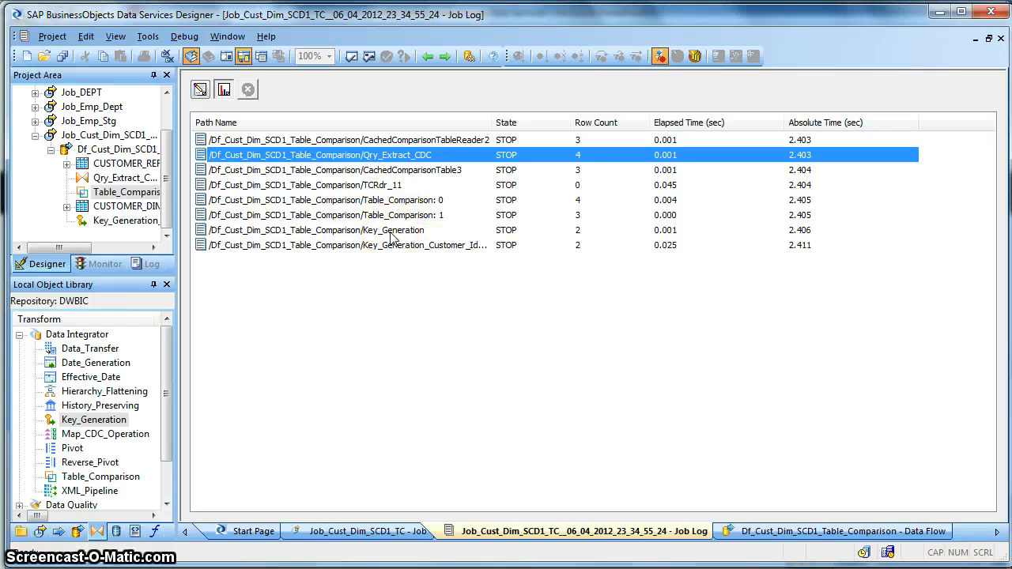
- Preview the target CUSTOMER_DIM_SCD1 data, showing four records including newly inserted C444
left_click(356, 243)
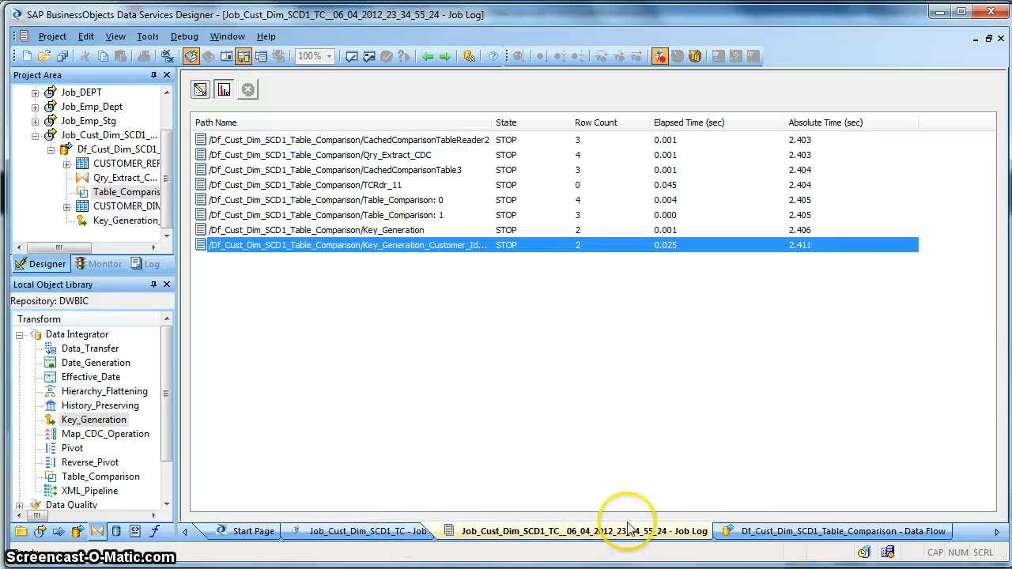
left_click(831, 531)
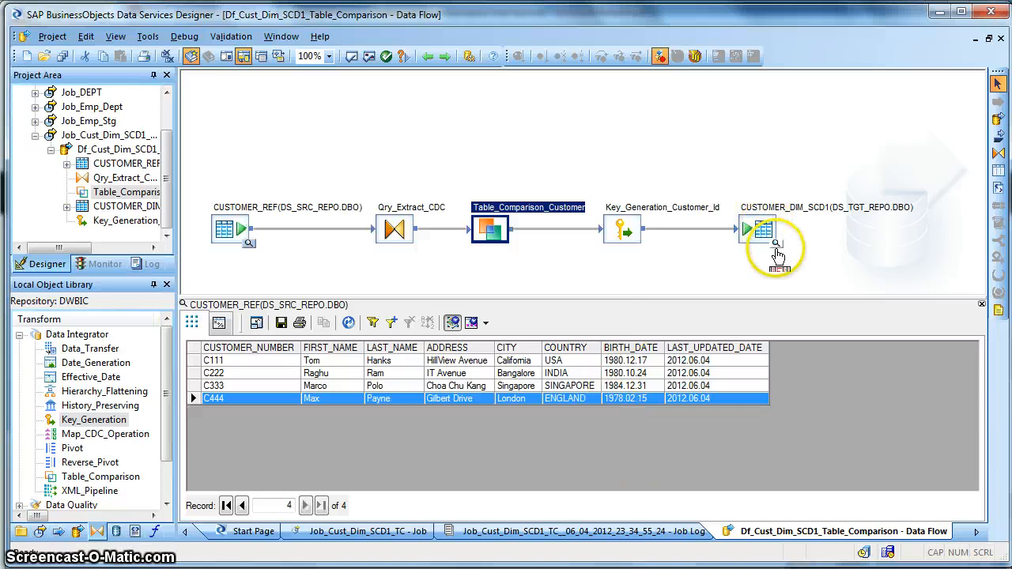
left_click(760, 229)
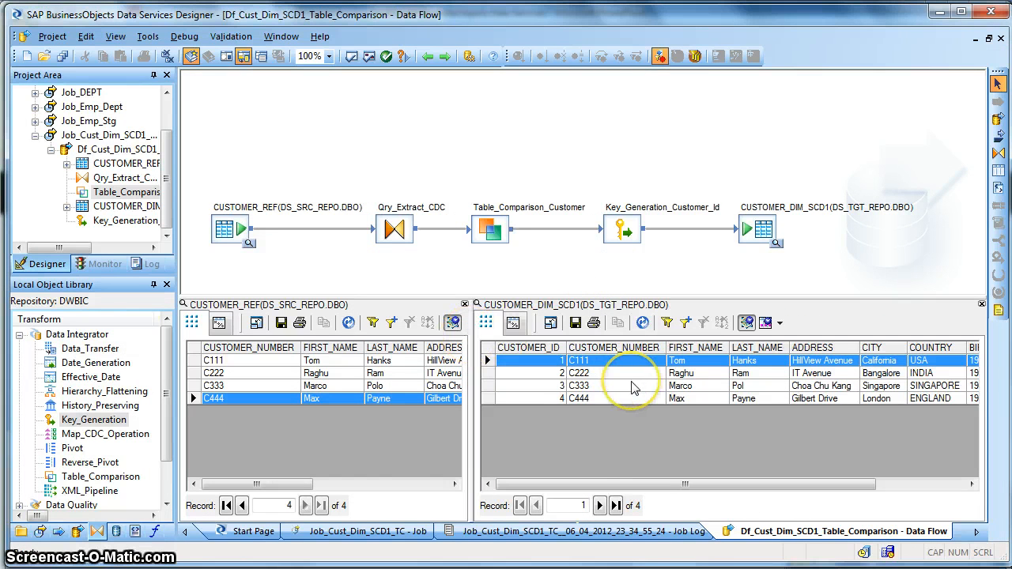
mouse_move(408, 376)
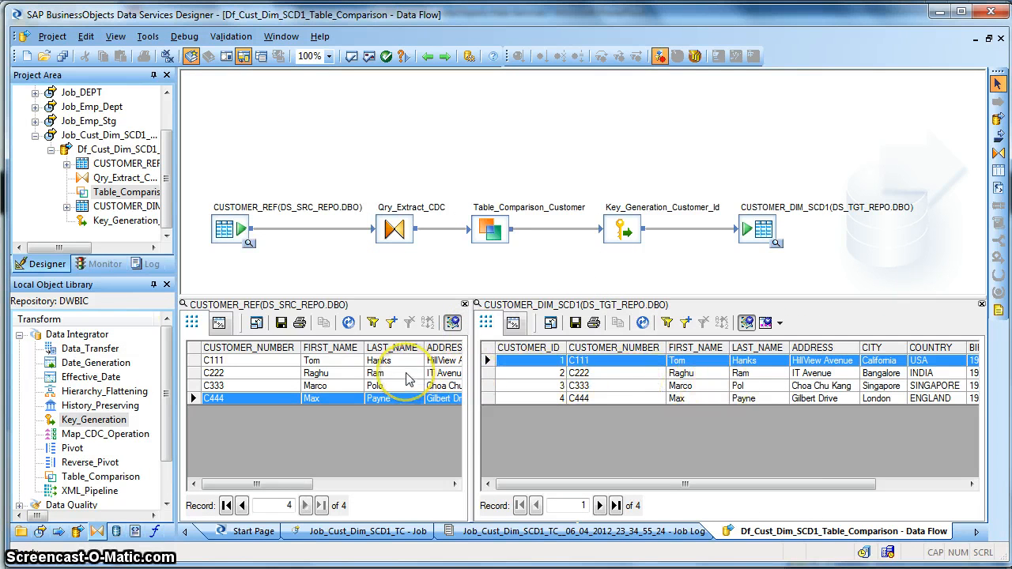
- Compare source CUSTOMER_REF rows: C333's last name is Polo in source but Pol in target
left_click(213, 373)
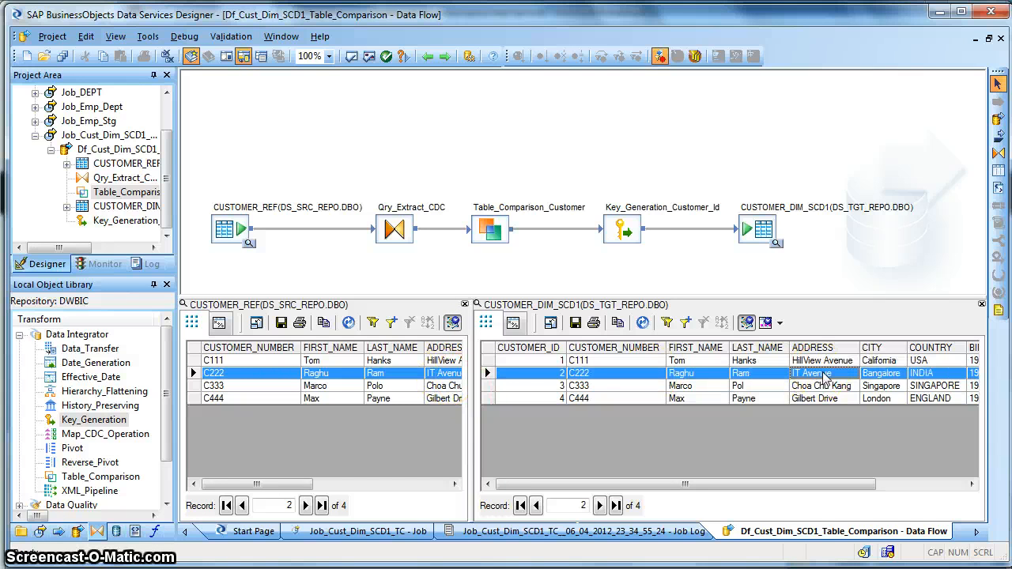
mouse_move(613, 388)
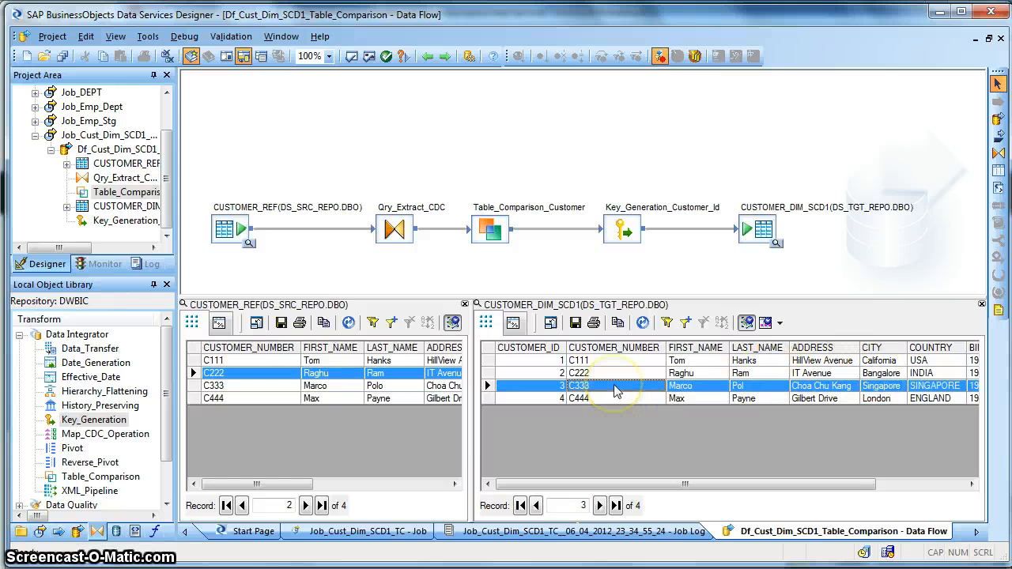
mouse_move(746, 387)
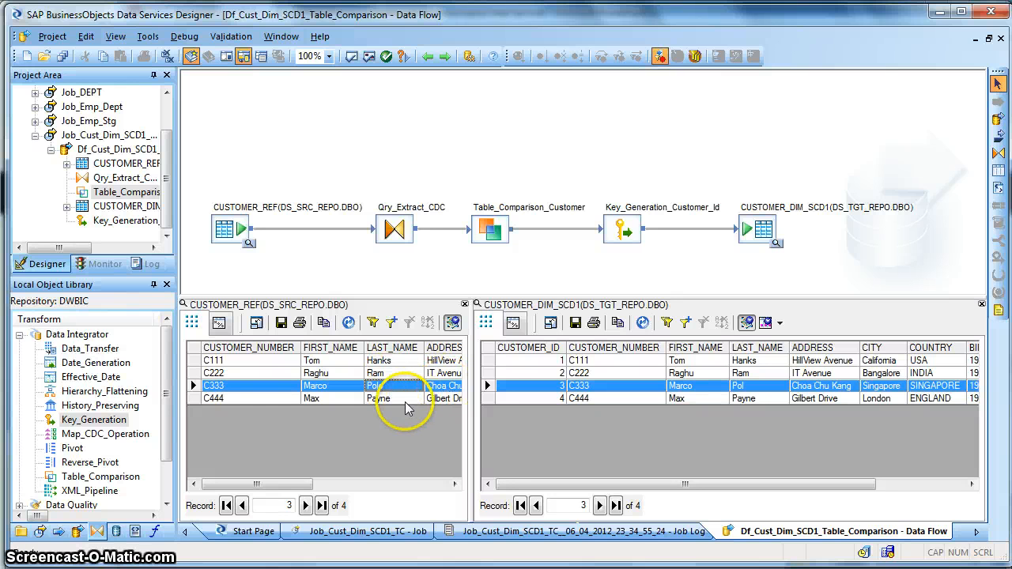
left_click(314, 398)
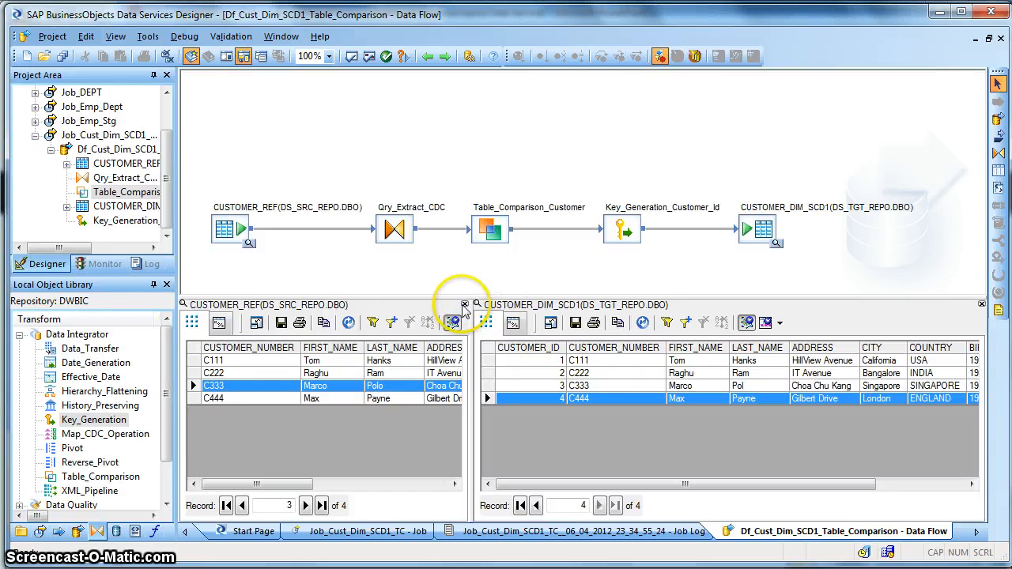
left_click(464, 306)
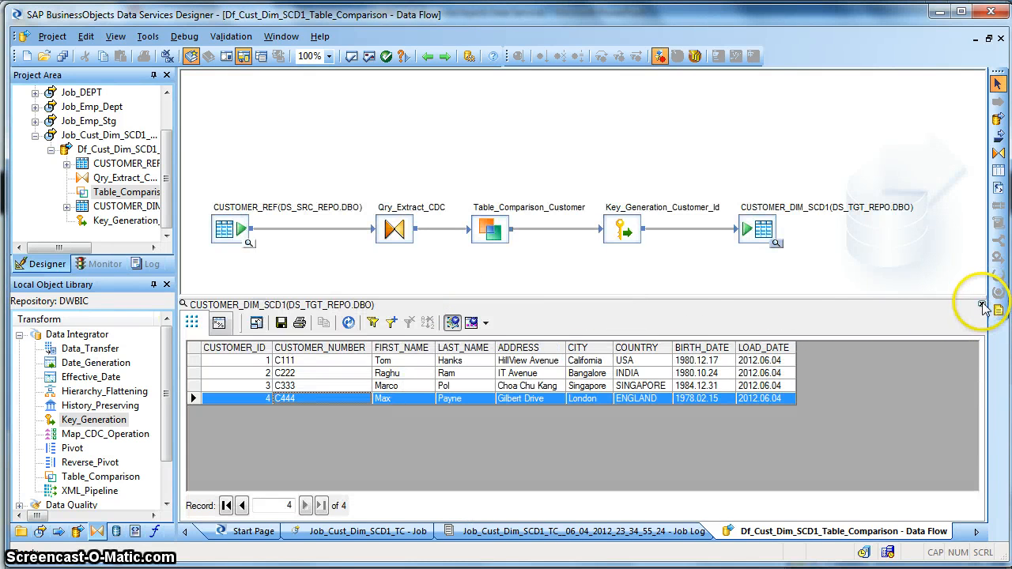
- Review Table_Comparison_Customer compare columns LAST_NAME, ADDRESS, CITY, COUNTRY, then return to the job
double_click(488, 228)
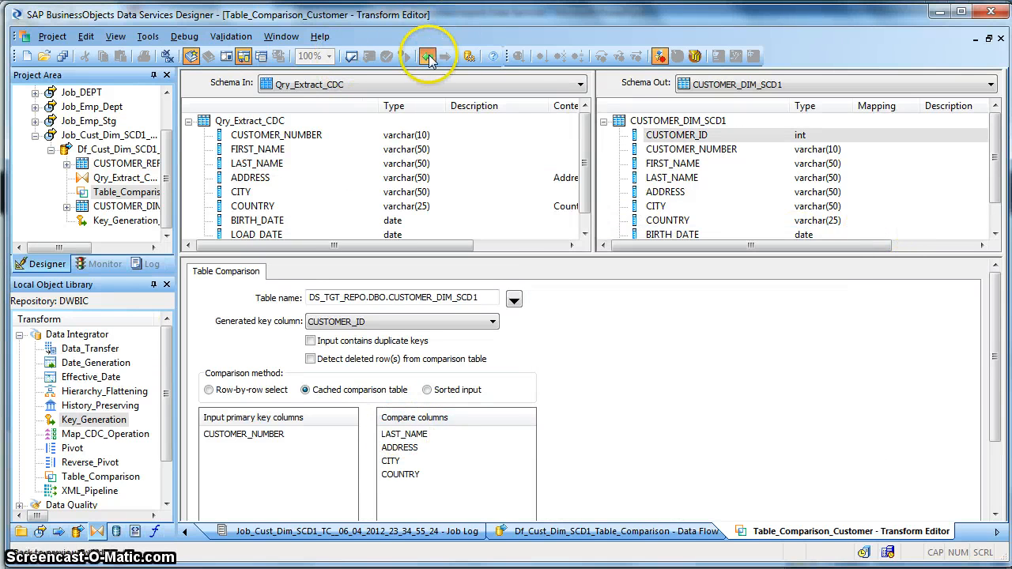
left_click(427, 57)
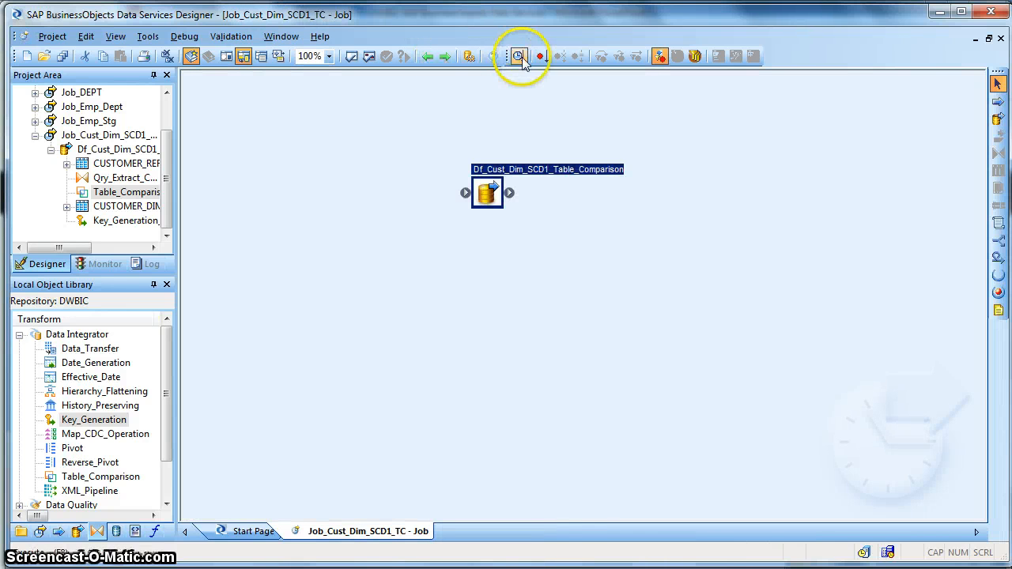
- Rerun Job_Cust_Dim_SCD1_TC, saving all changes and keeping default execution properties
left_click(519, 57)
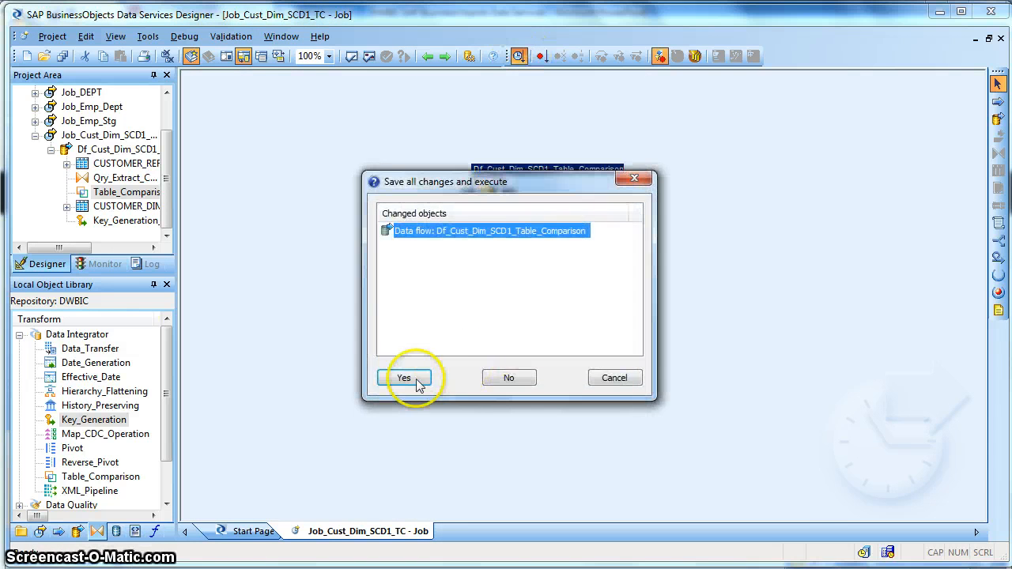
left_click(405, 376)
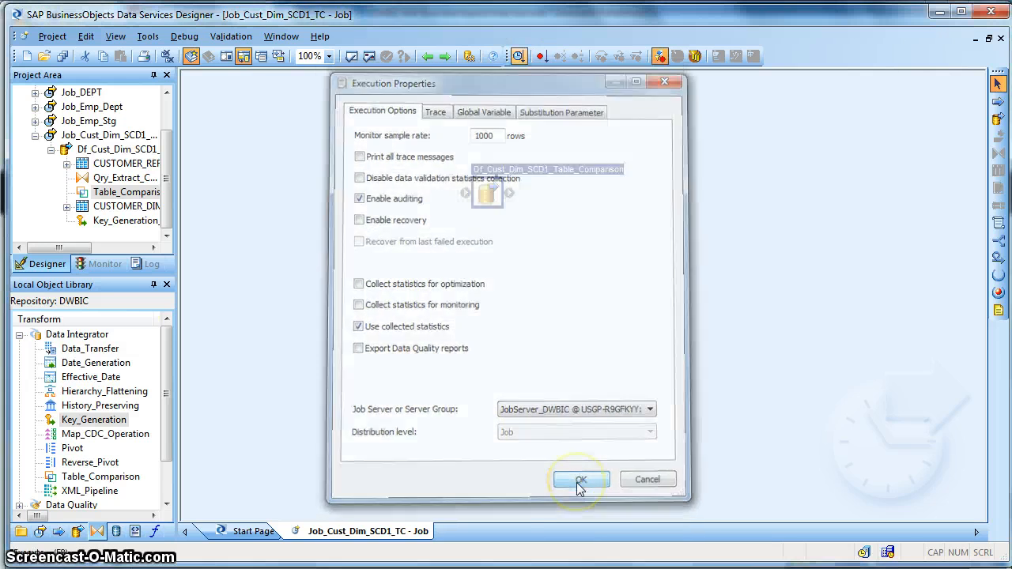
left_click(580, 479)
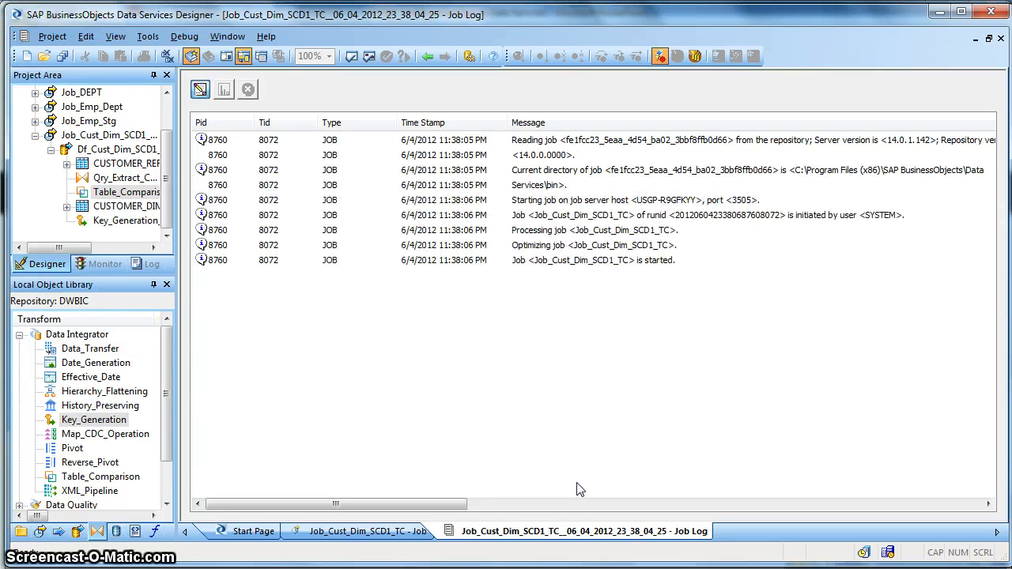
- Check the rerun's per-step row counts, one row through Key_Generation, then return to the job
left_click(225, 88)
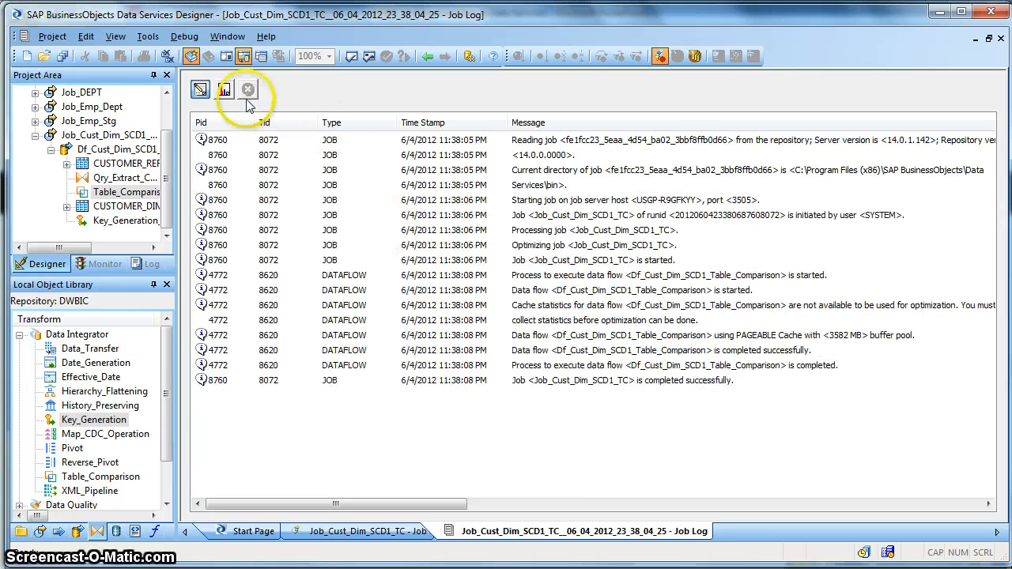
left_click(225, 88)
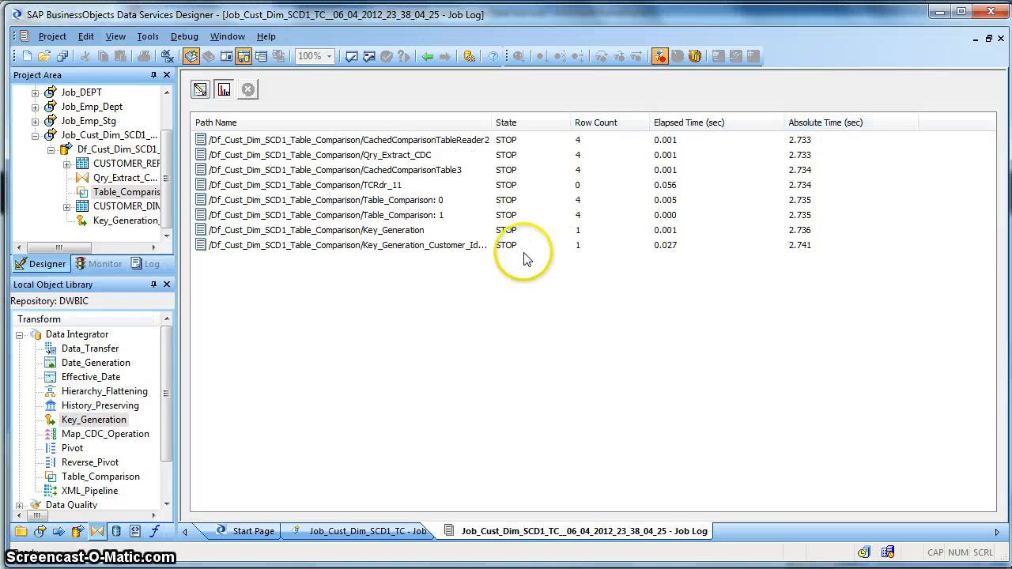
mouse_move(348, 168)
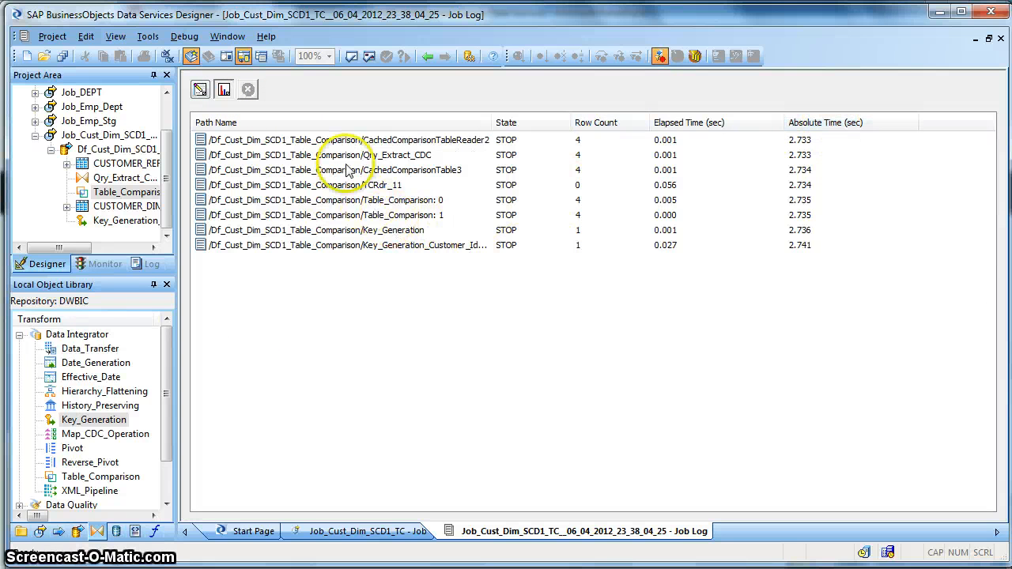
left_click(425, 57)
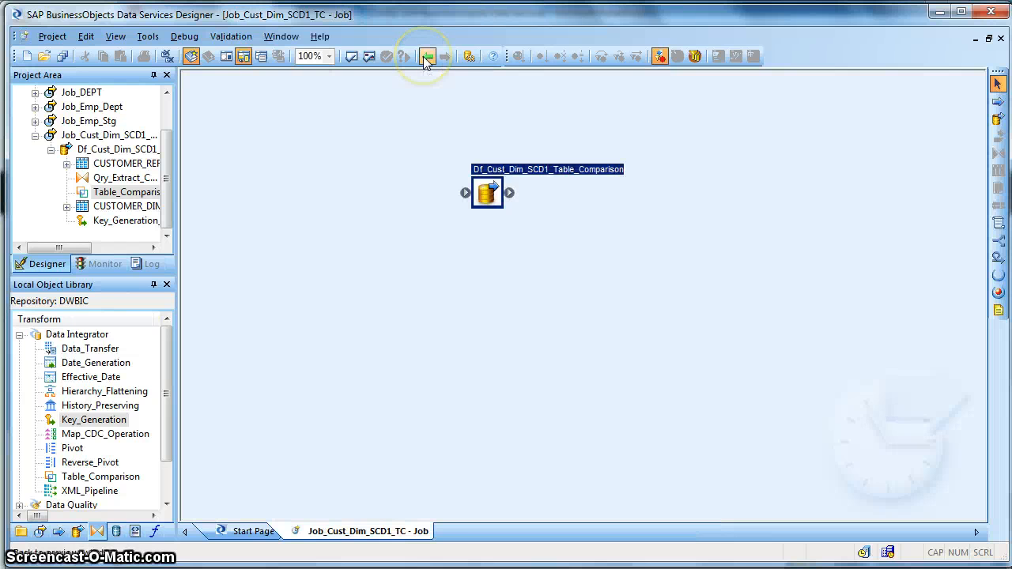
- Preview CUSTOMER_DIM_SCD1 and confirm C333's last name is now Polo
double_click(487, 193)
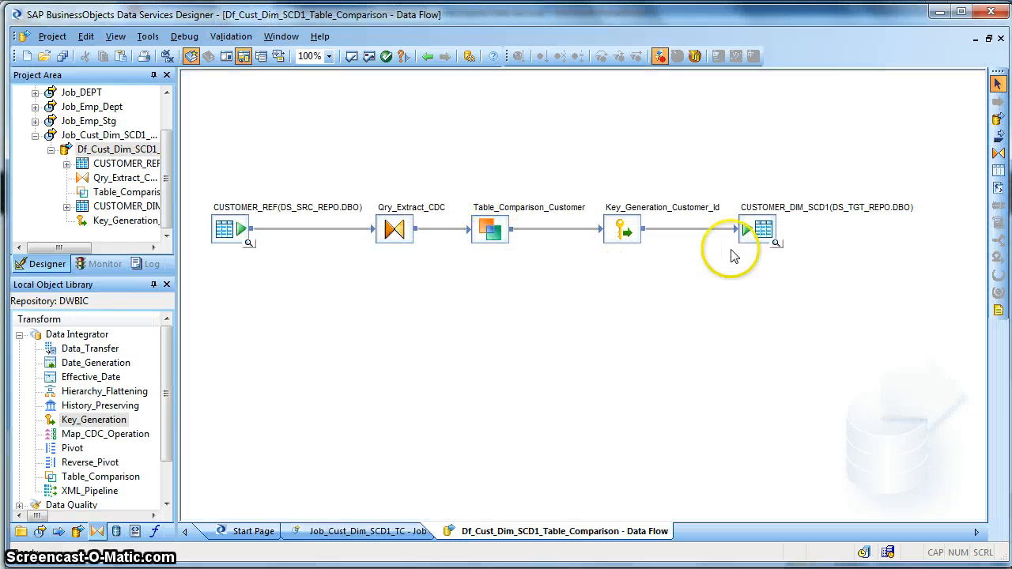
left_click(777, 243)
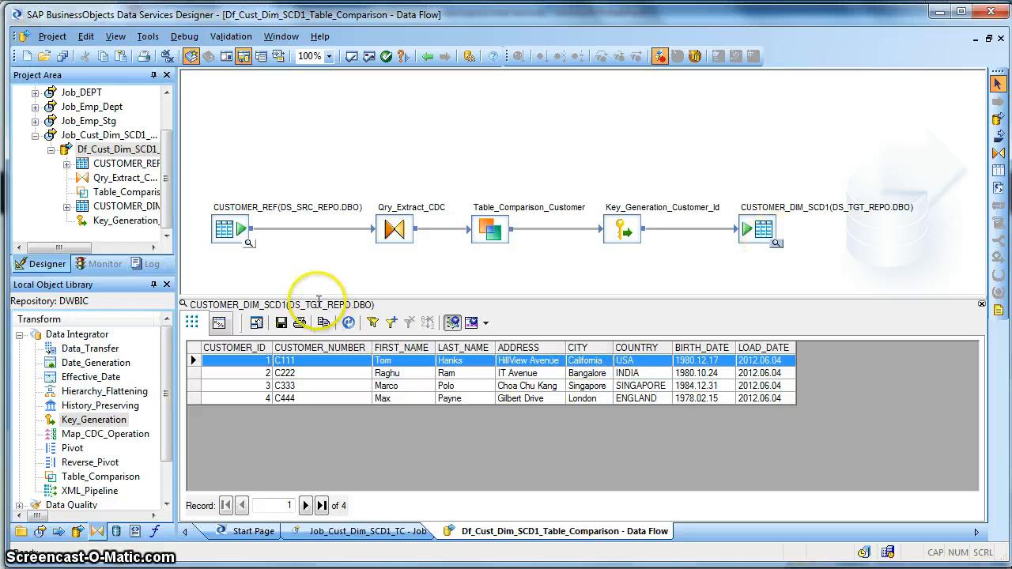
left_click(451, 386)
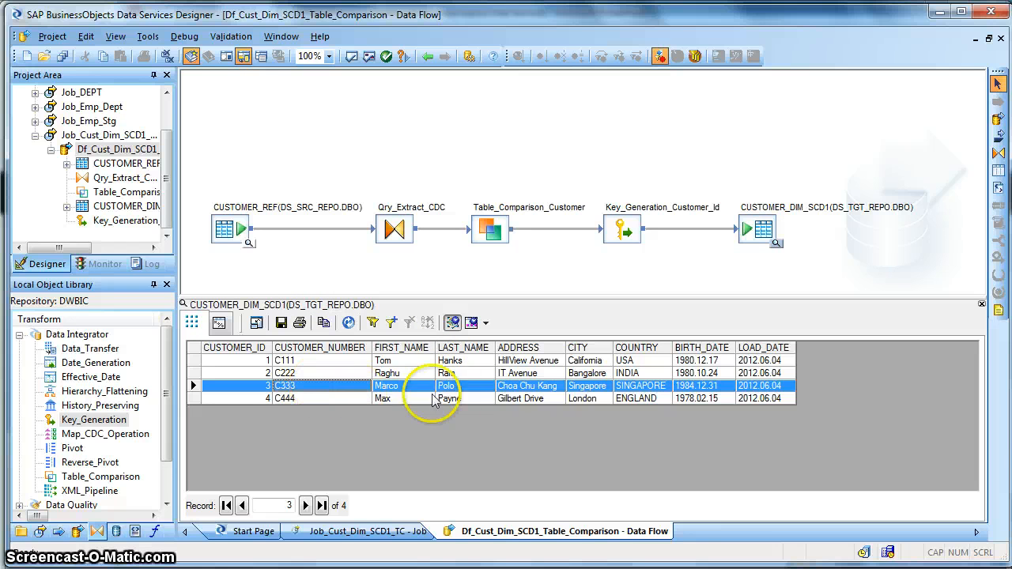
mouse_move(466, 389)
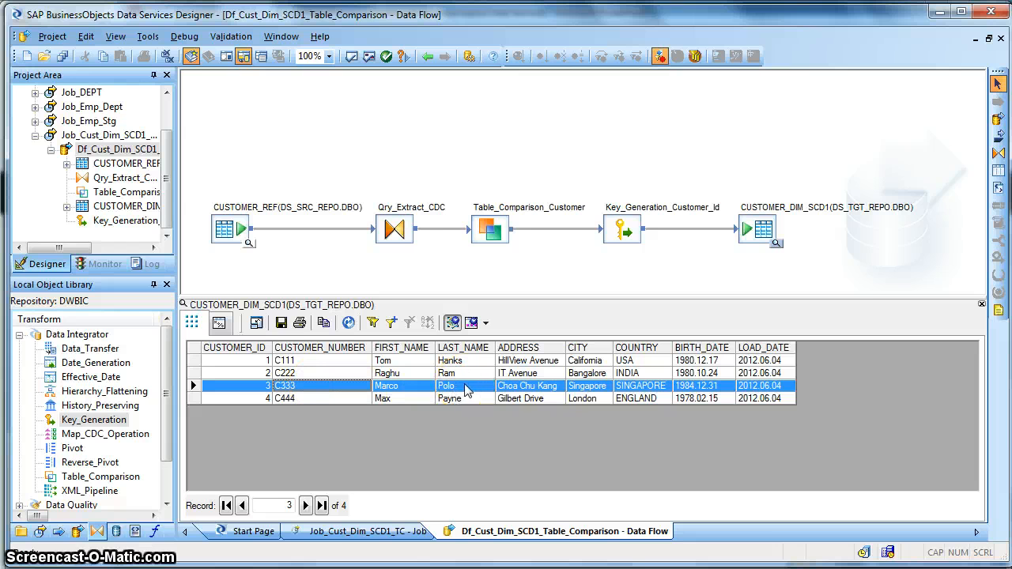
mouse_move(482, 266)
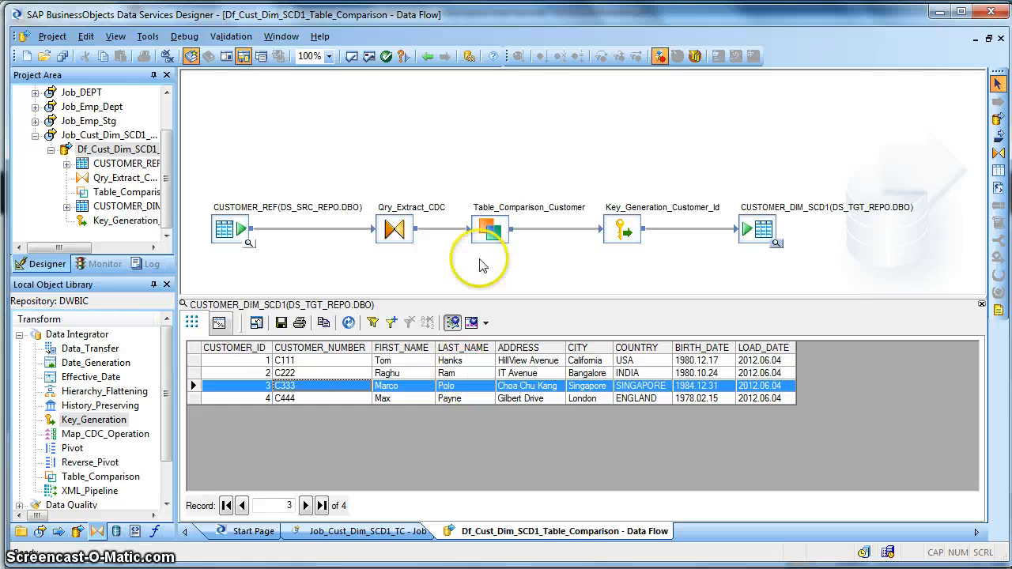
- Revisit the Table_Comparison_Customer settings, then switch to the PowerPoint presentation
left_click(489, 229)
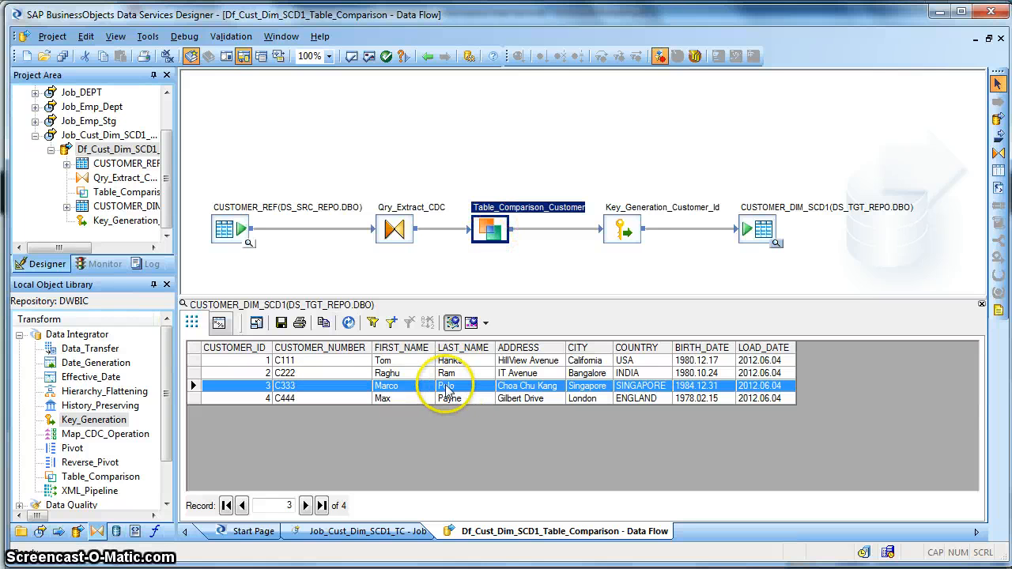
mouse_move(315, 392)
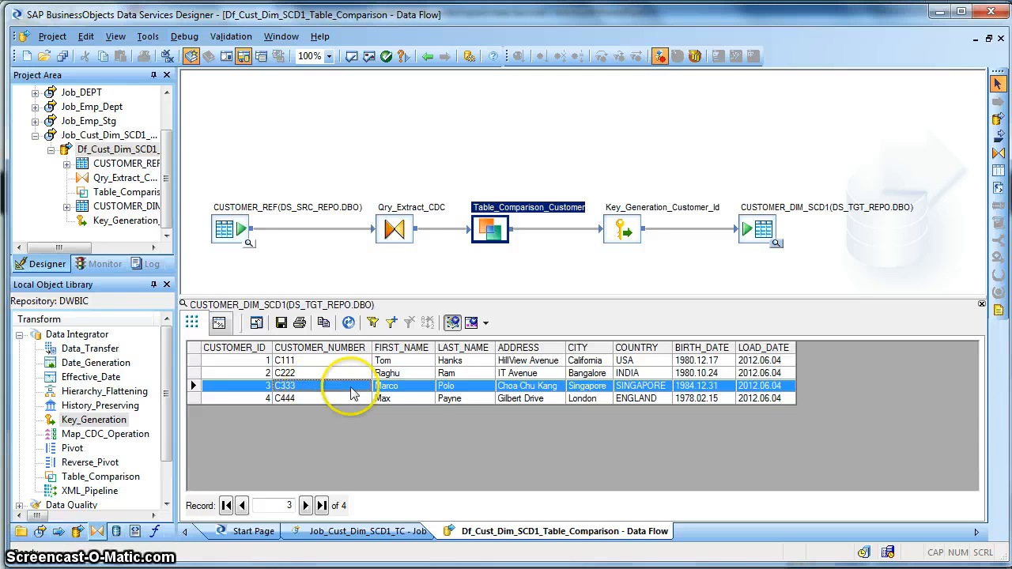
mouse_move(462, 388)
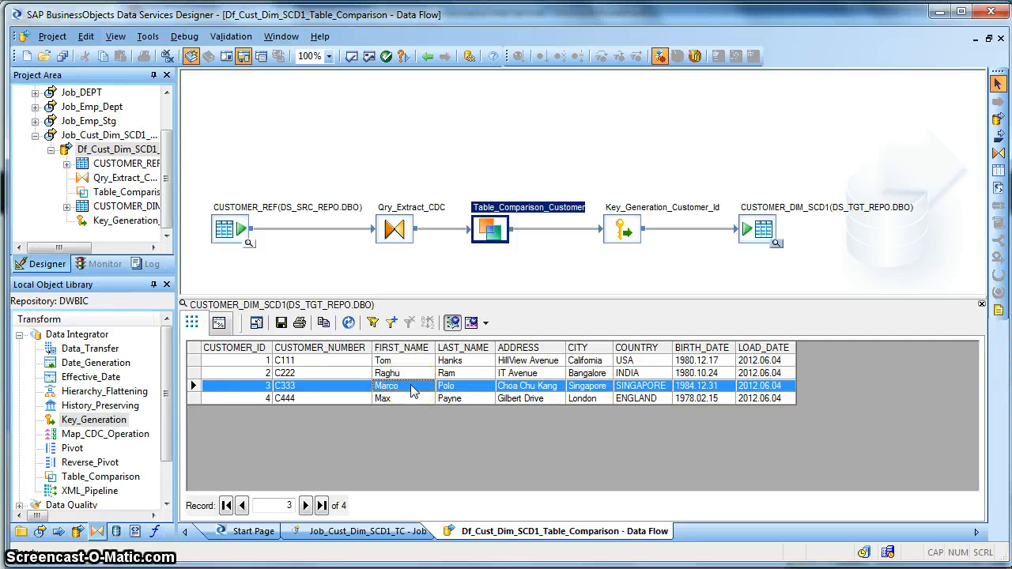
double_click(490, 228)
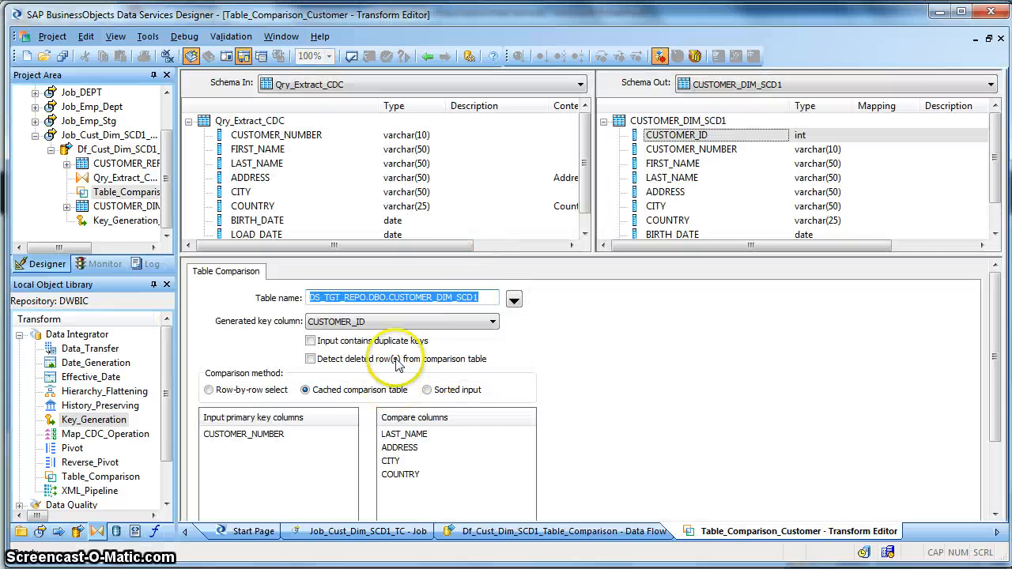
mouse_move(430, 57)
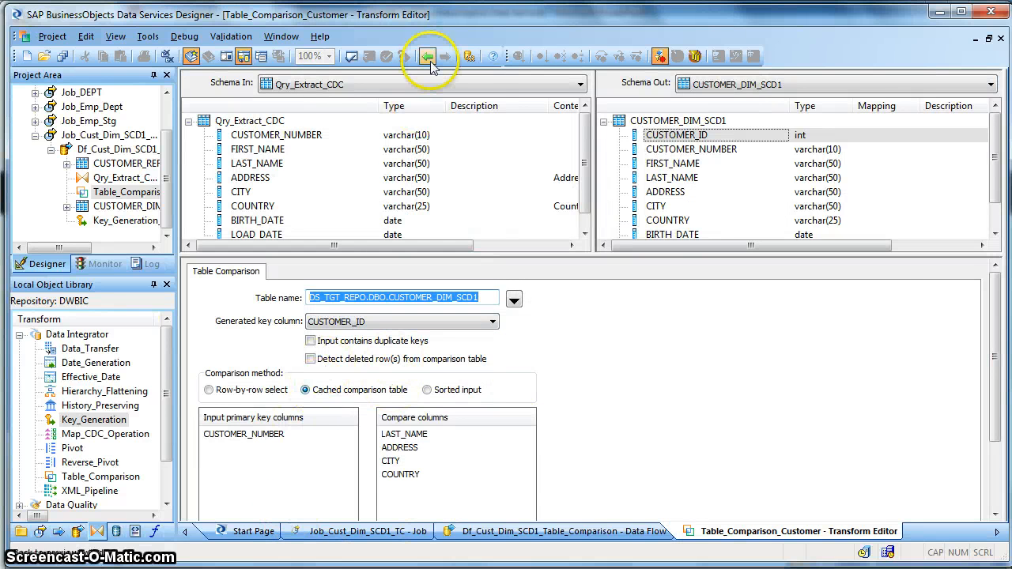
left_click(427, 57)
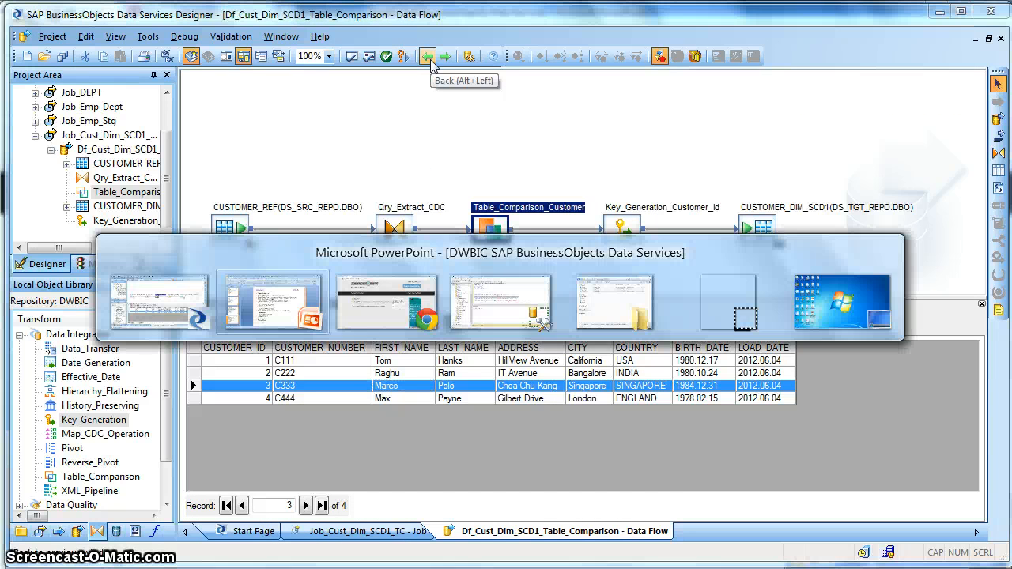
left_click(272, 300)
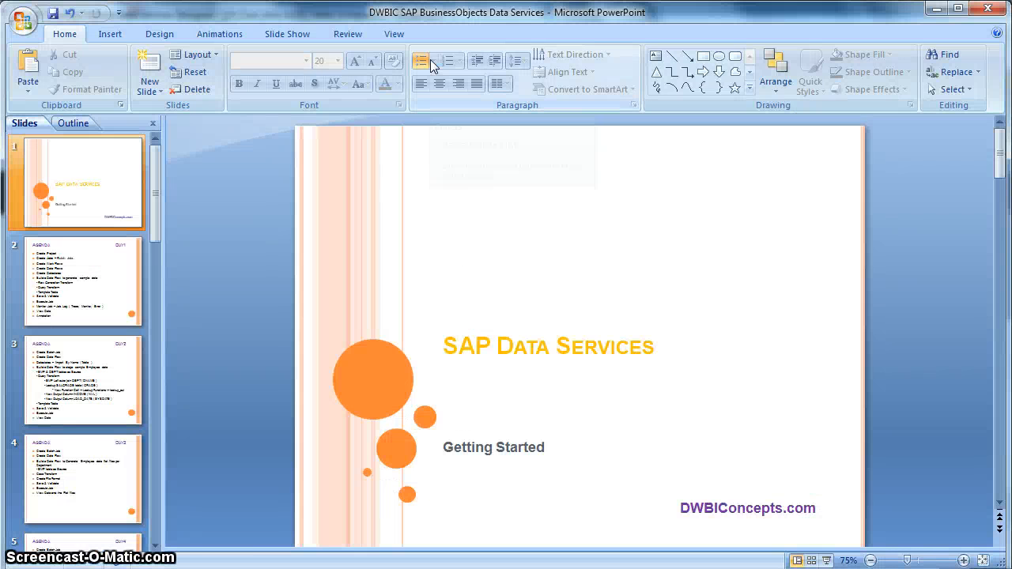